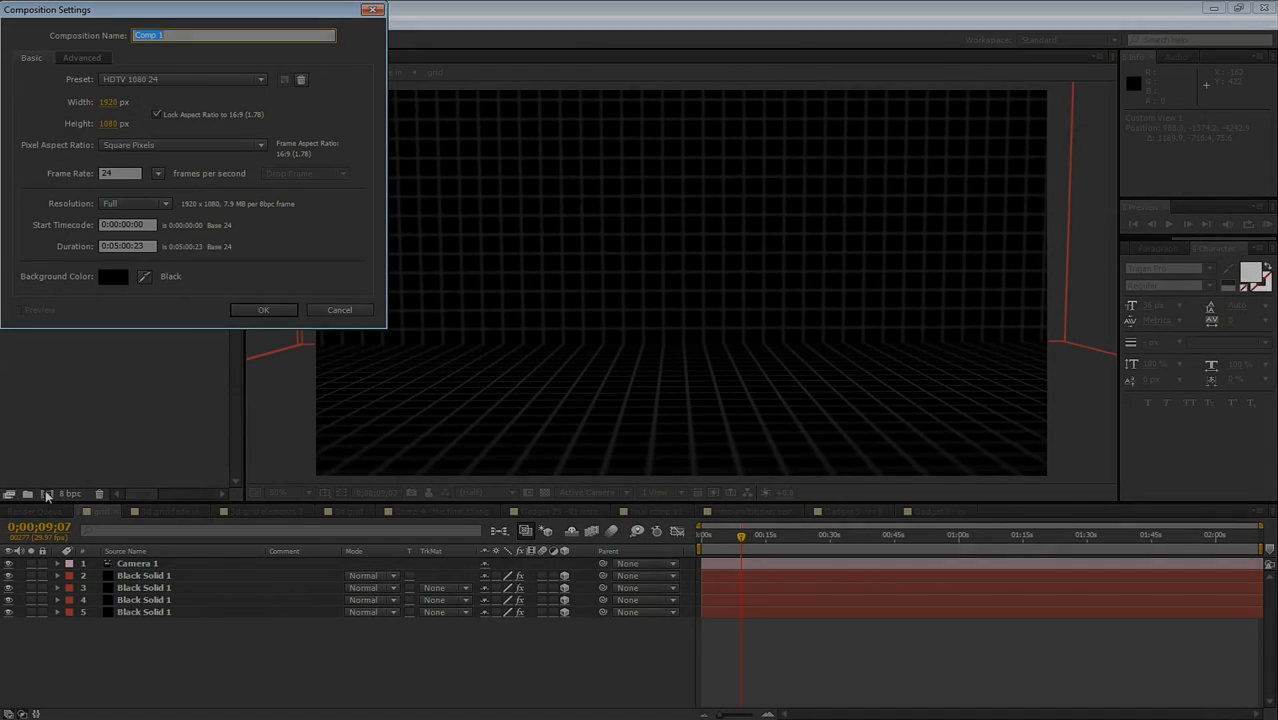
# Create the 'example grid' comp holding a dark gray solid with a dense white Grid effect
pyautogui.write('example')
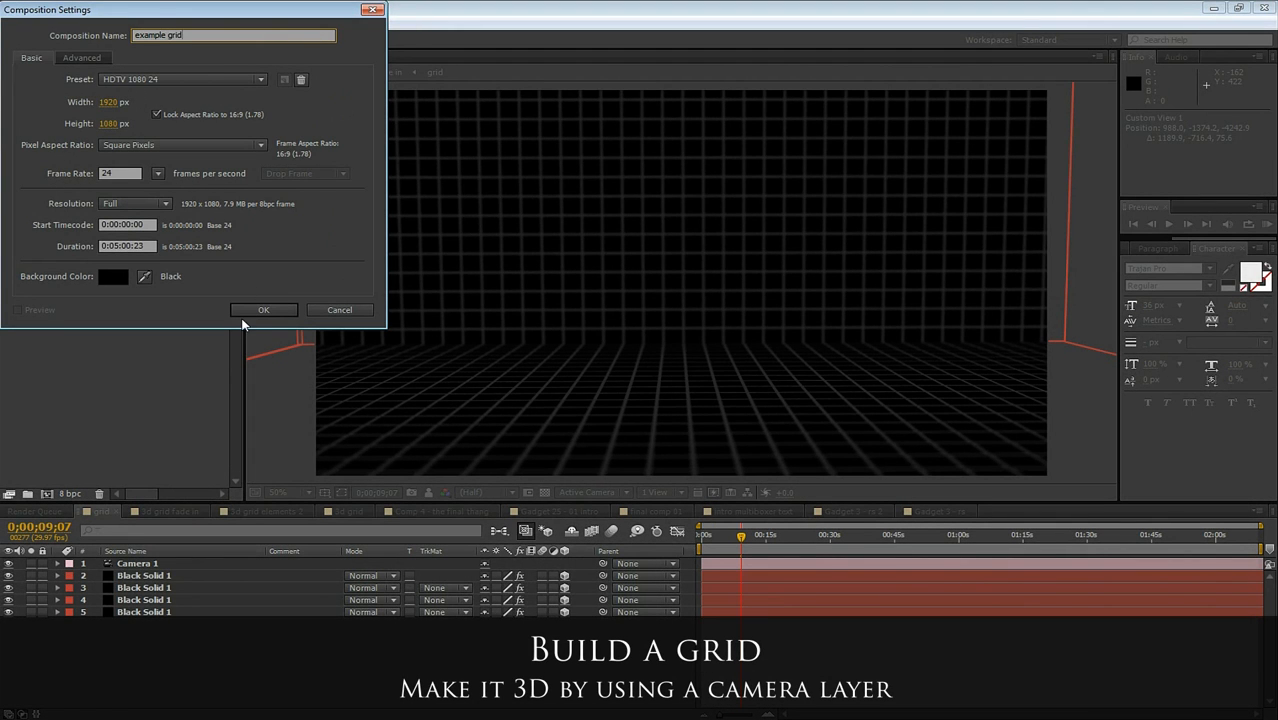
pyautogui.click(263, 309)
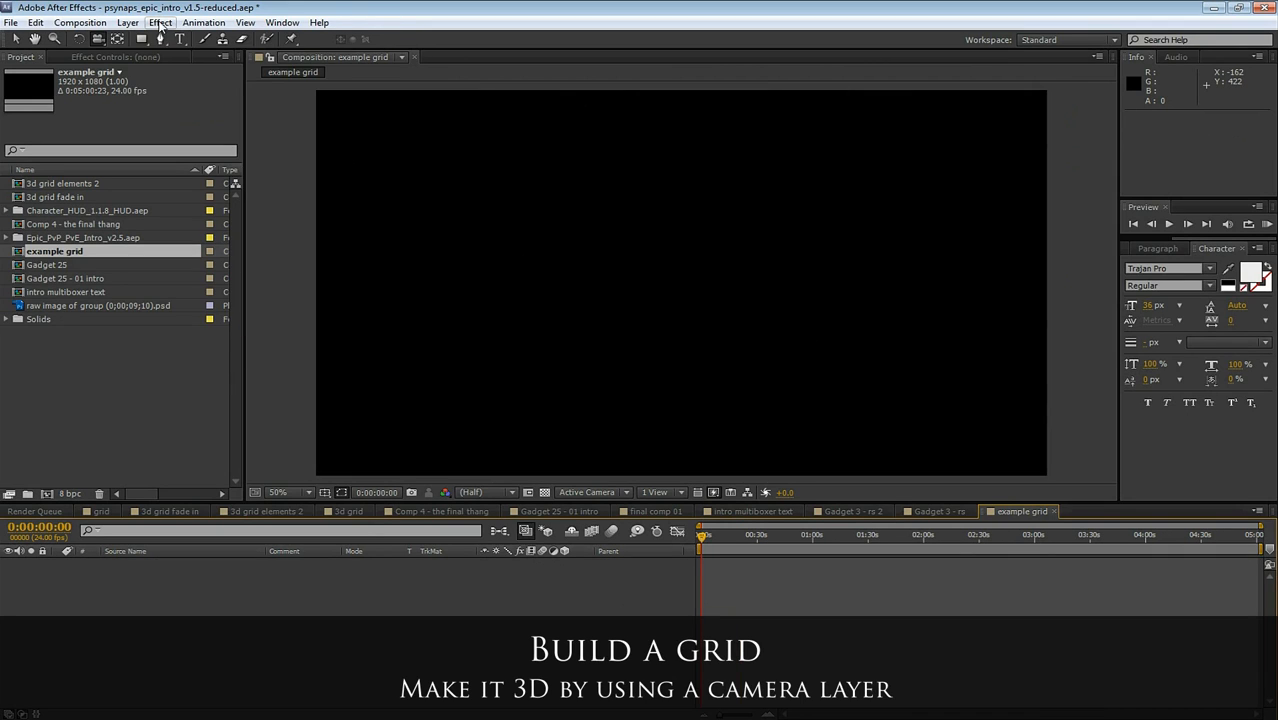
pyautogui.click(127, 22)
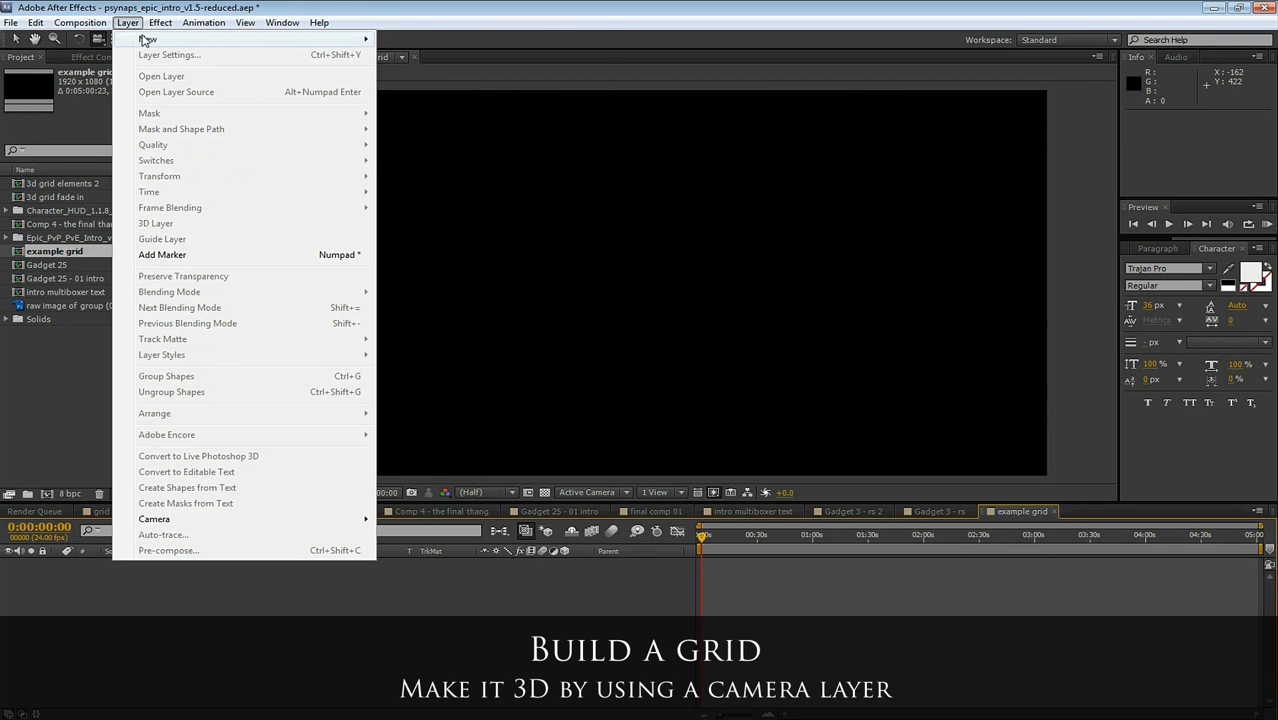
pyautogui.click(148, 38)
pyautogui.write('grid')
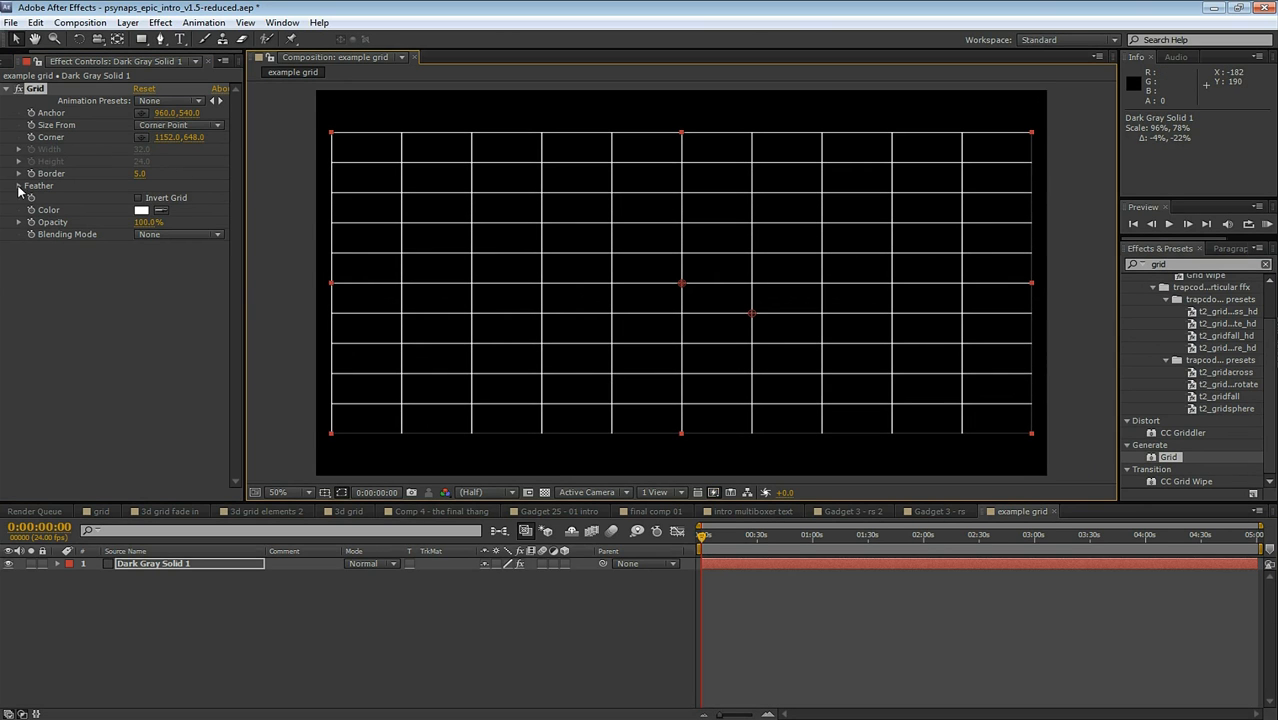
pyautogui.click(19, 186)
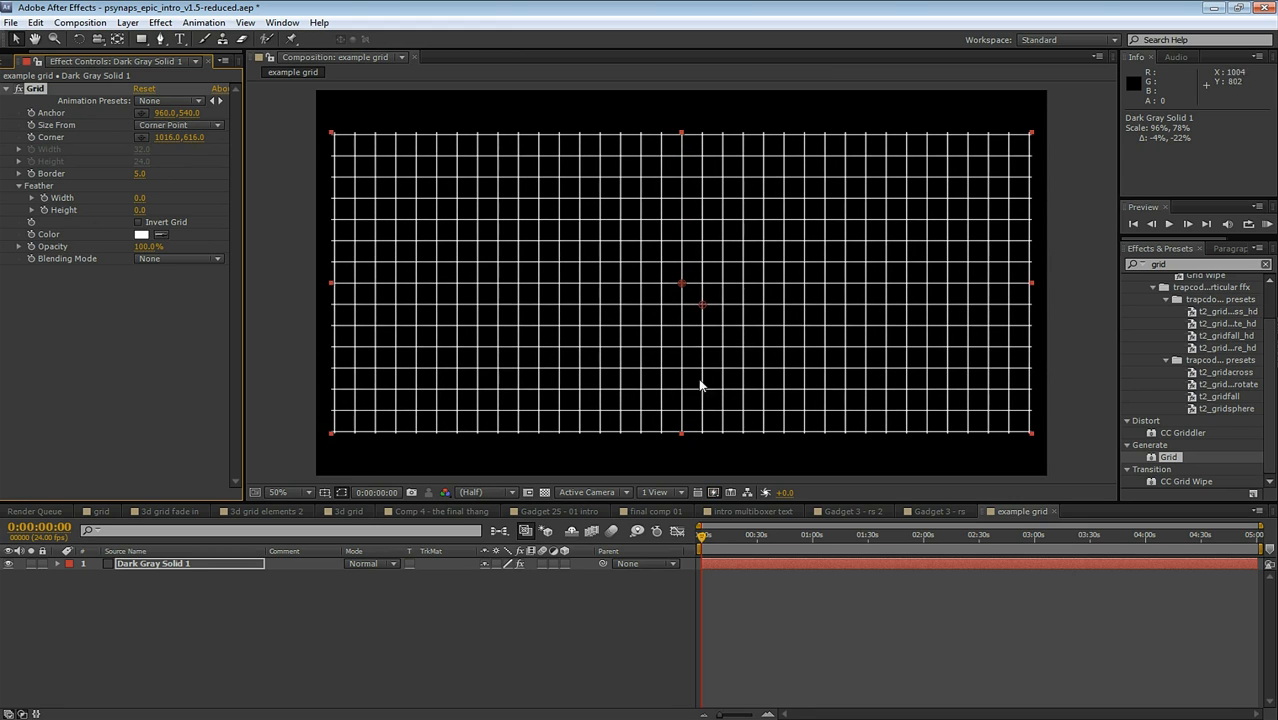
pyautogui.click(127, 22)
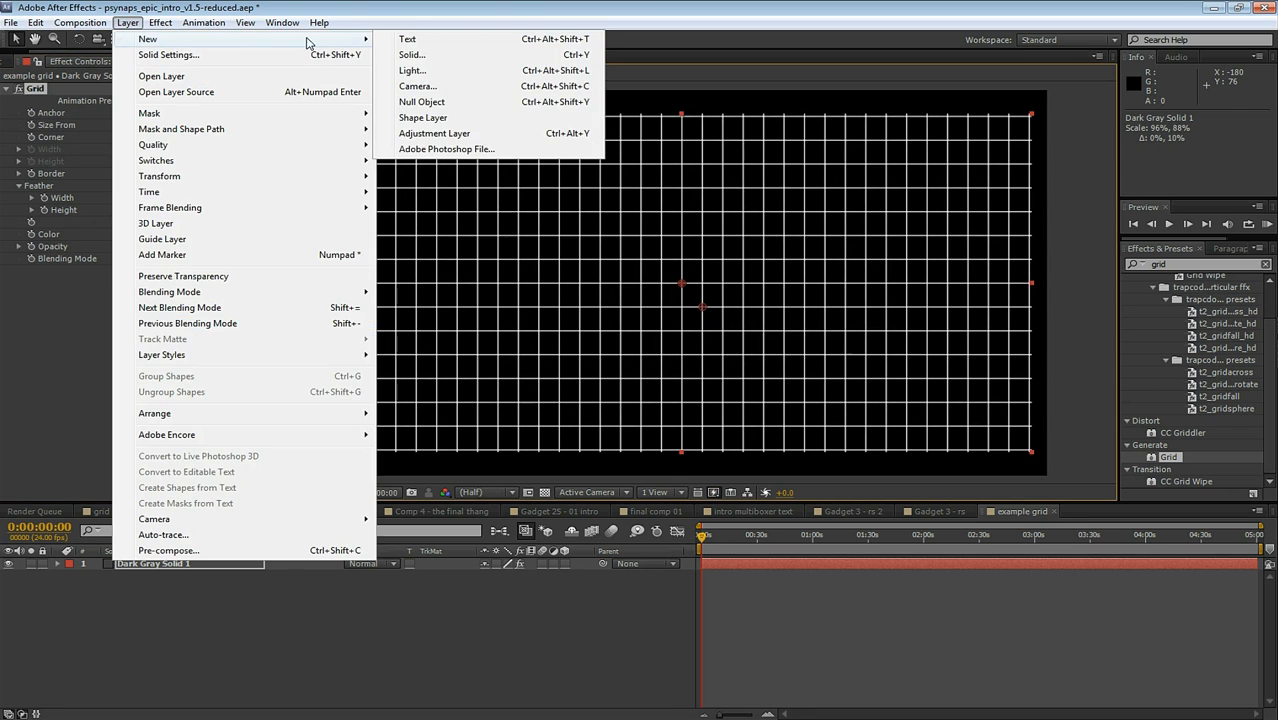
# Add a camera to the composition and dismiss the 2D-layers warning
pyautogui.click(417, 86)
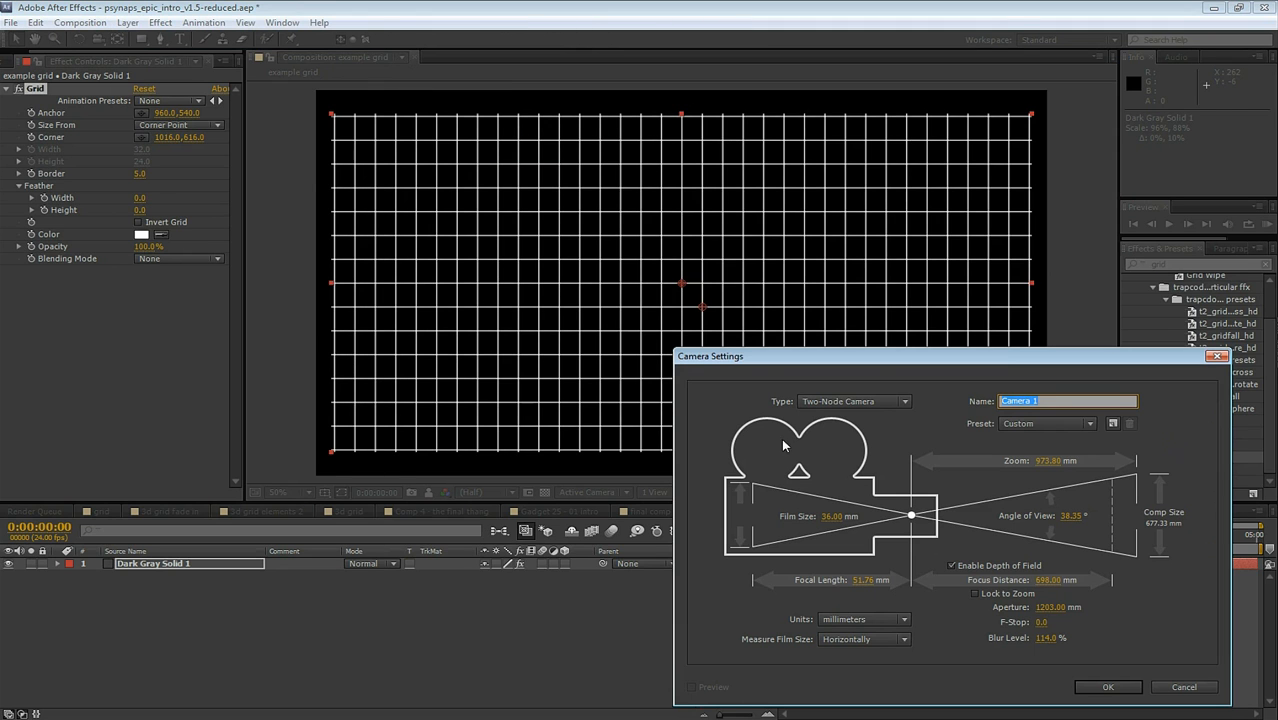
pyautogui.click(1108, 687)
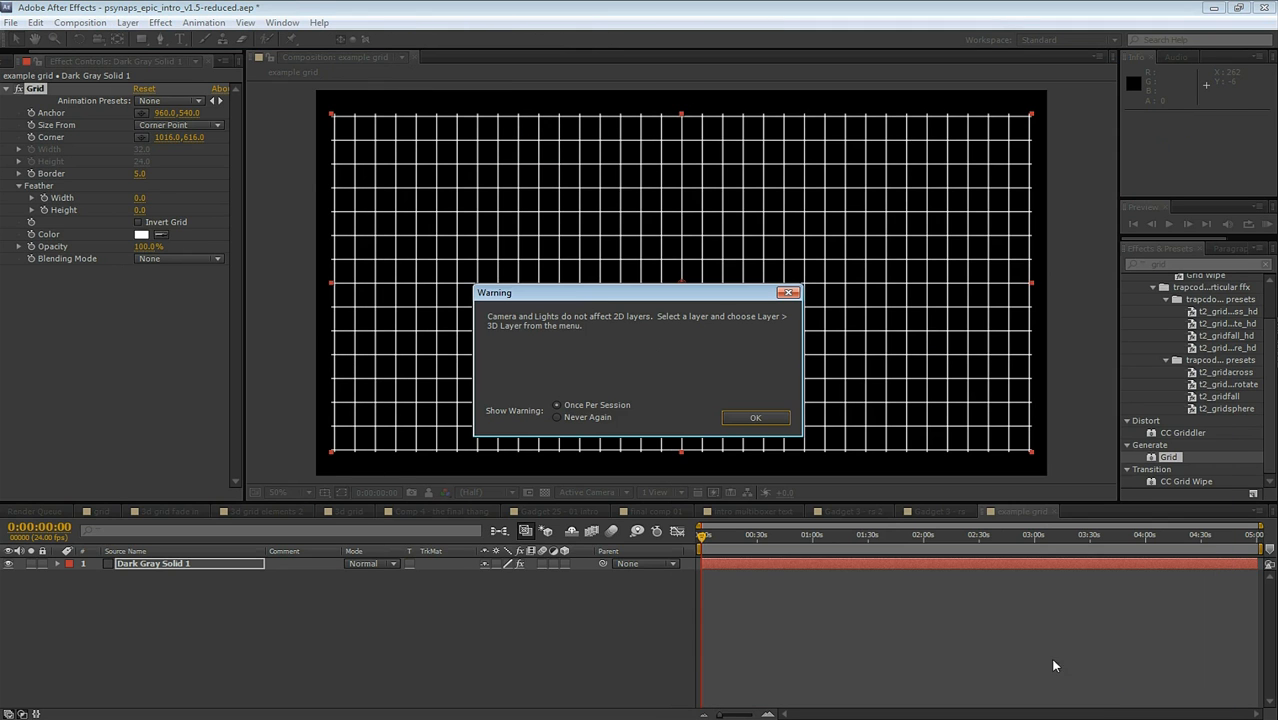
pyautogui.click(755, 417)
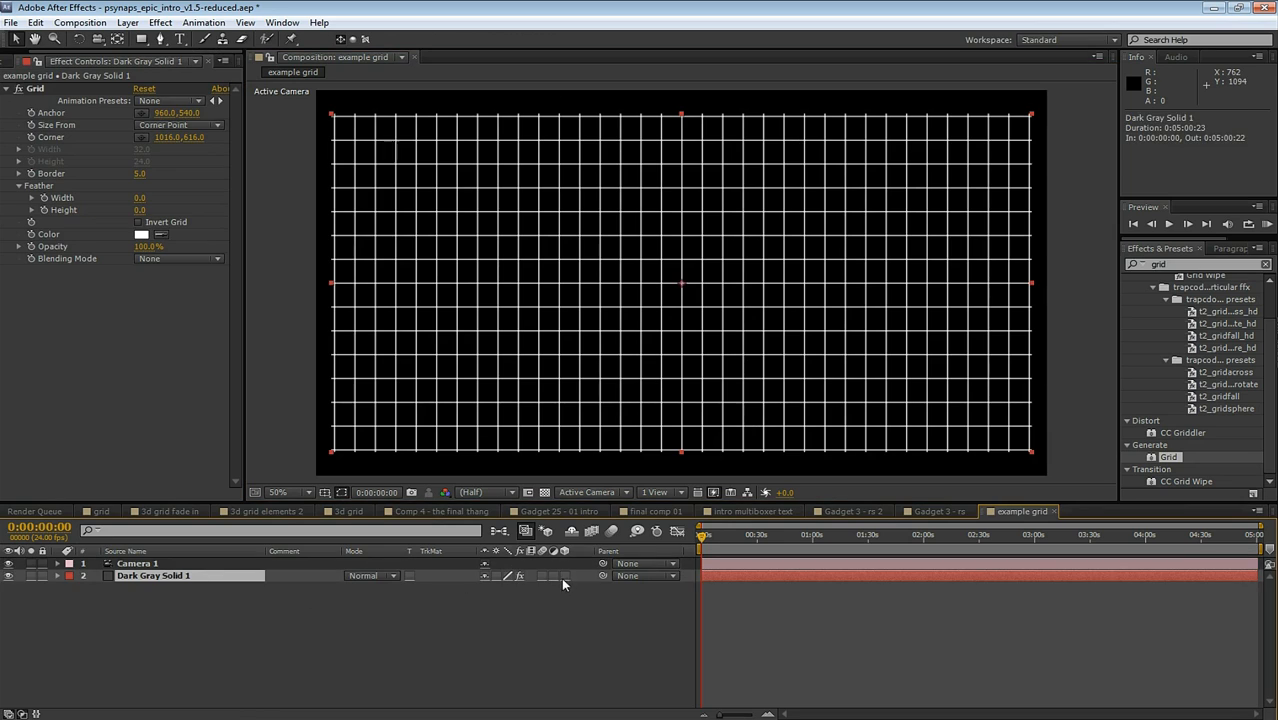
# Make the grid solid 3D and tilt the copy on X in Custom View 1
pyautogui.click(588, 492)
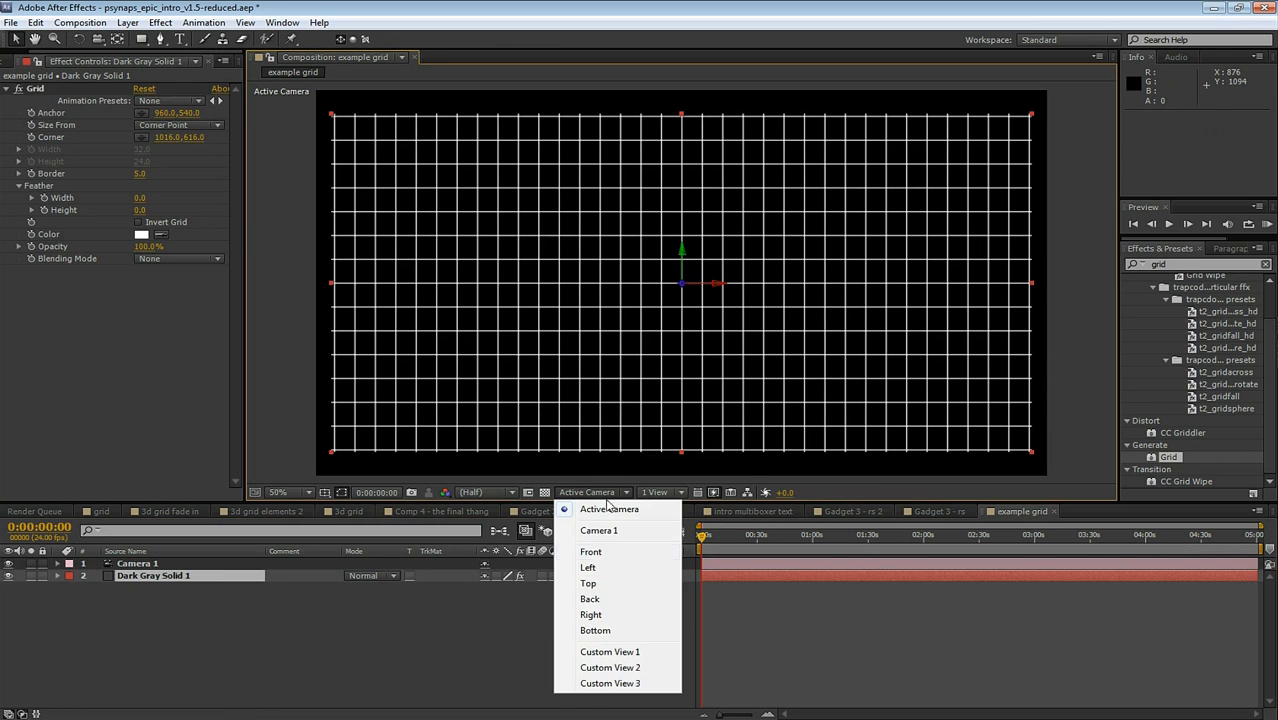
pyautogui.click(610, 651)
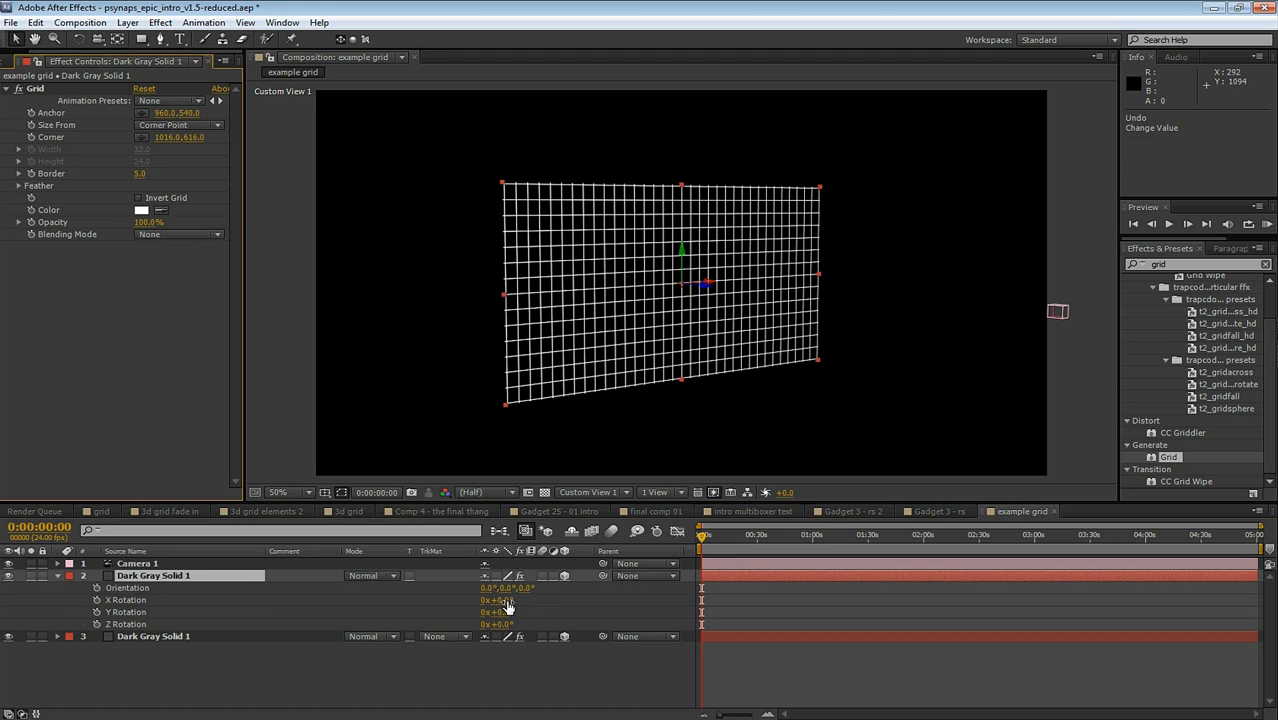
pyautogui.moveTo(497, 600); pyautogui.dragTo(560, 600)
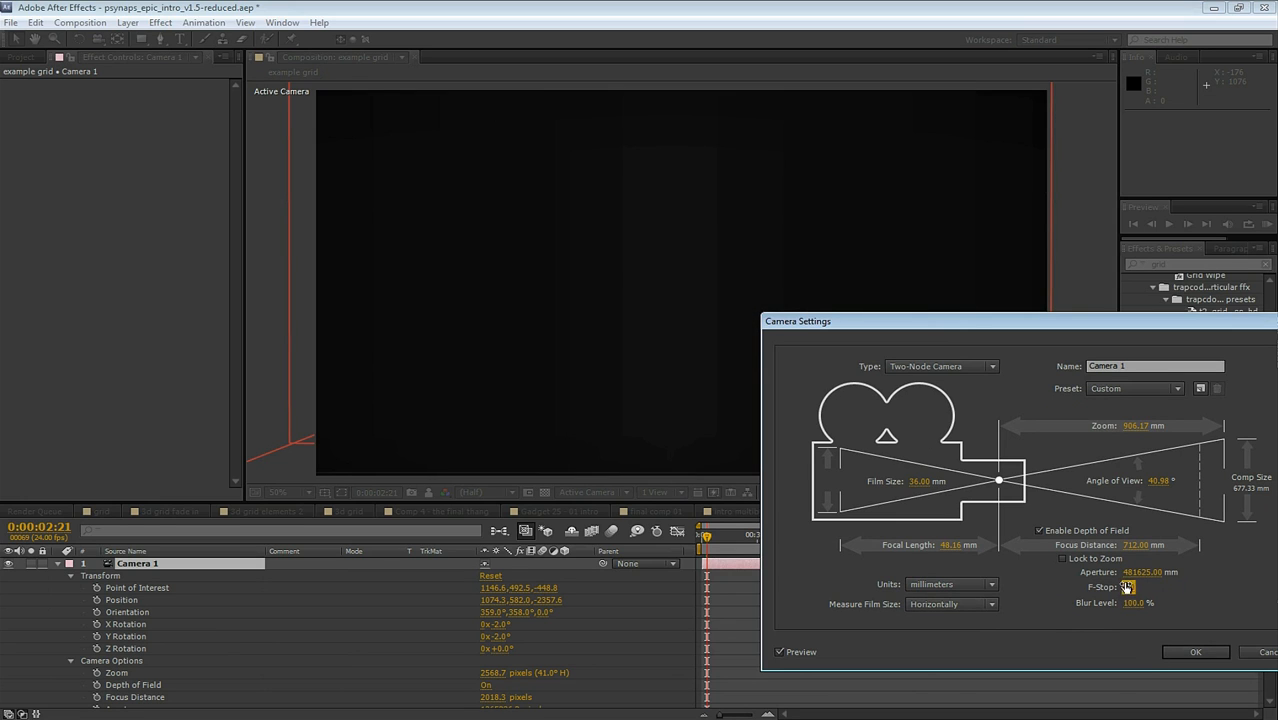
# Confirm the camera depth of field, orbit to the room corner, and view through Active Camera
pyautogui.click(1195, 652)
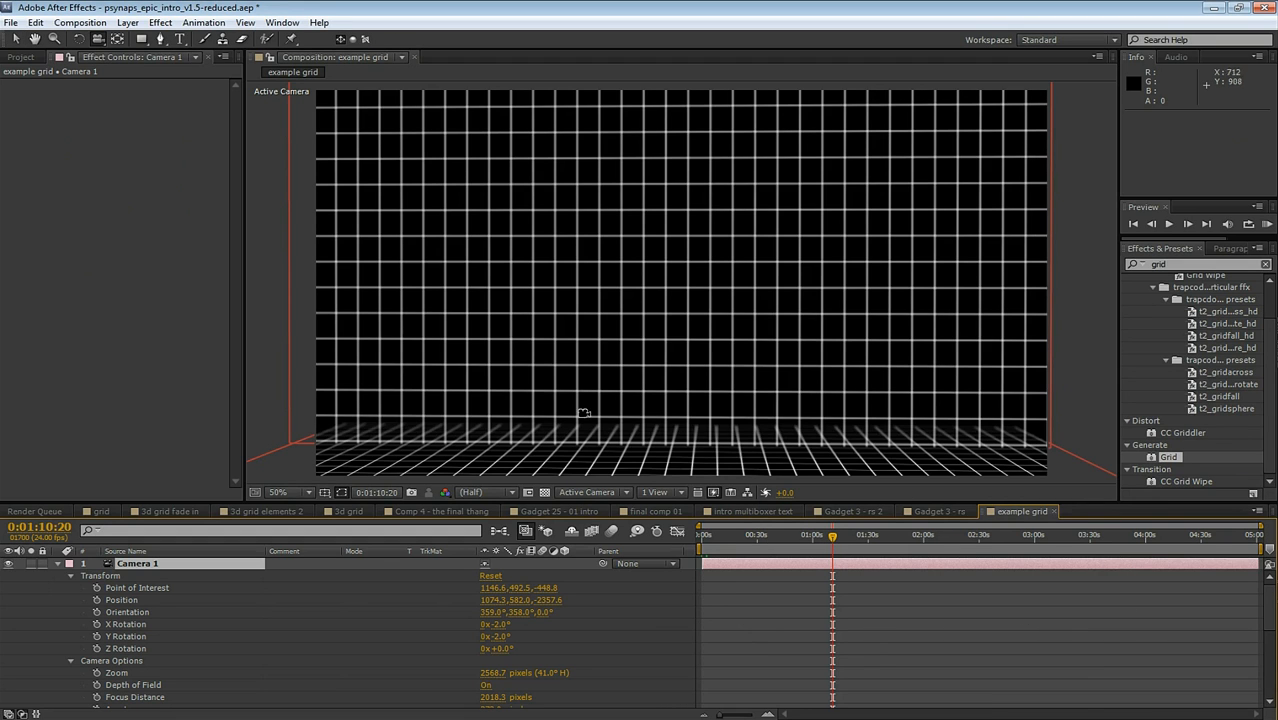
pyautogui.moveTo(585, 413); pyautogui.dragTo(712, 455)
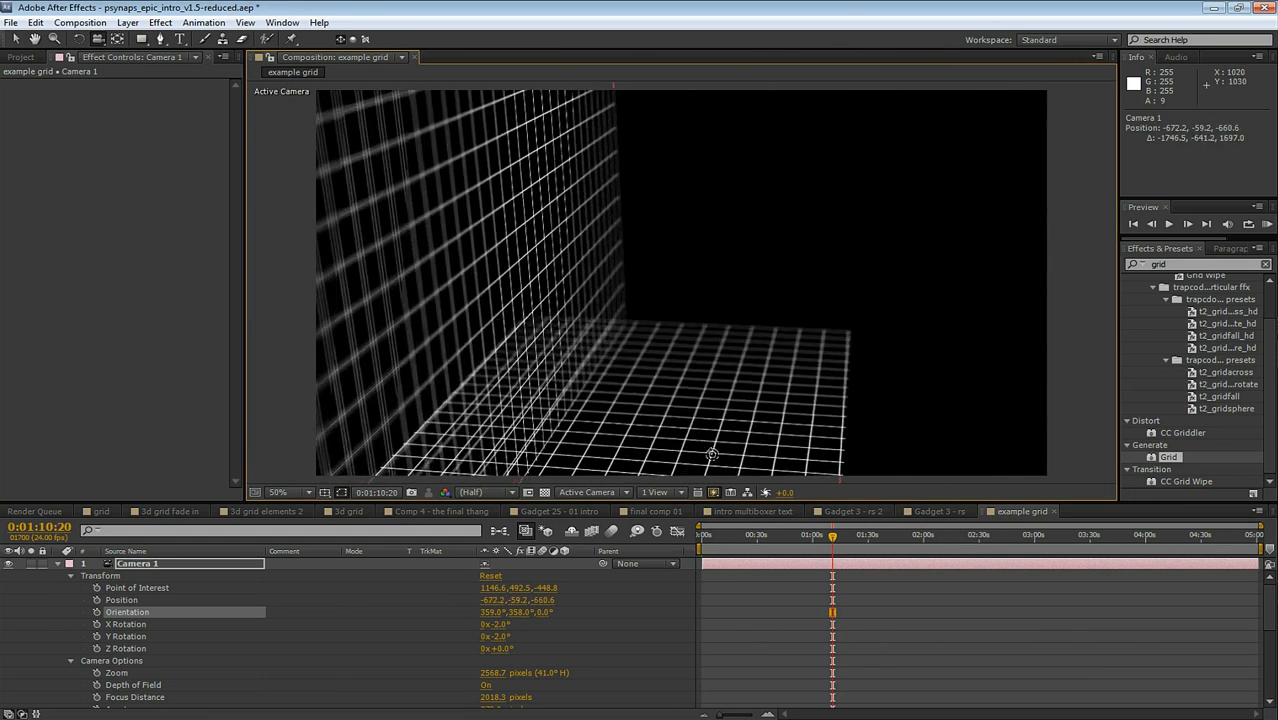
pyautogui.moveTo(712, 455); pyautogui.dragTo(663, 448)
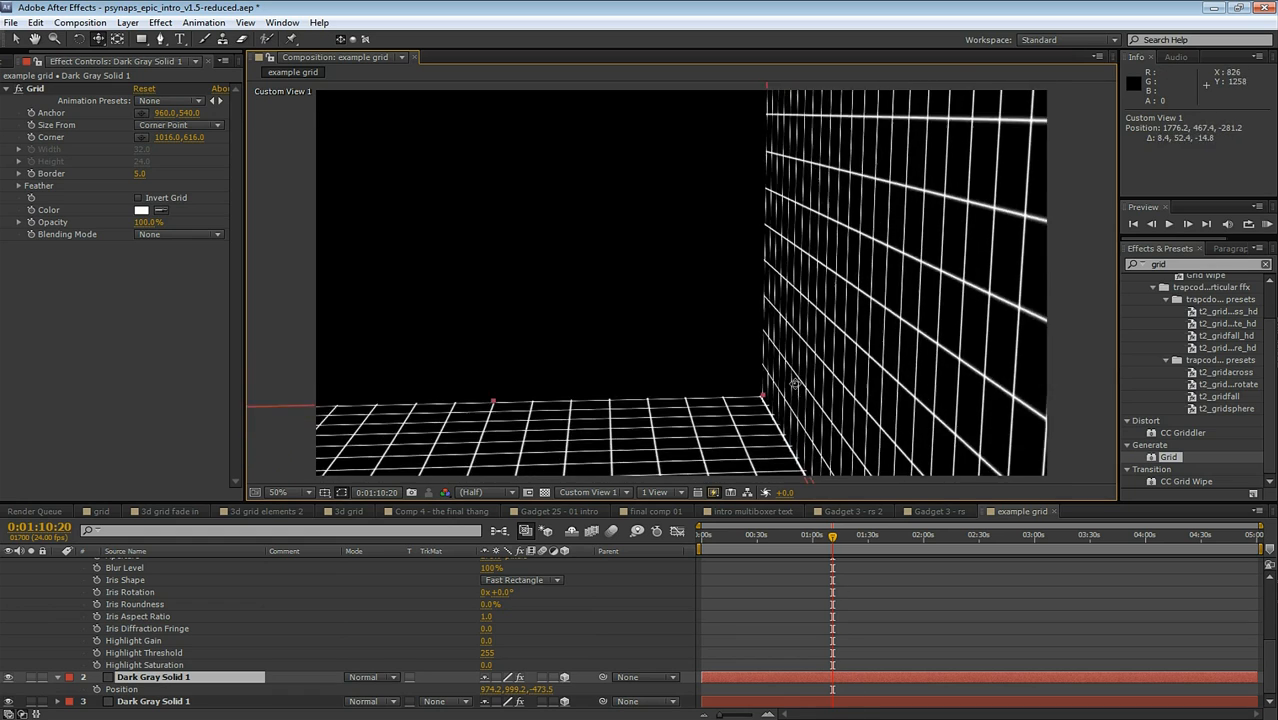
pyautogui.click(590, 491)
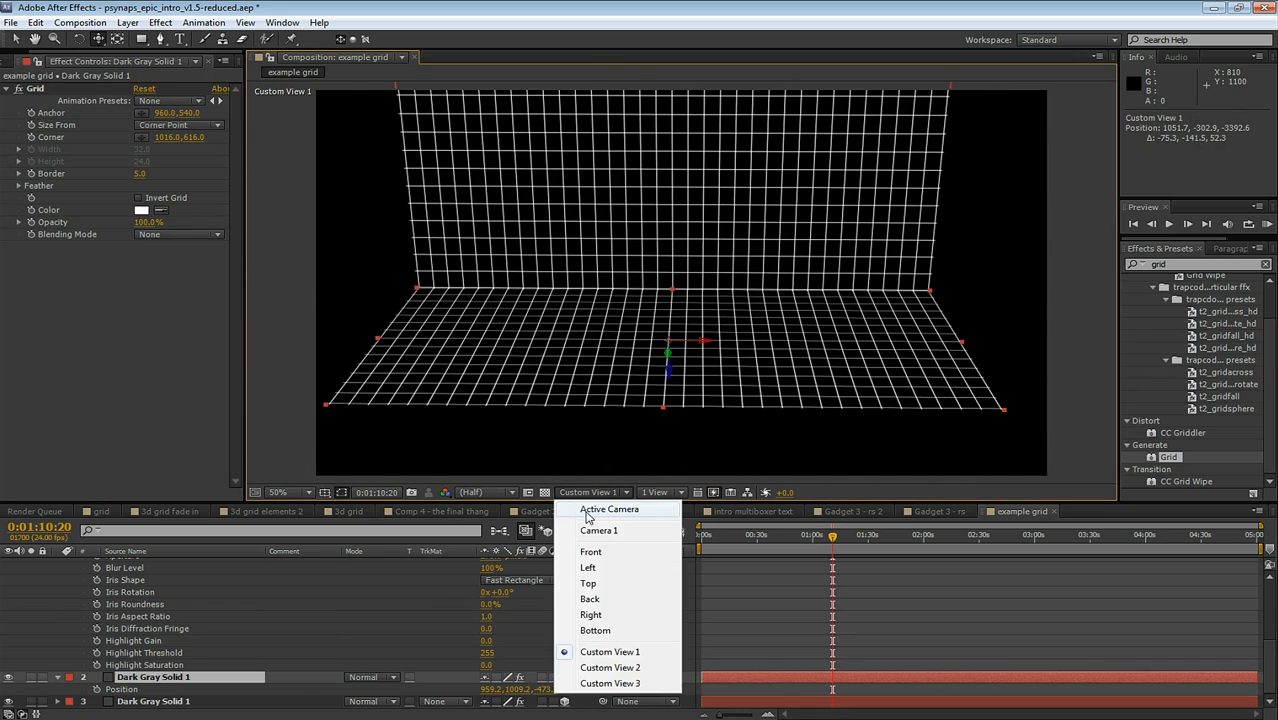
pyautogui.click(609, 509)
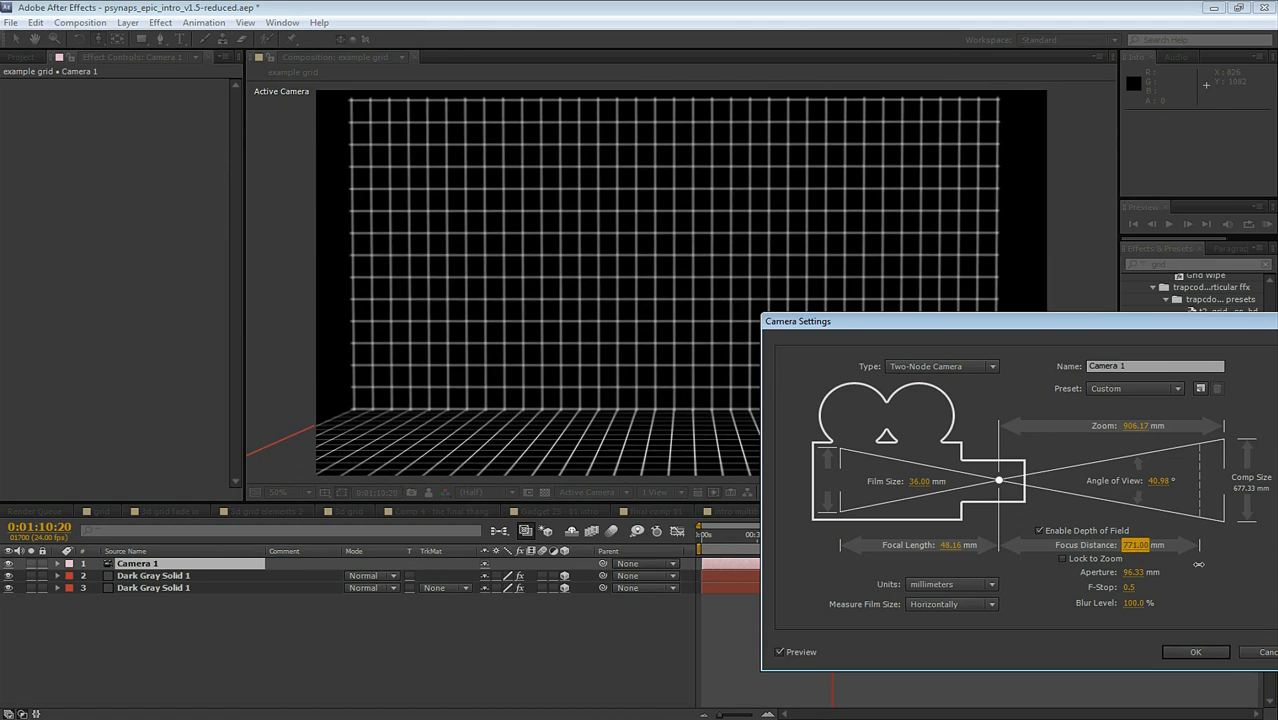
# Set the camera focus distance to 829 and F-Stop to 0.3, then apply
pyautogui.moveTo(1135, 544); pyautogui.dragTo(1160, 544)
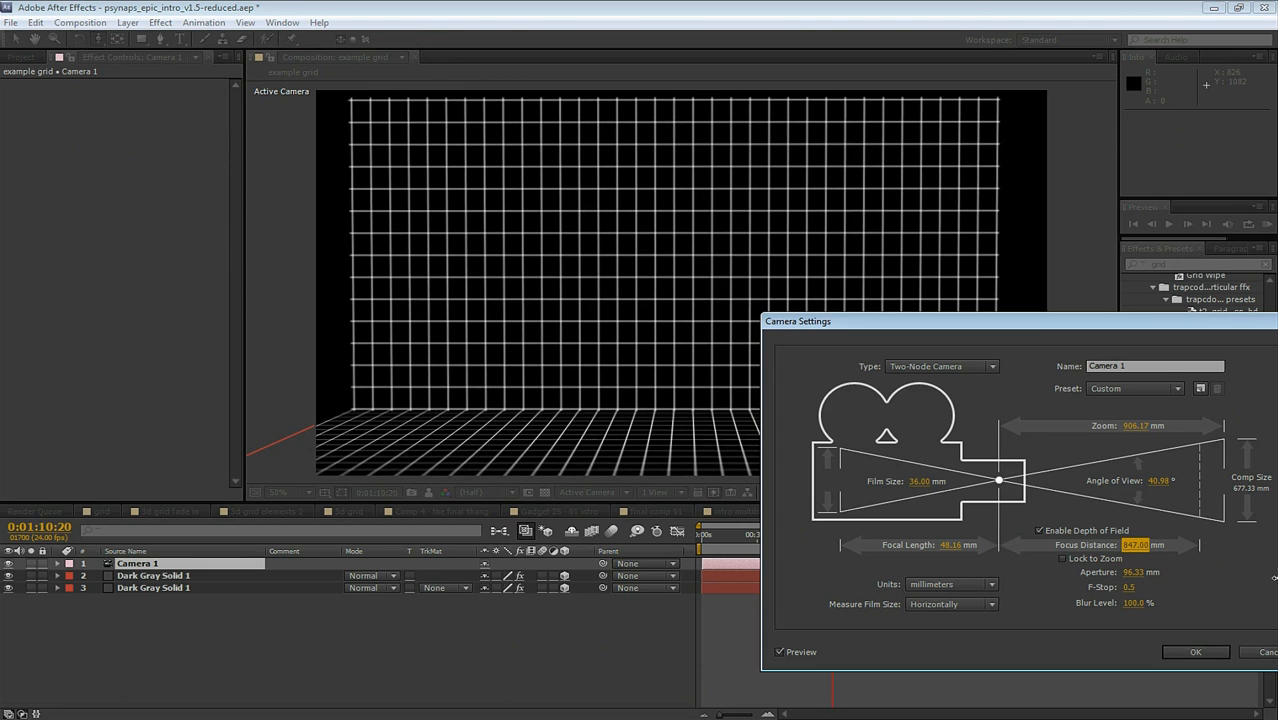
pyautogui.moveTo(1135, 544); pyautogui.dragTo(1120, 544)
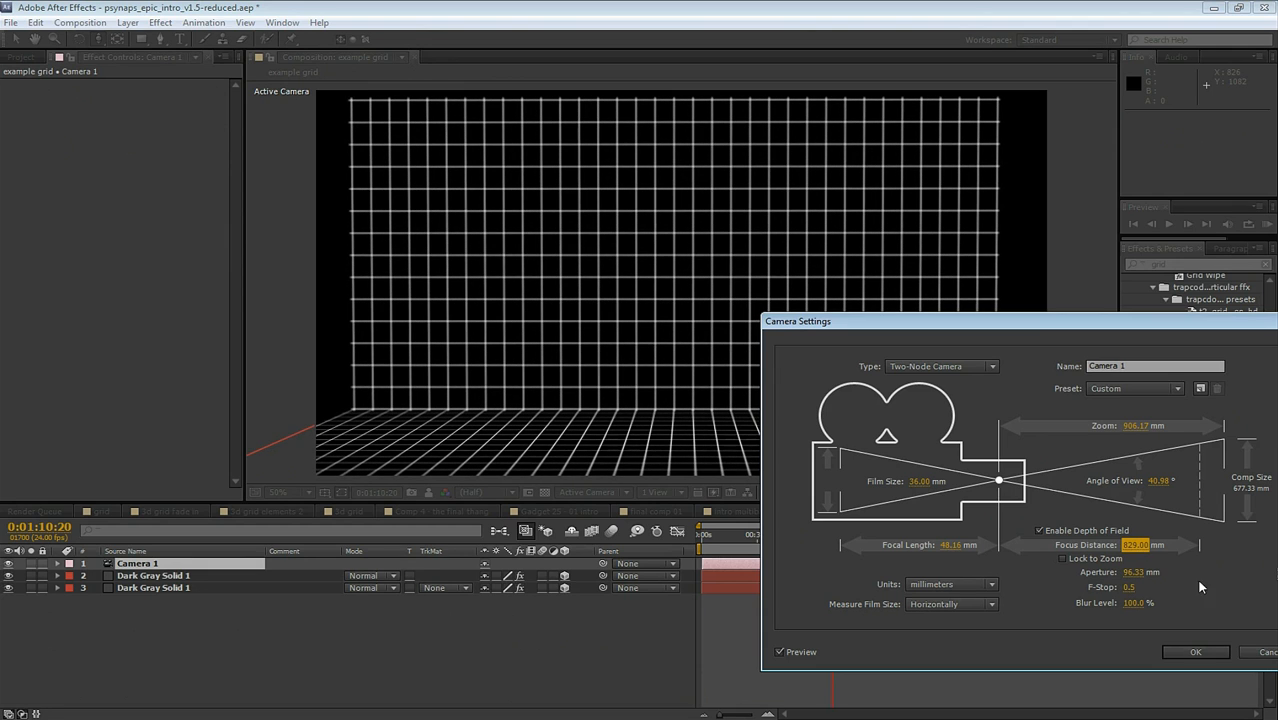
pyautogui.click(1135, 587)
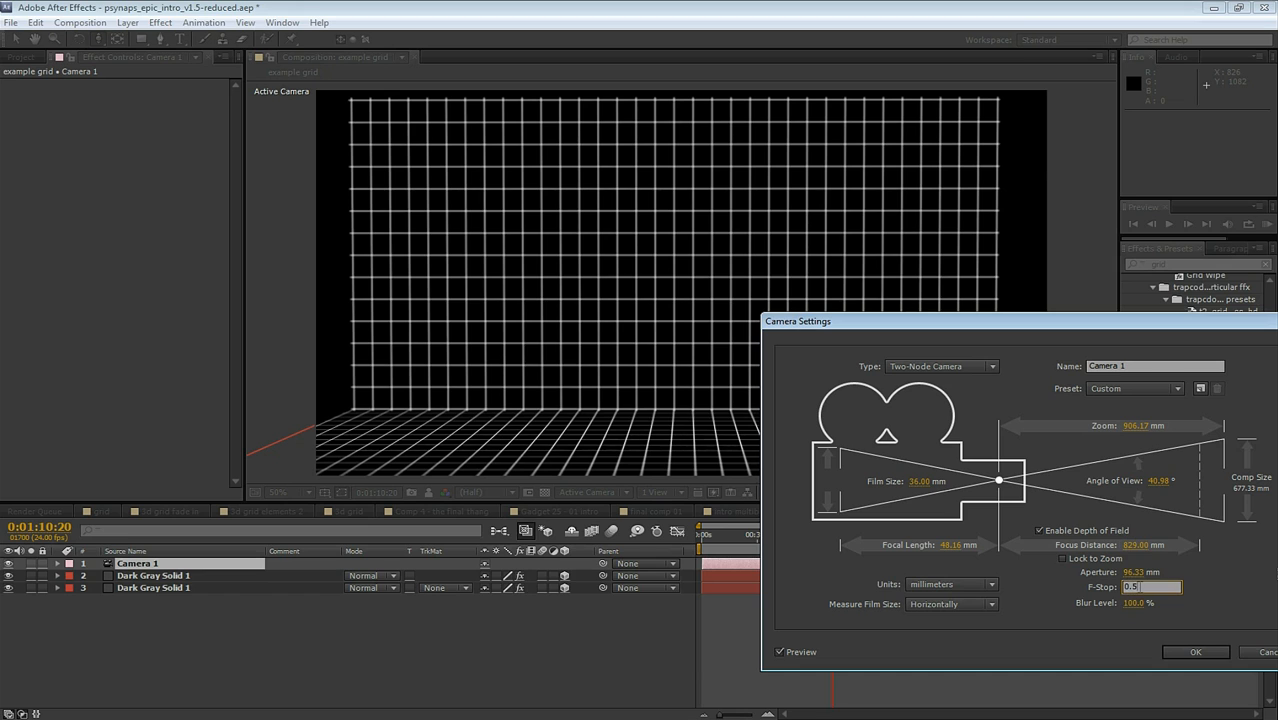
pyautogui.write('0.3')
pyautogui.click(1134, 603)
pyautogui.write('124')
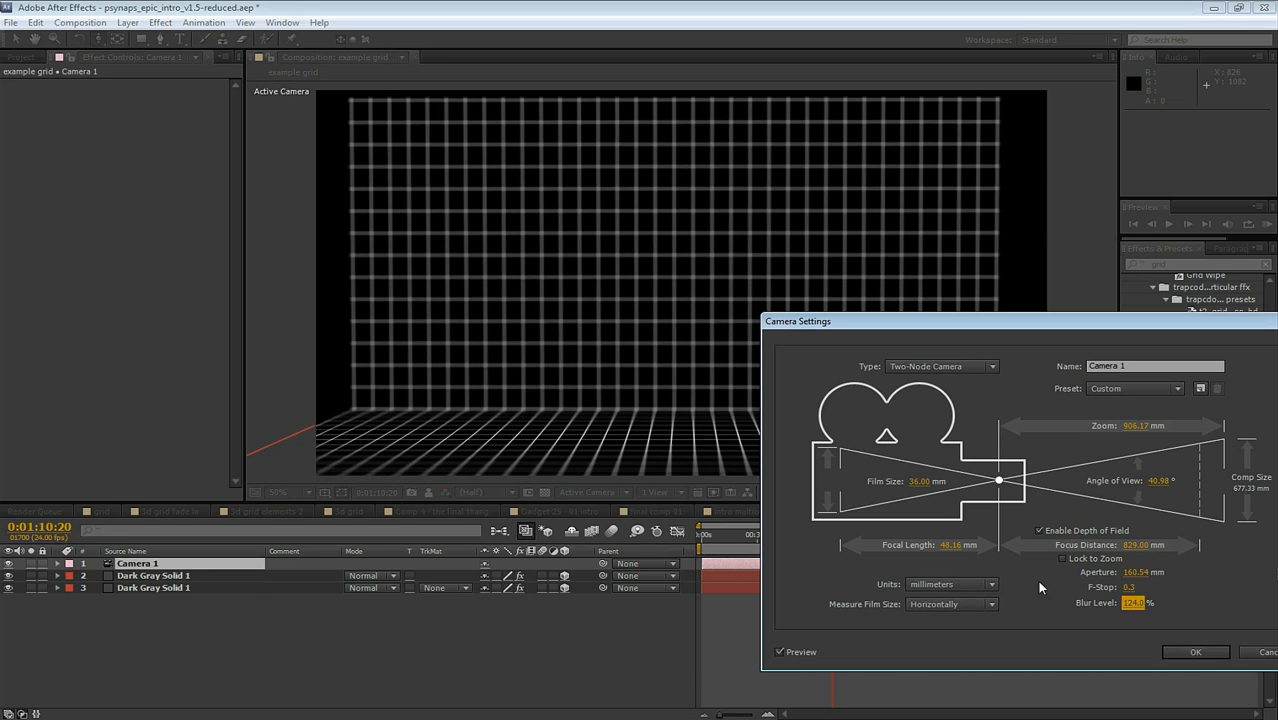
pyautogui.click(1195, 651)
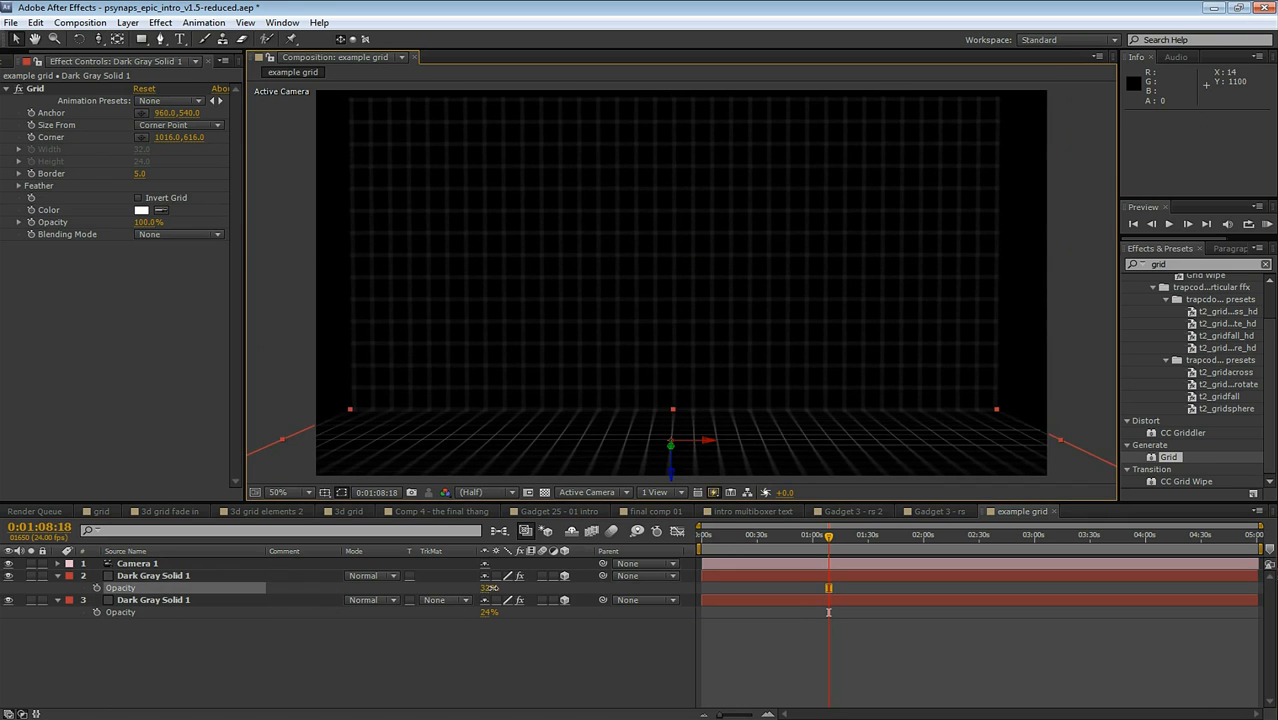
# Preview the '3d grid fade in' comp's animation, then switch to the grid composition
pyautogui.click(170, 511)
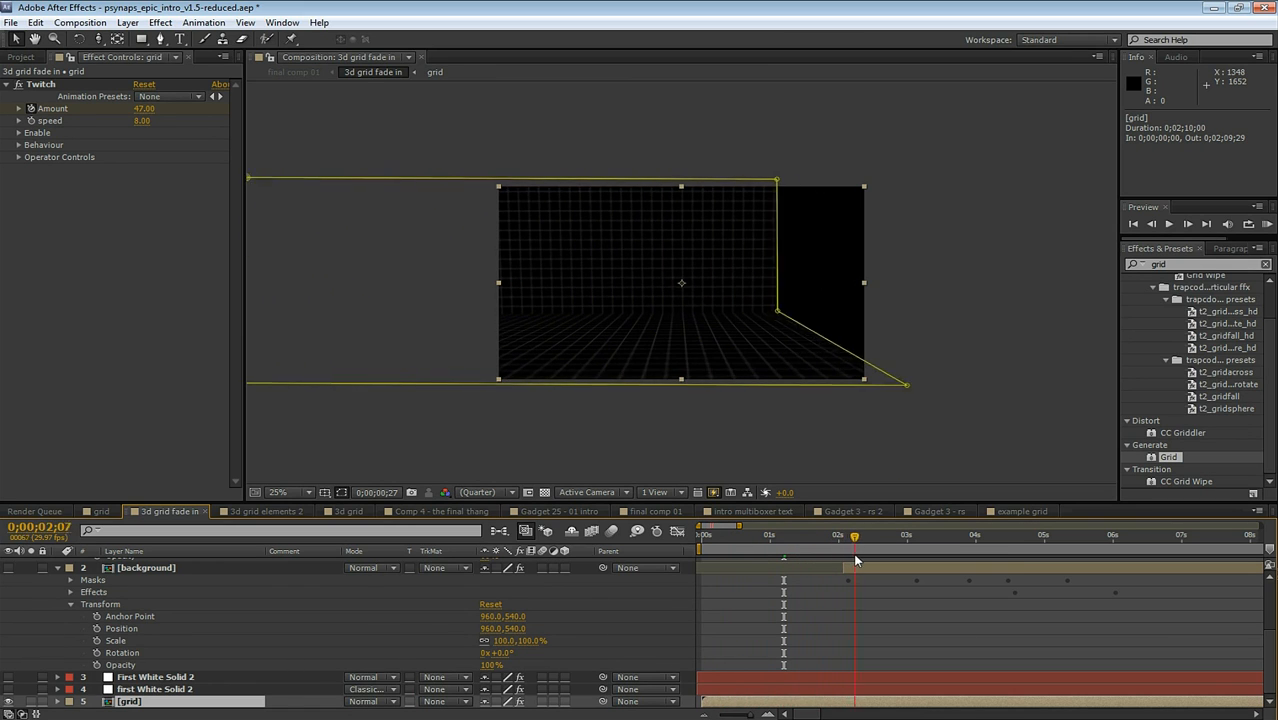
pyautogui.moveTo(854, 537); pyautogui.dragTo(749, 537)
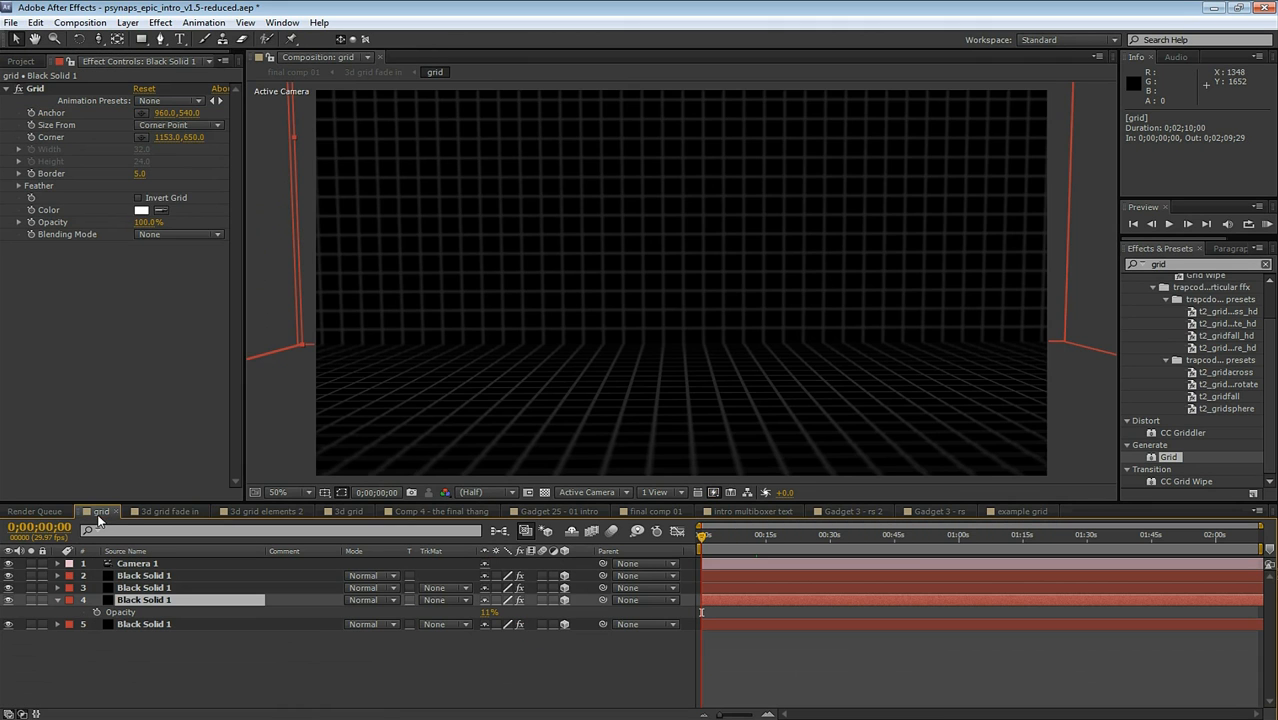
pyautogui.click(1020, 511)
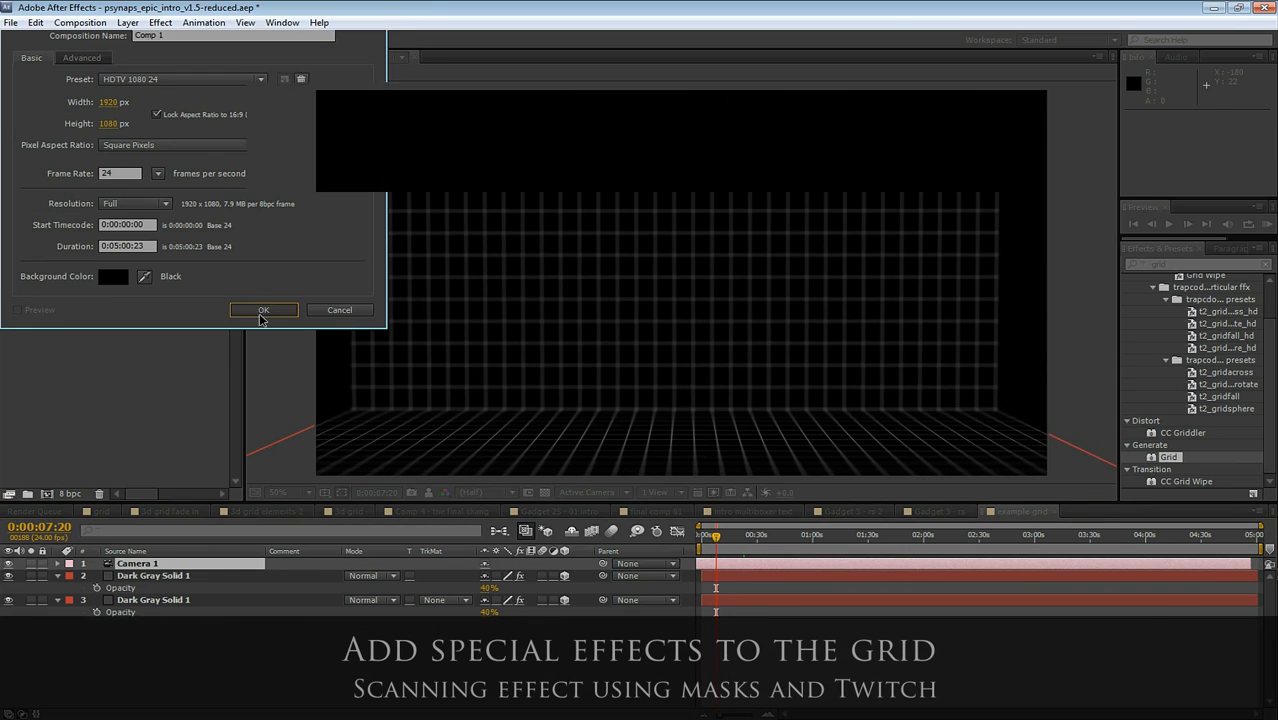
# Create and rename the 'example 3d grid fade in' comp, adding example grid as a layer
pyautogui.click(264, 310)
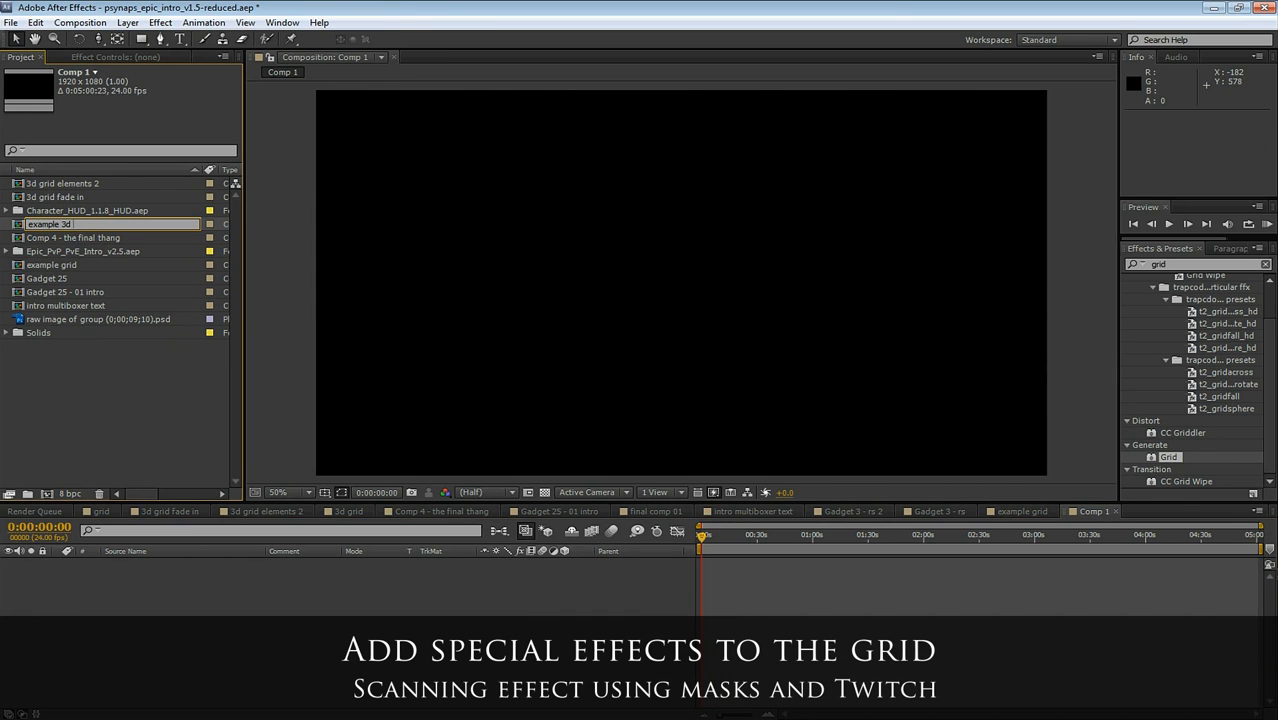
pyautogui.doubleClick(71, 251)
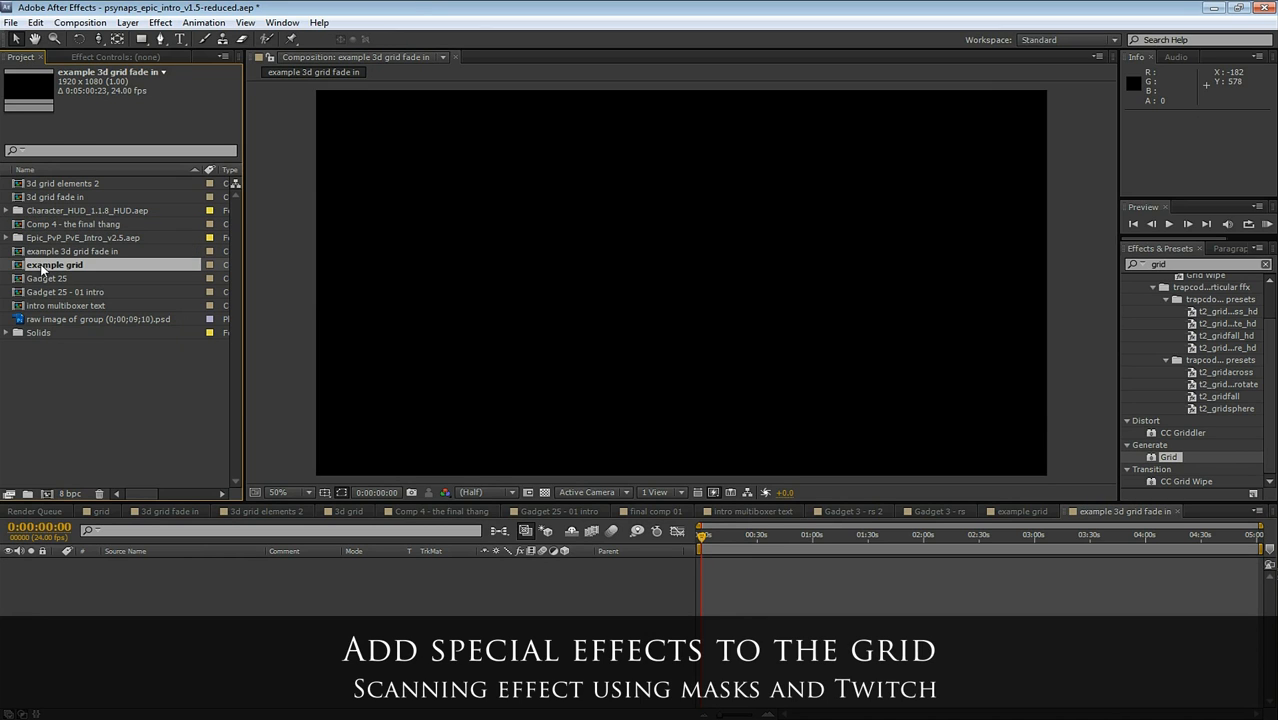
pyautogui.doubleClick(54, 264)
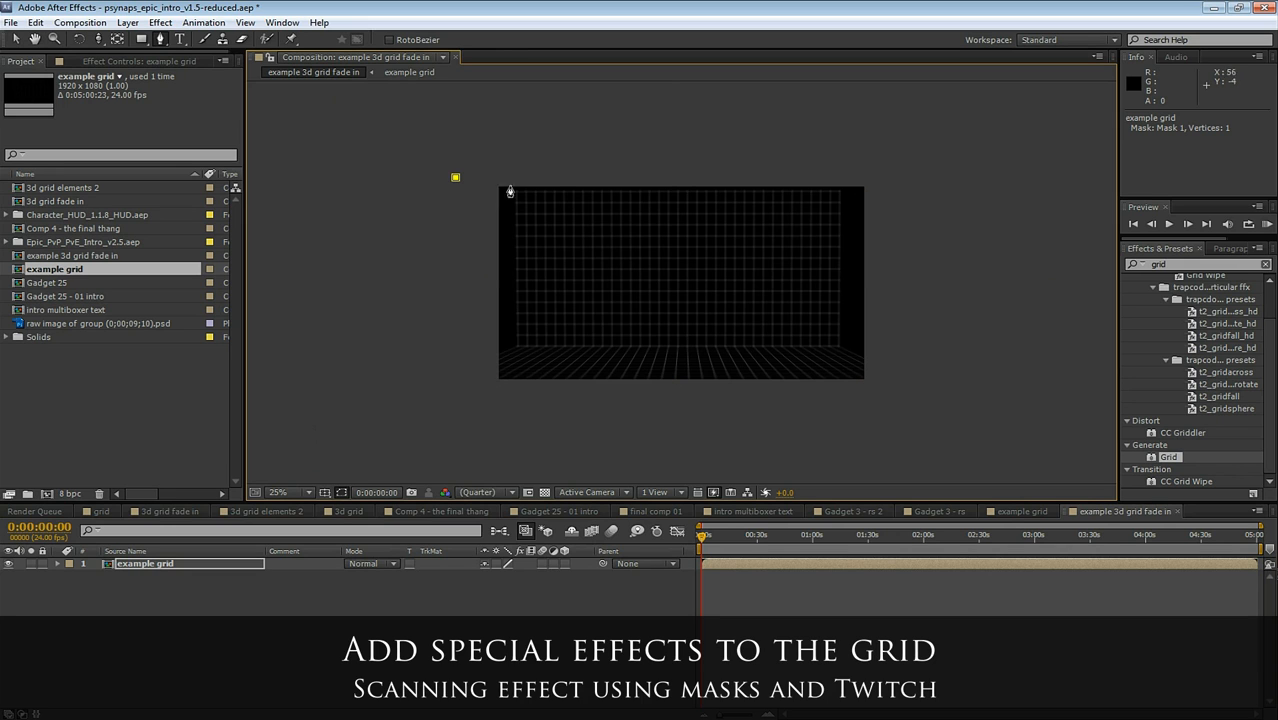
# Draw a mask over the grid and expand Mask 1's properties
pyautogui.moveTo(456, 177); pyautogui.dragTo(552, 177)
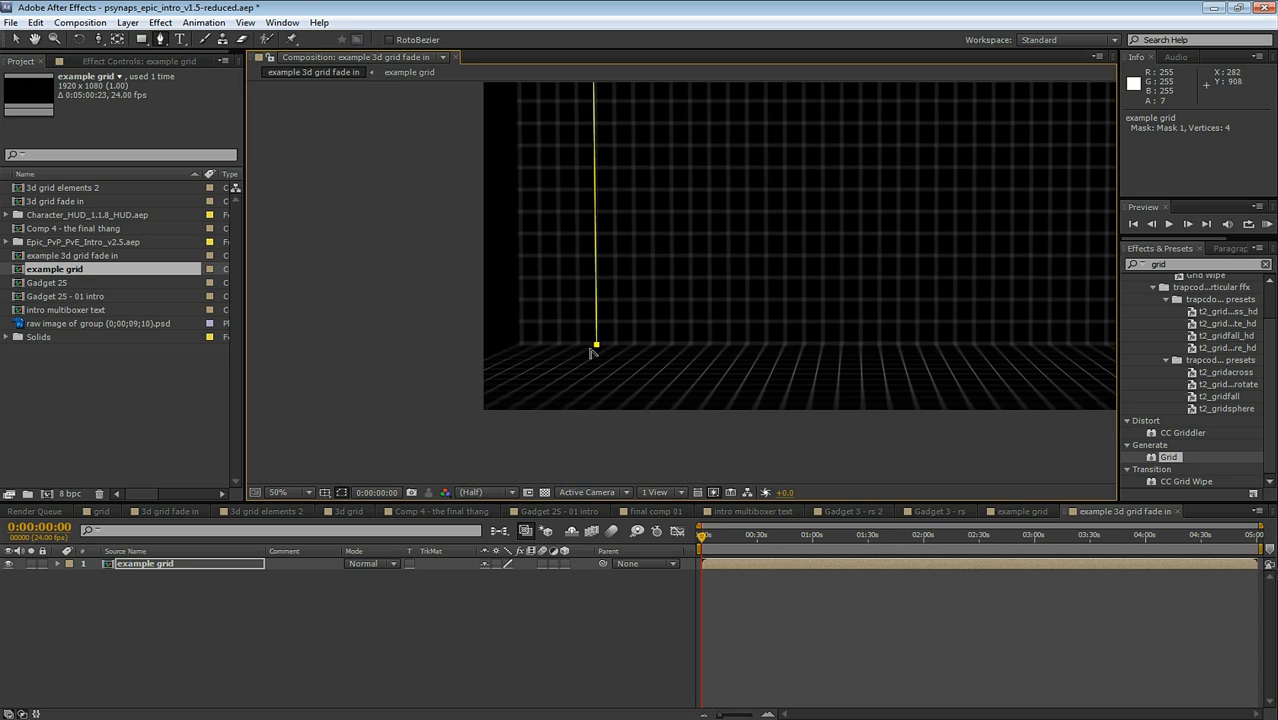
pyautogui.moveTo(595, 345); pyautogui.dragTo(460, 435)
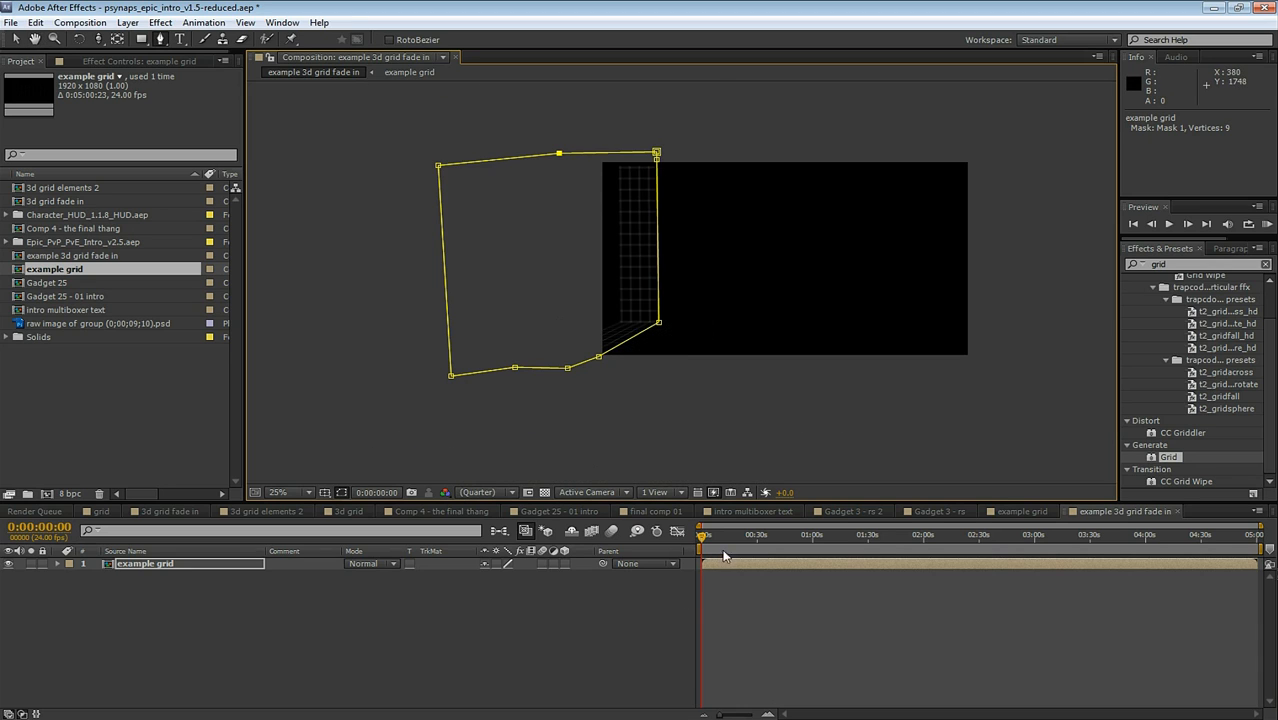
pyautogui.click(57, 563)
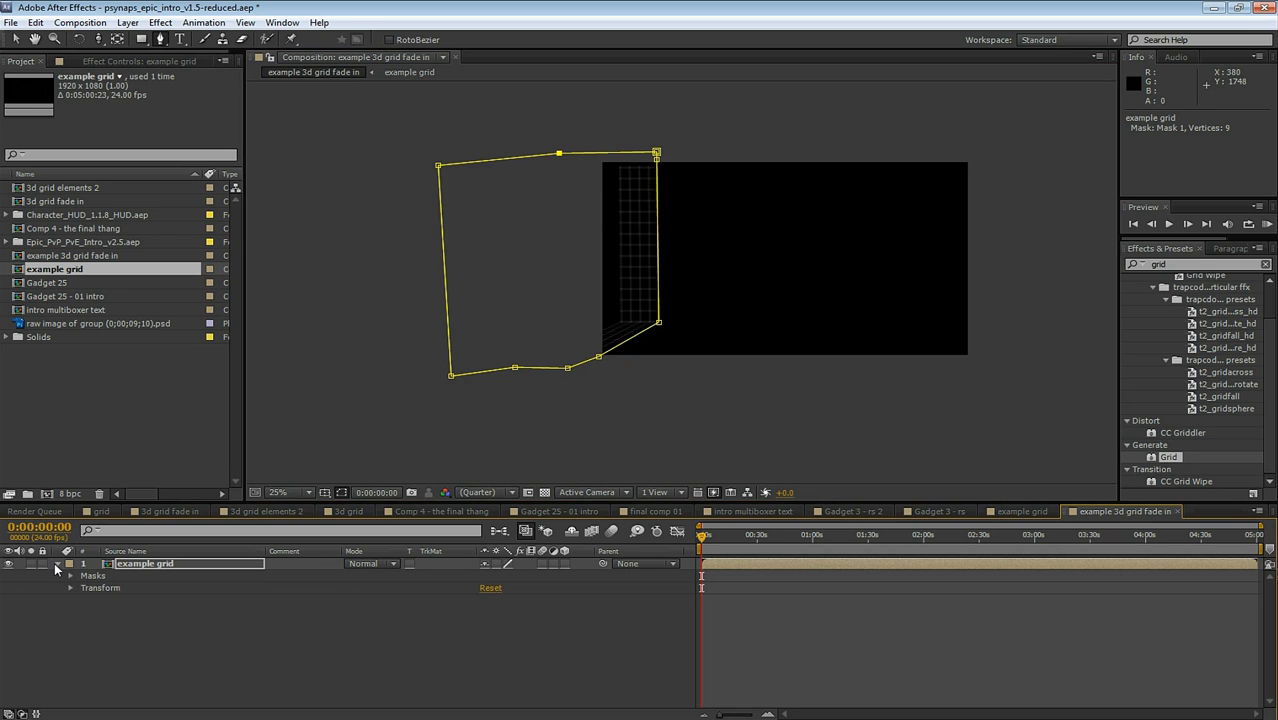
pyautogui.click(70, 575)
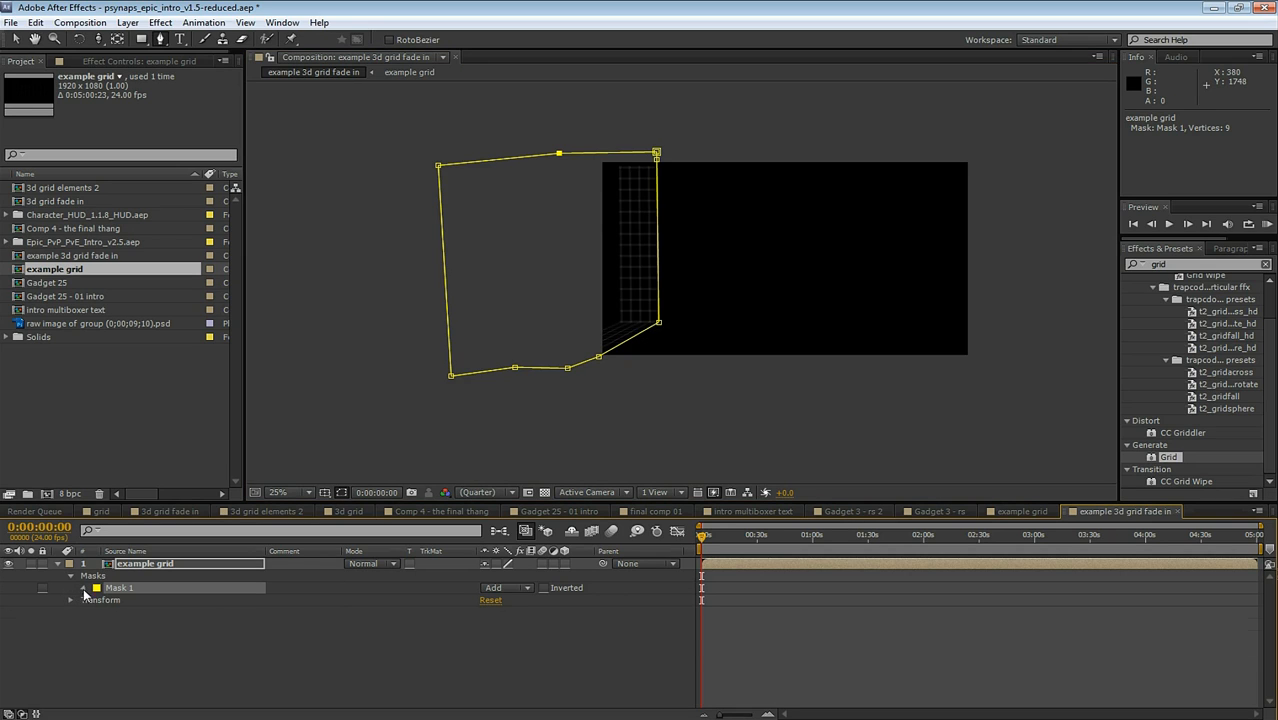
pyautogui.click(84, 587)
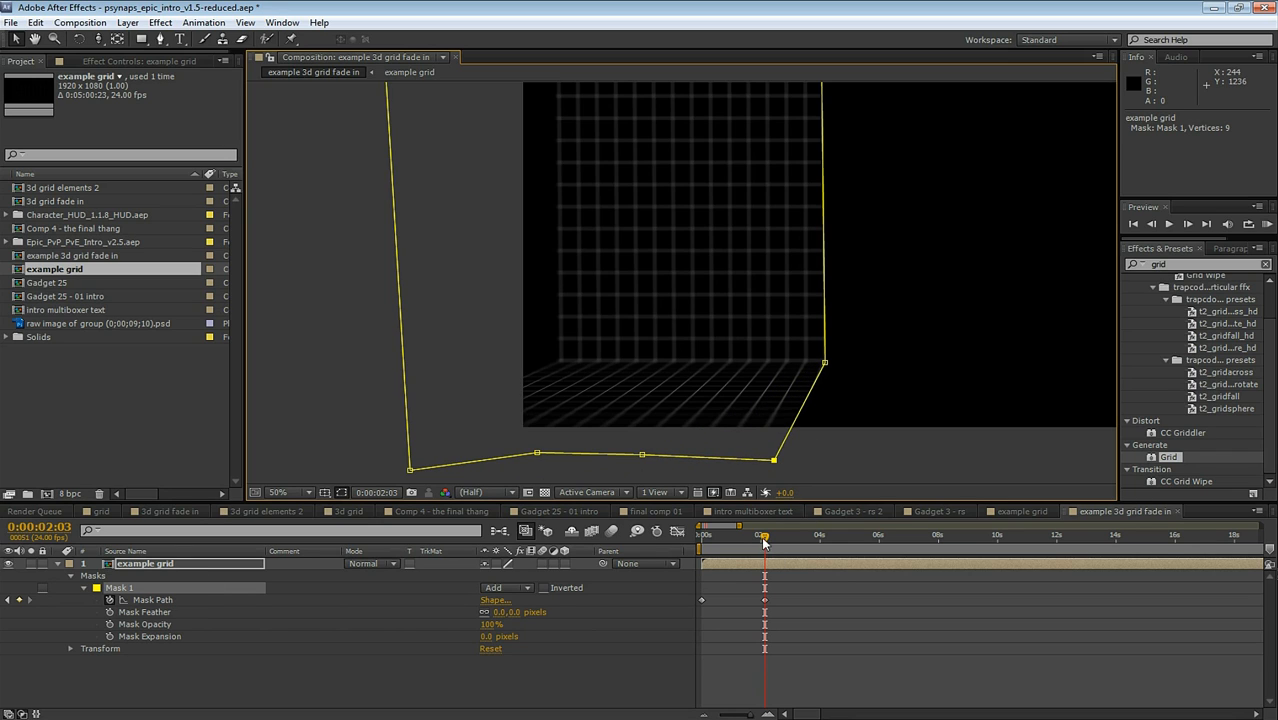
# Keyframe the mask path at later times, stretching it to uncover the whole grid
pyautogui.click(763, 537)
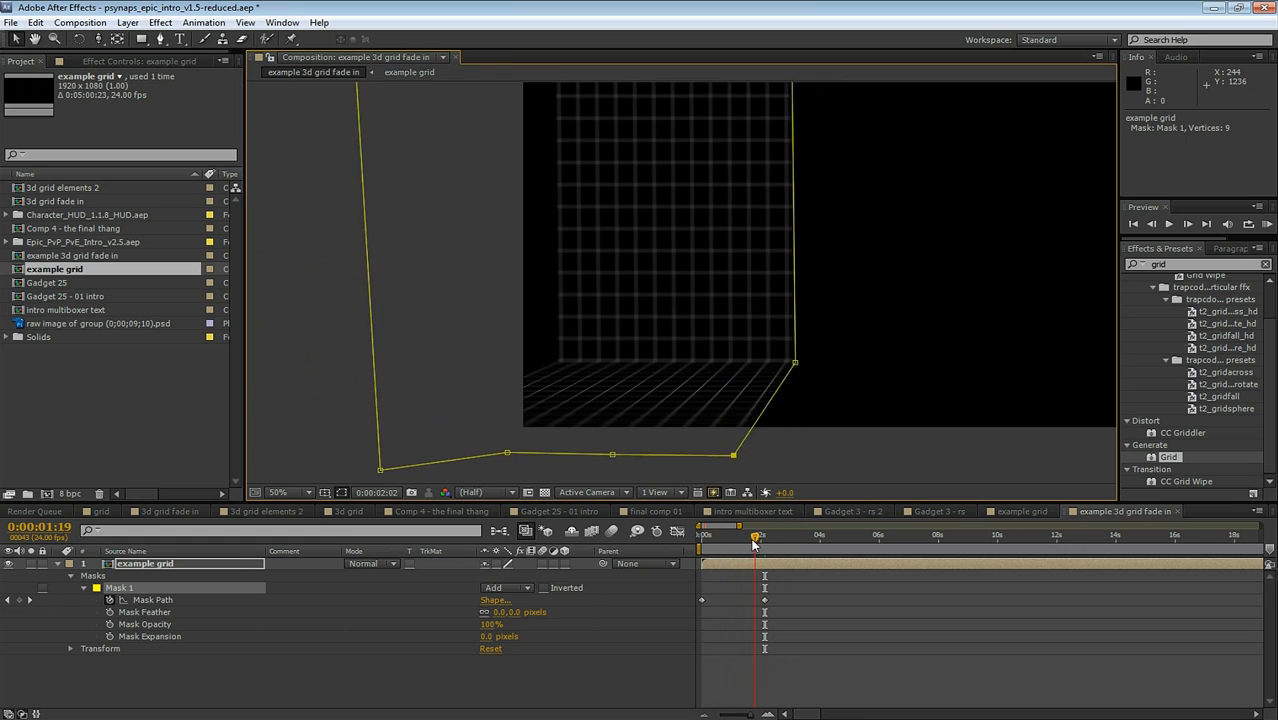
pyautogui.moveTo(755, 537); pyautogui.dragTo(706, 537)
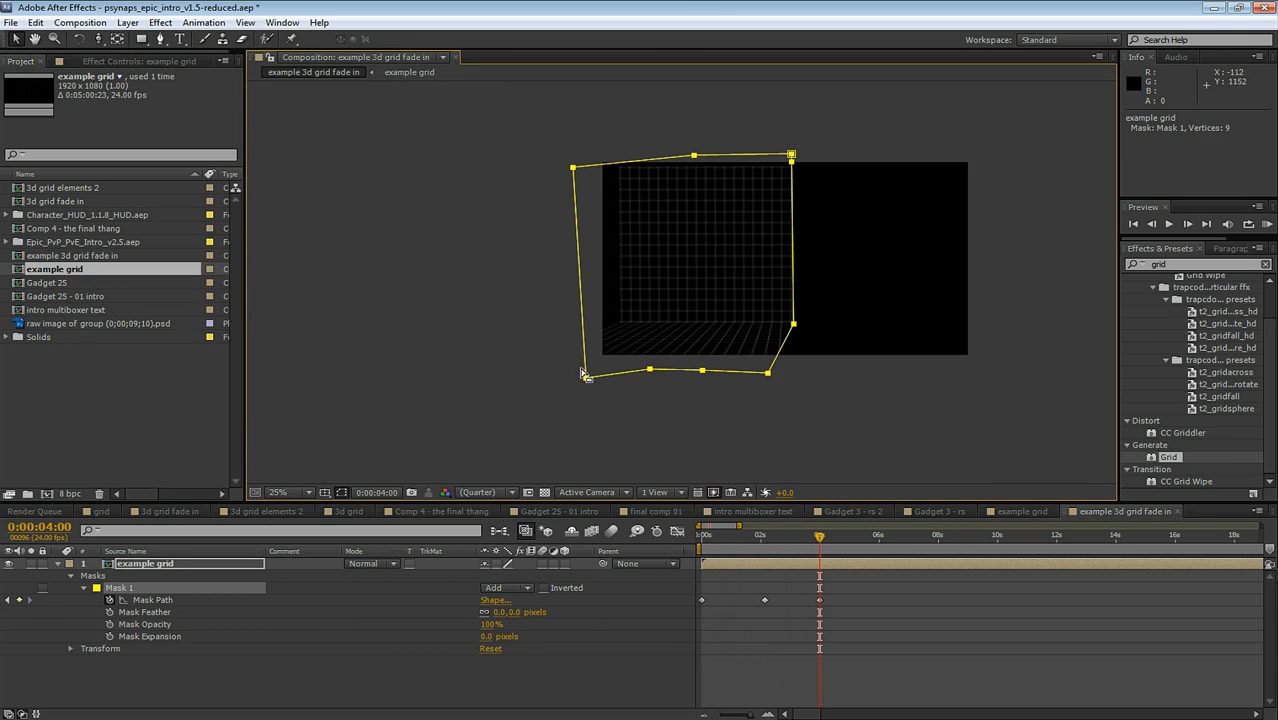
pyautogui.moveTo(585, 375); pyautogui.dragTo(410, 381)
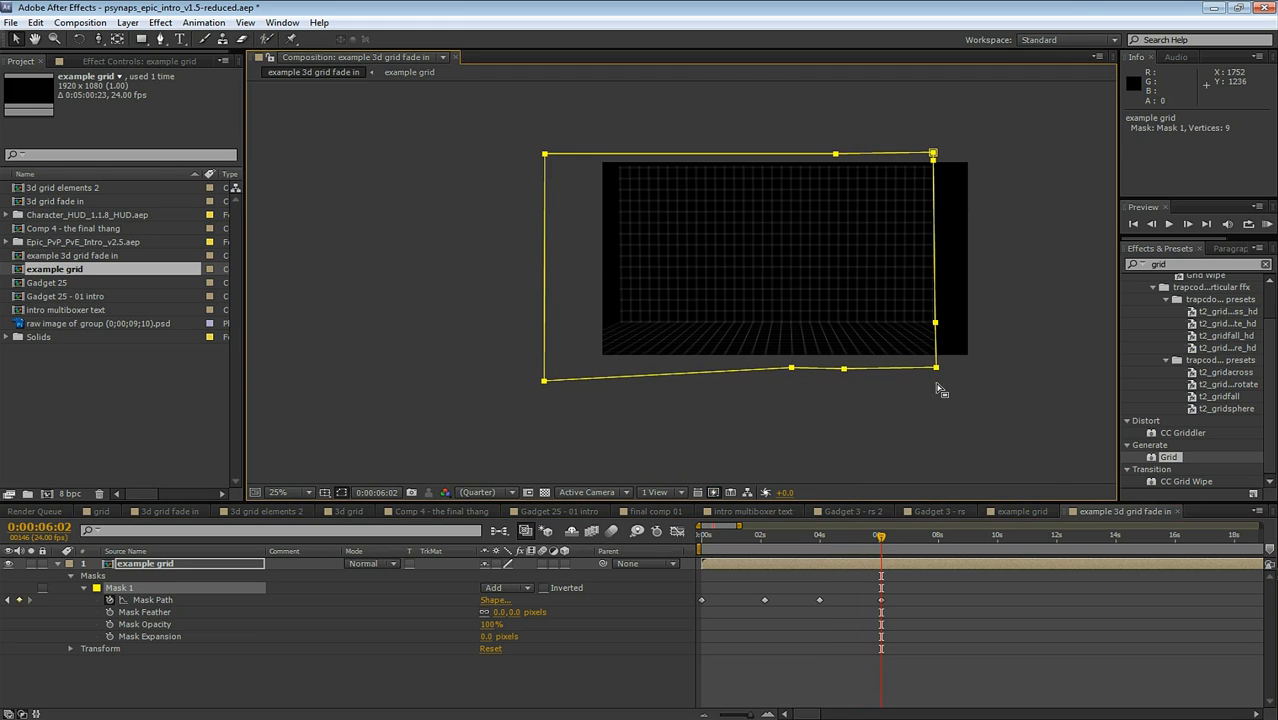
pyautogui.moveTo(935, 367); pyautogui.dragTo(1008, 373)
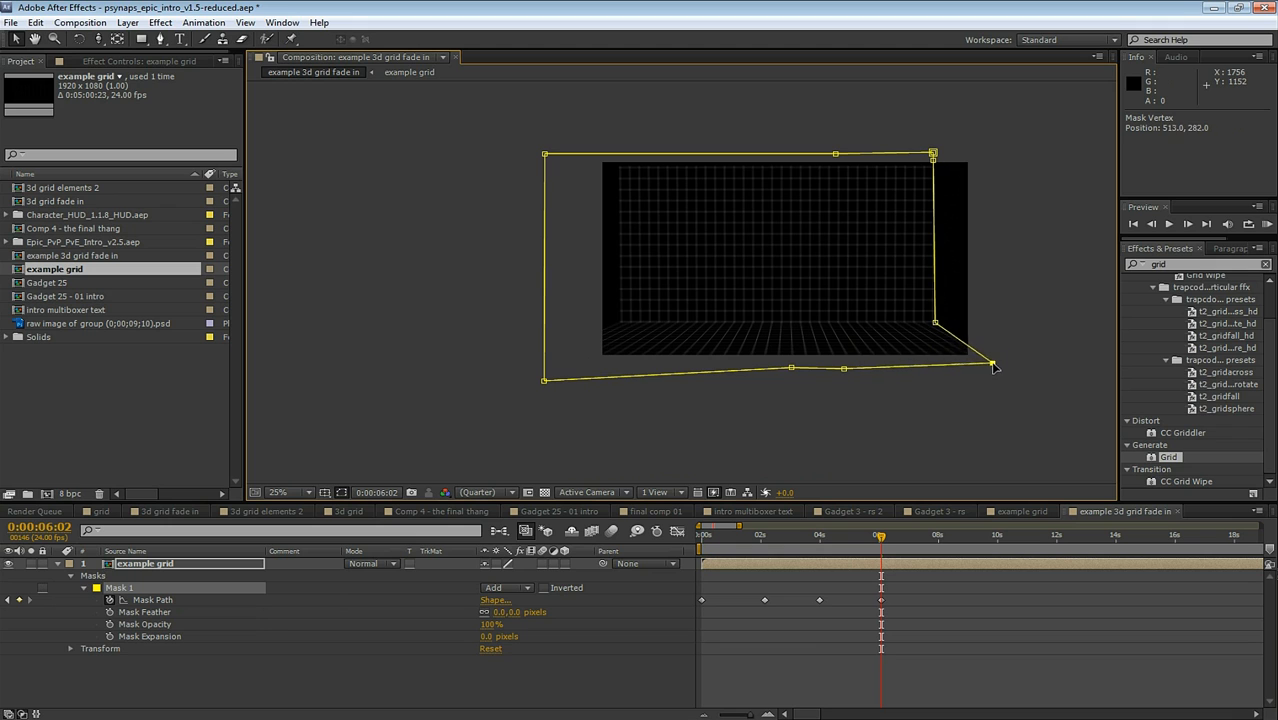
pyautogui.click(752, 535)
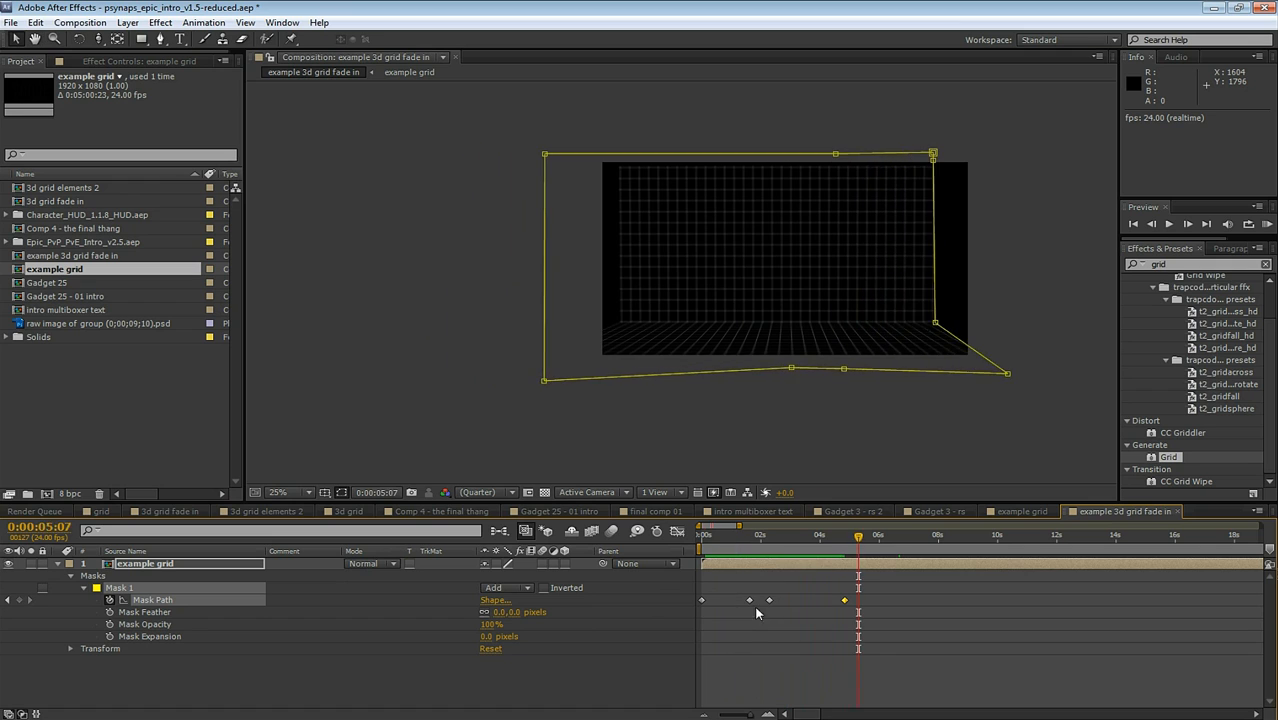
pyautogui.click(868, 535)
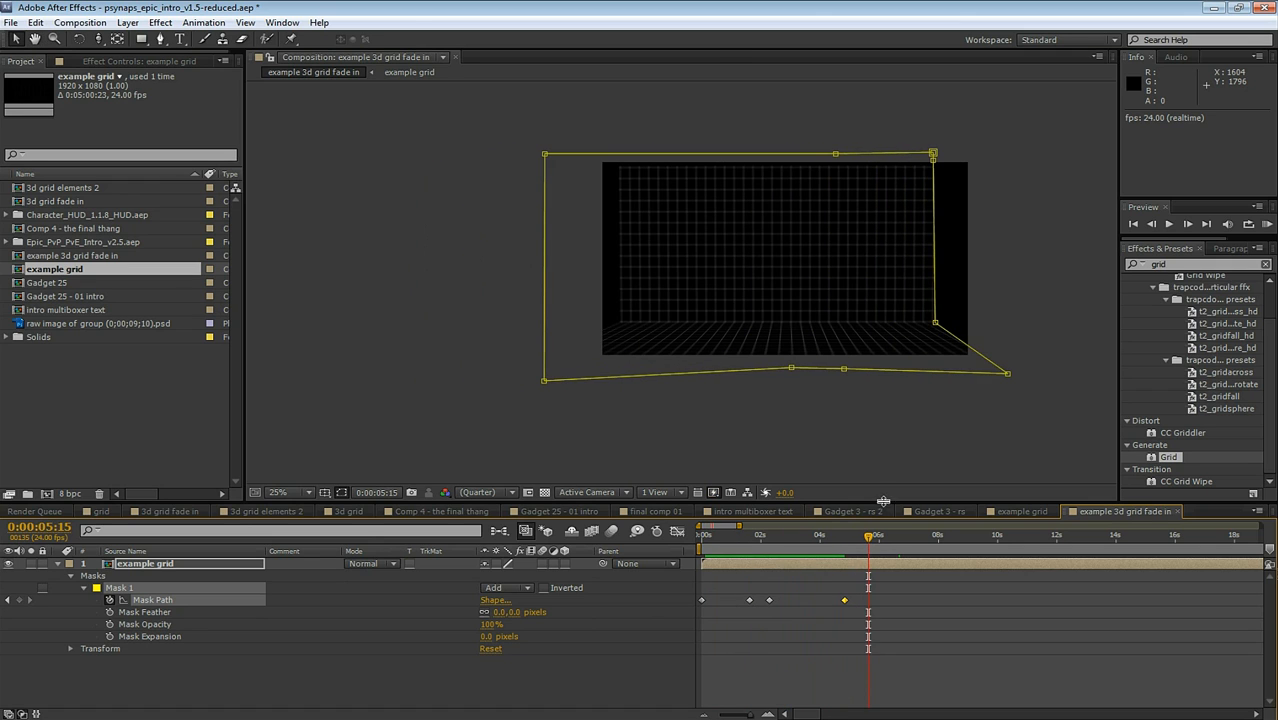
pyautogui.click(127, 22)
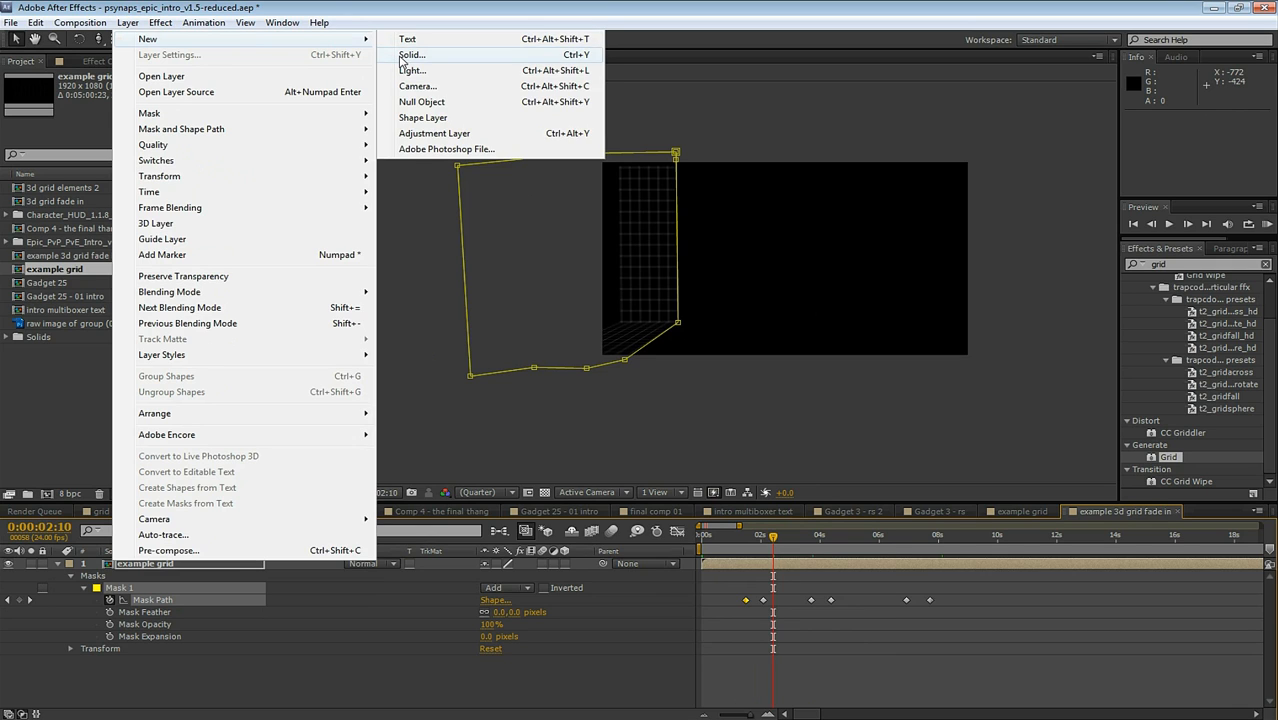
# Create a new white solid layer above the example grid
pyautogui.click(411, 54)
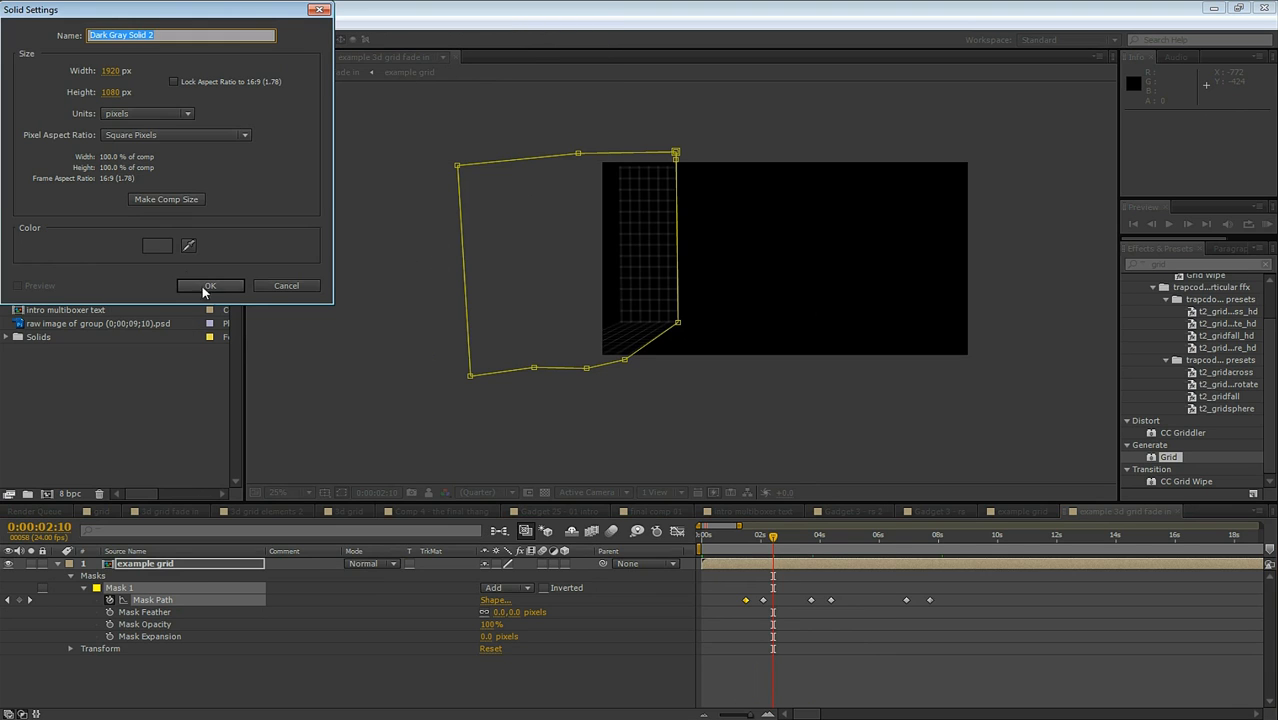
pyautogui.click(210, 285)
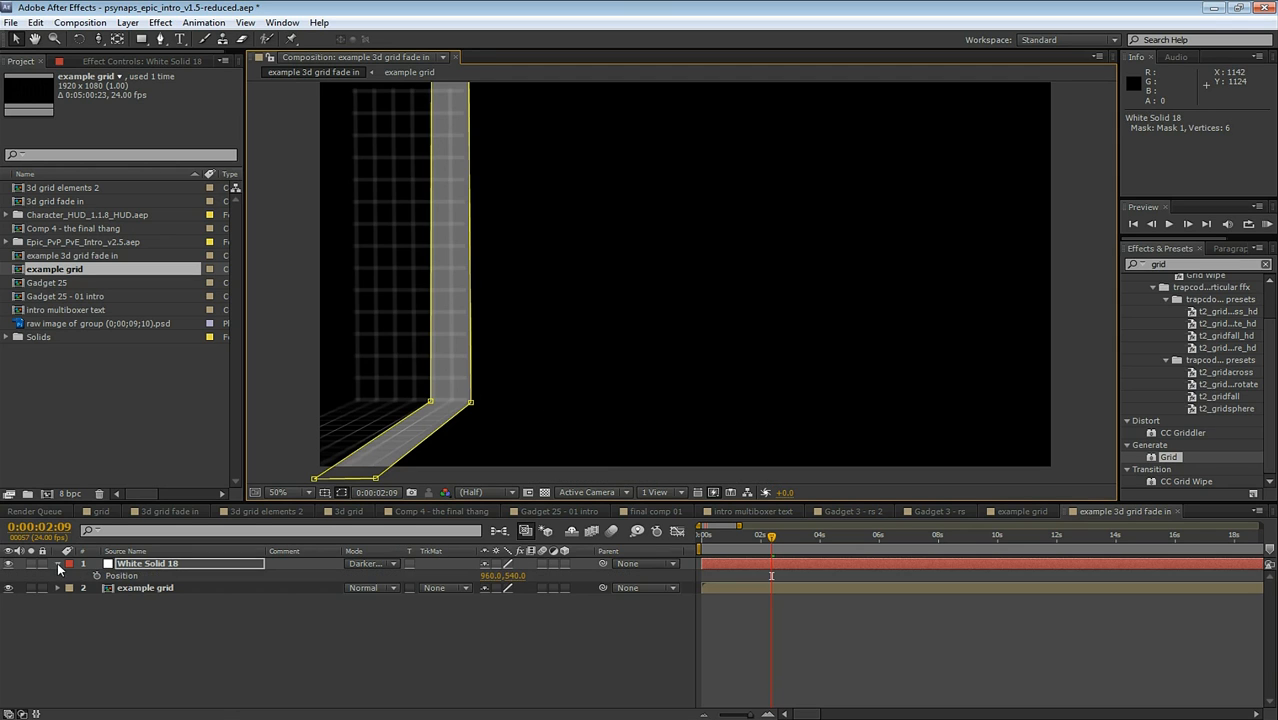
# Keyframe the strip's mask path to sweep across the room and set opacity to 65%
pyautogui.click(57, 563)
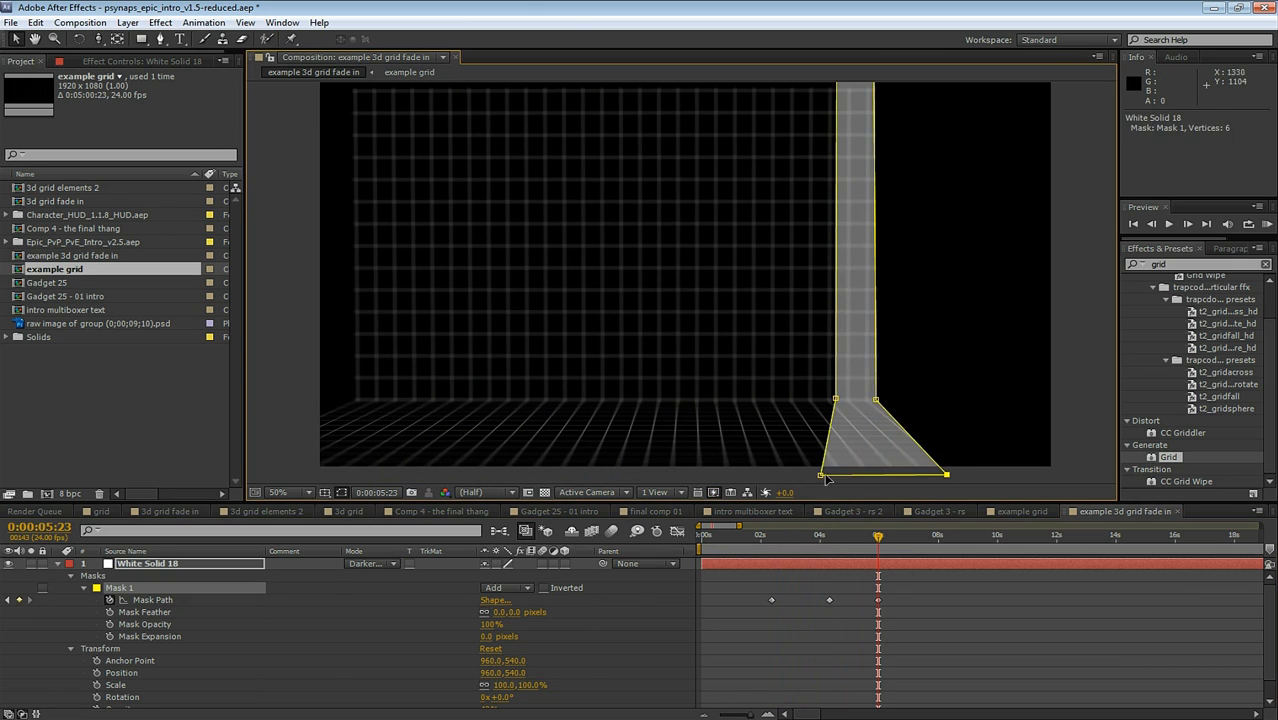
pyautogui.click(922, 537)
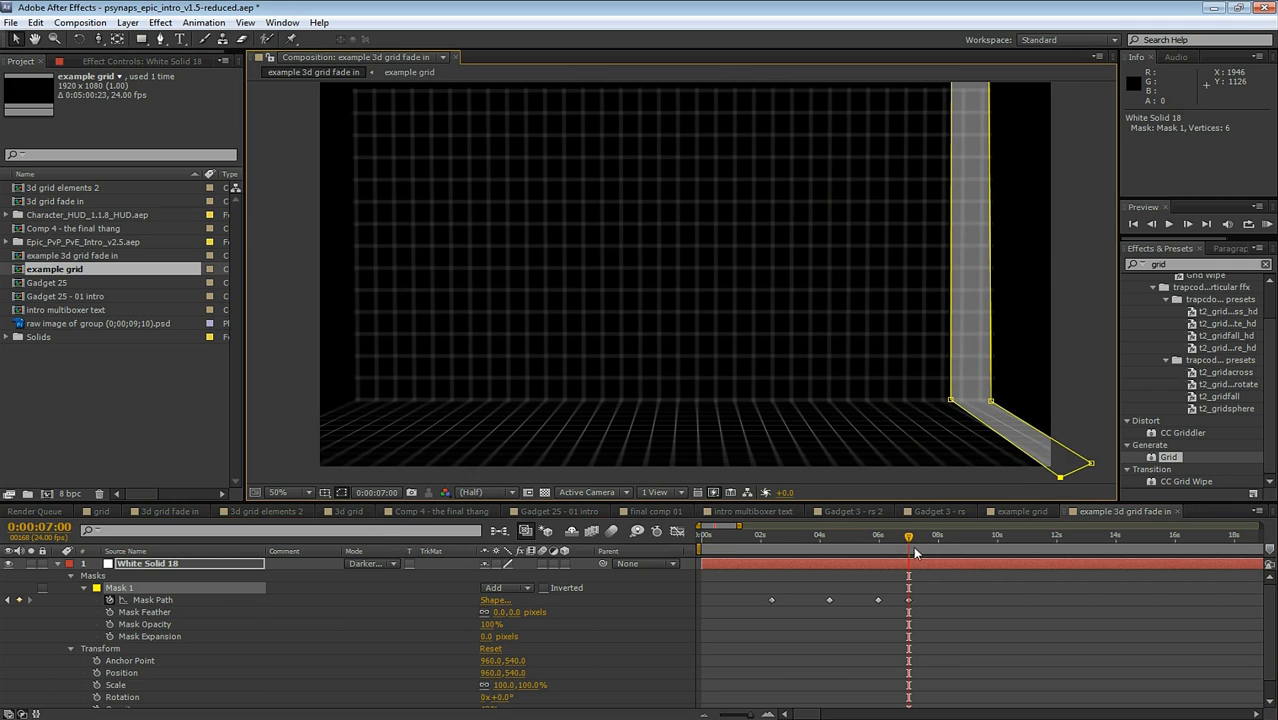
pyautogui.moveTo(908, 538); pyautogui.dragTo(942, 538)
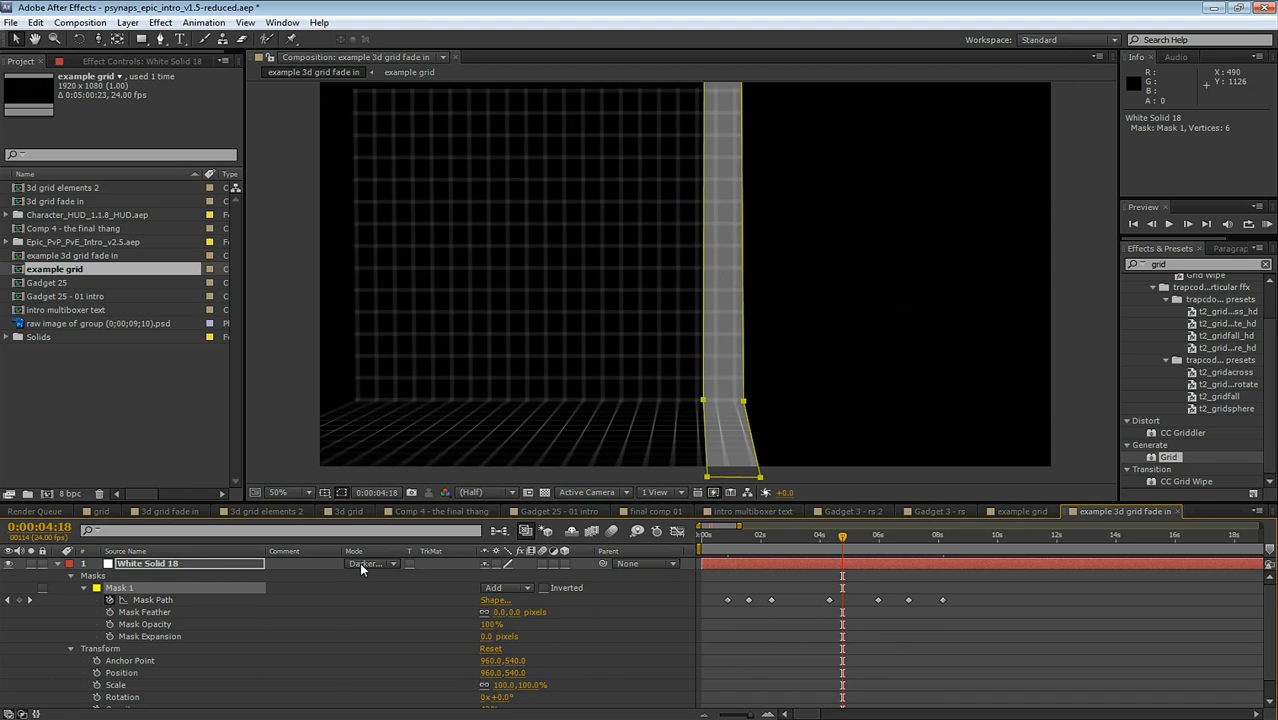
pyautogui.click(370, 563)
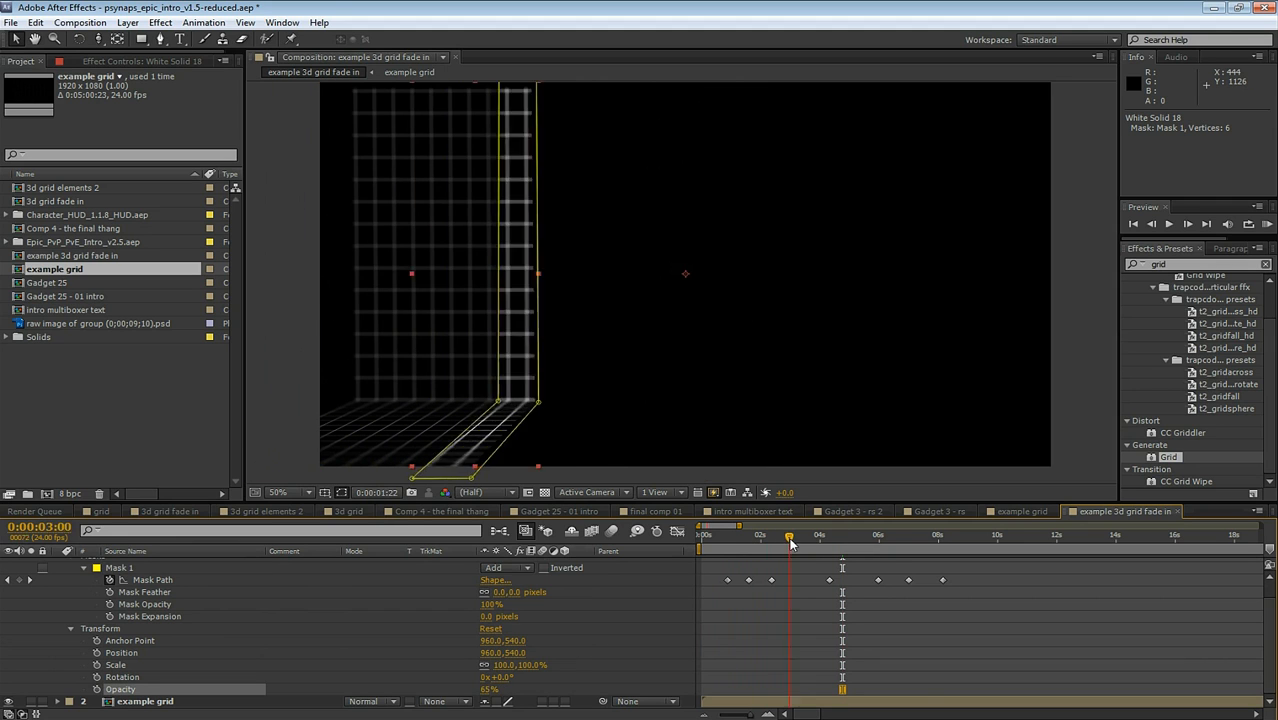
# Duplicate the strip, set Mask Feather 54 and Expansion -35, and apply Twitch Blinking
pyautogui.click(913, 537)
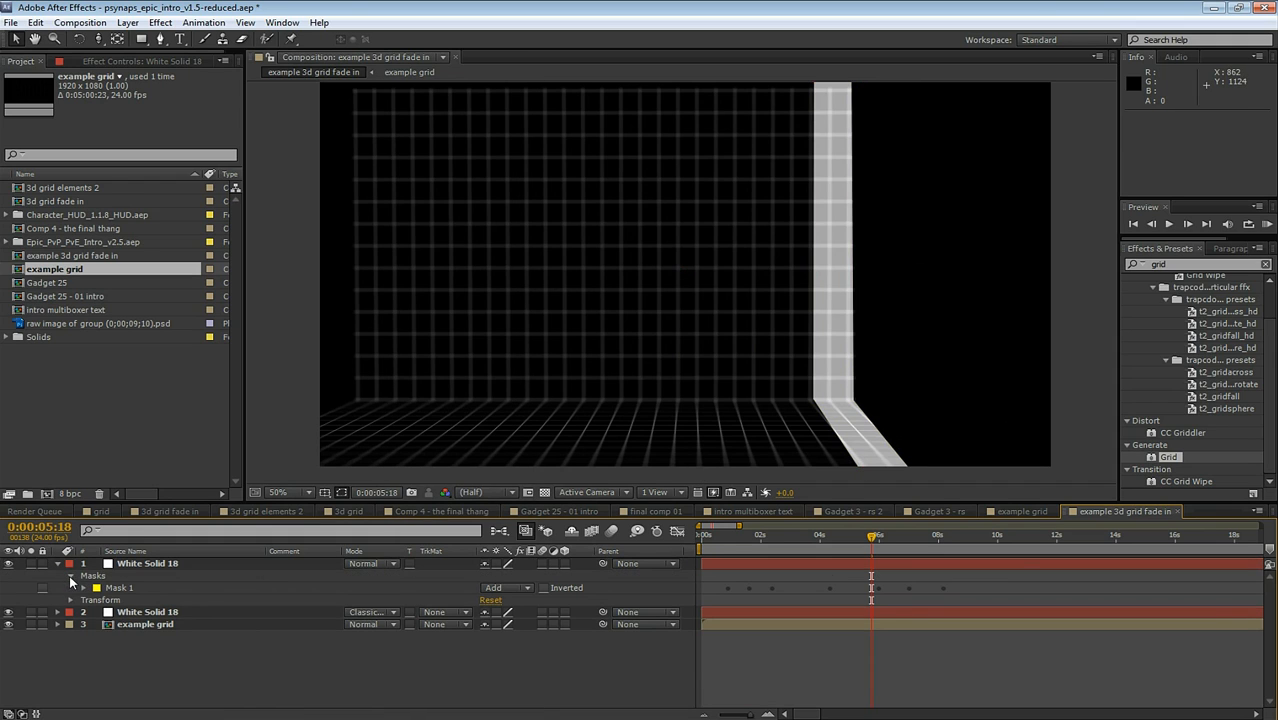
pyautogui.click(71, 587)
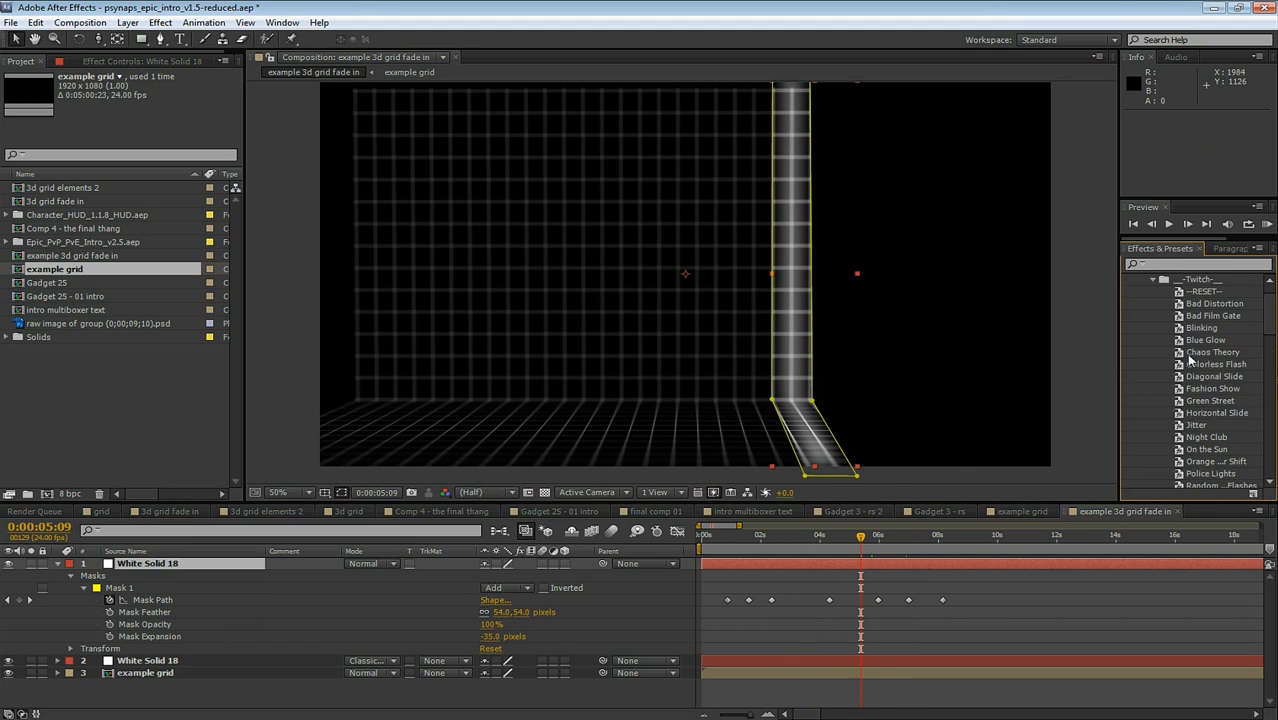
pyautogui.scroll(-3)
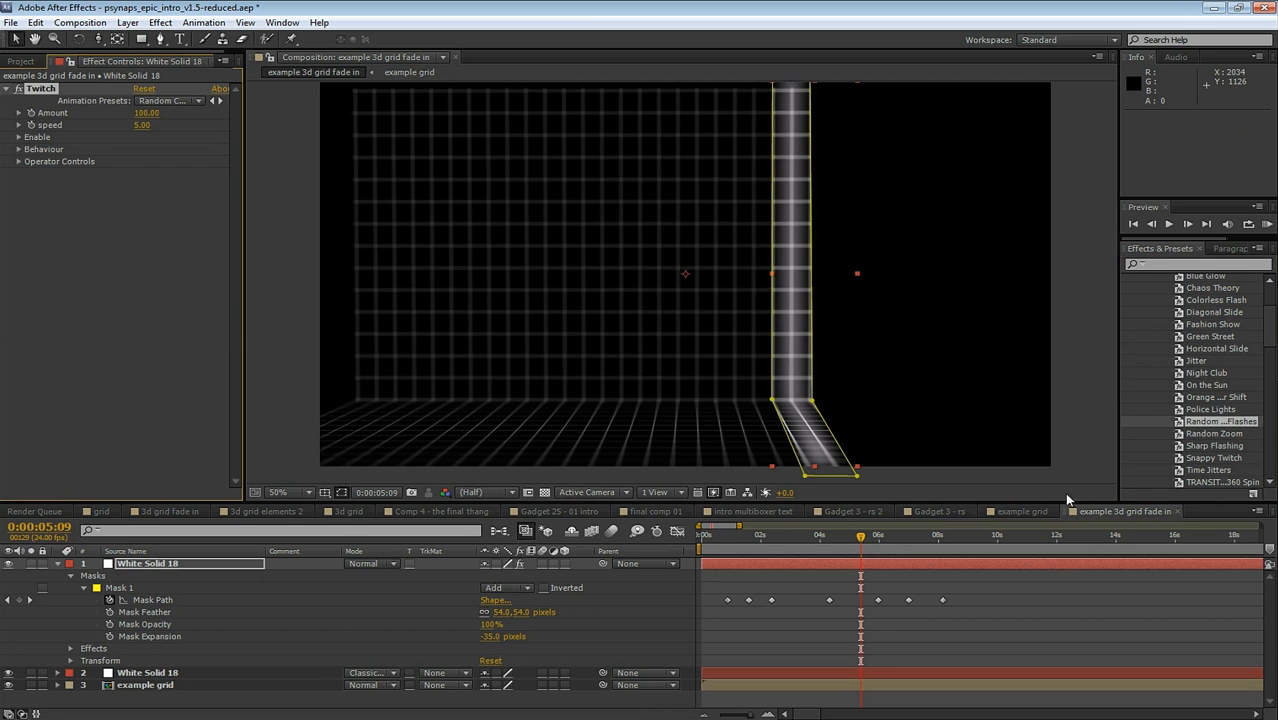
pyautogui.click(814, 535)
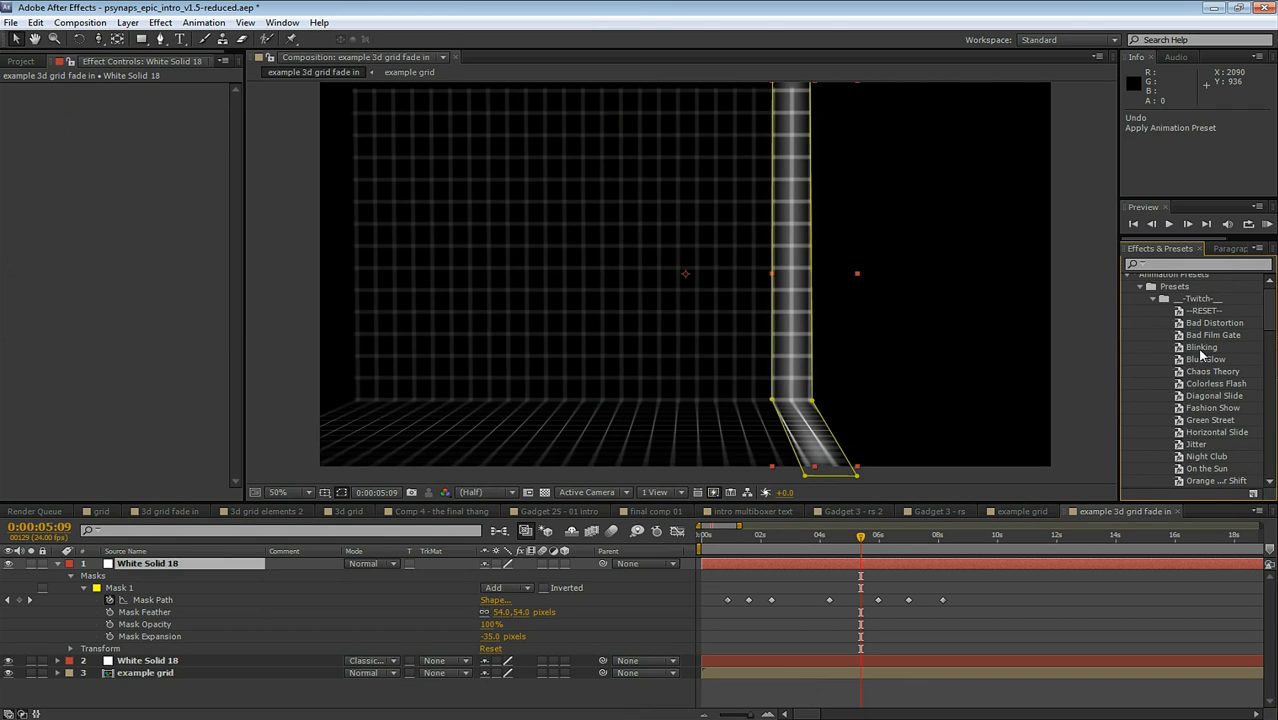
pyautogui.doubleClick(1201, 347)
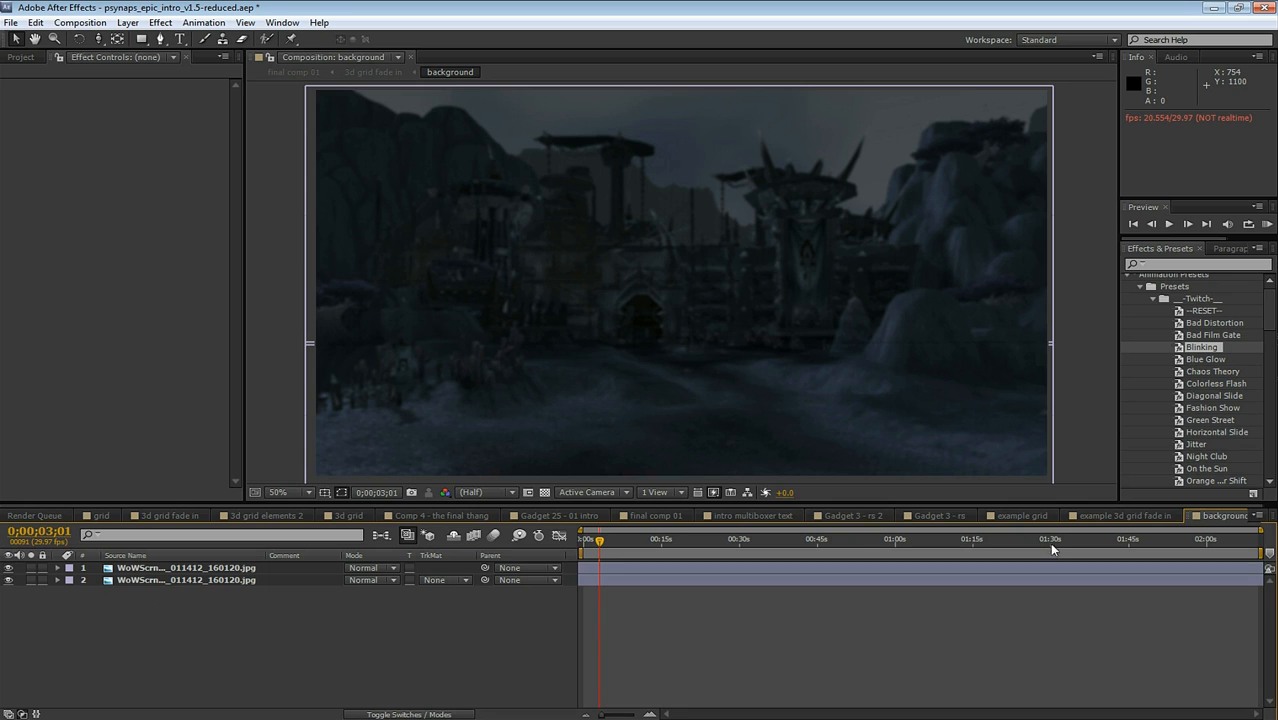
pyautogui.moveTo(1139, 567)
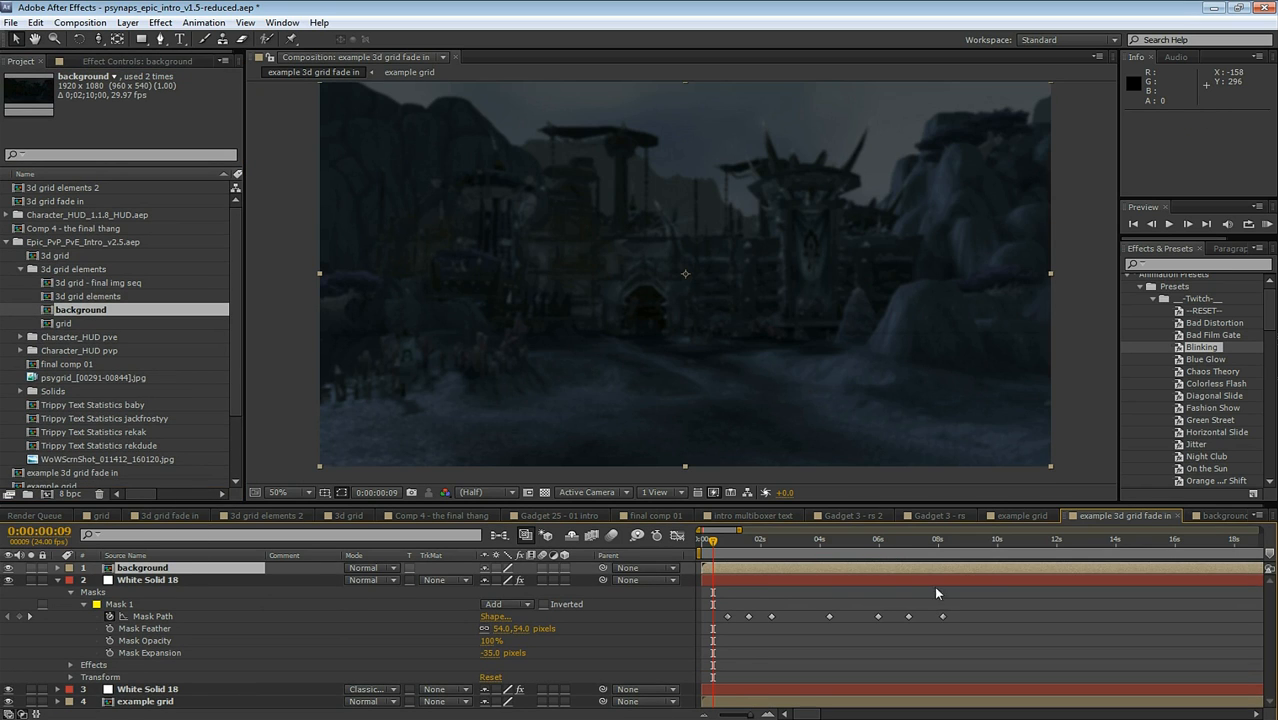
# Select the newly added background layer that holds the pasted Mask Path keyframes
pyautogui.click(712, 539)
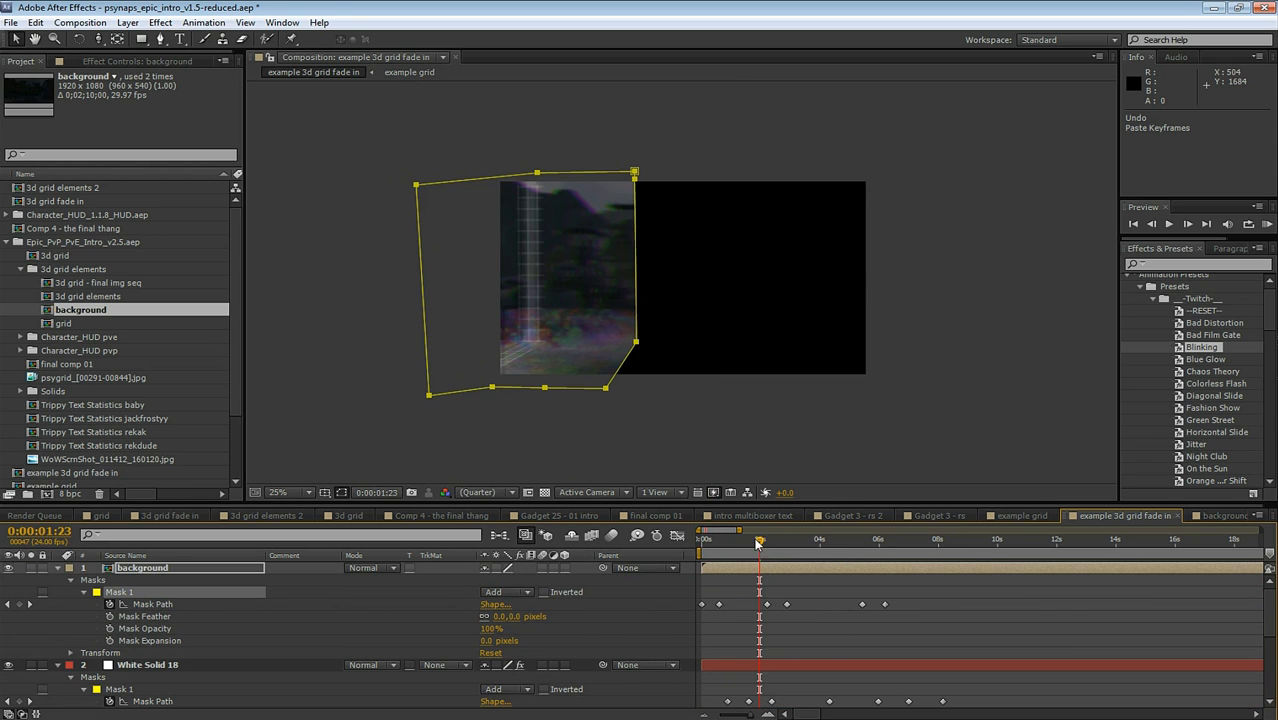
# Keyframe the background layer's opacity from 100% to 80% to 66%, then preview the grid room
pyautogui.click(875, 539)
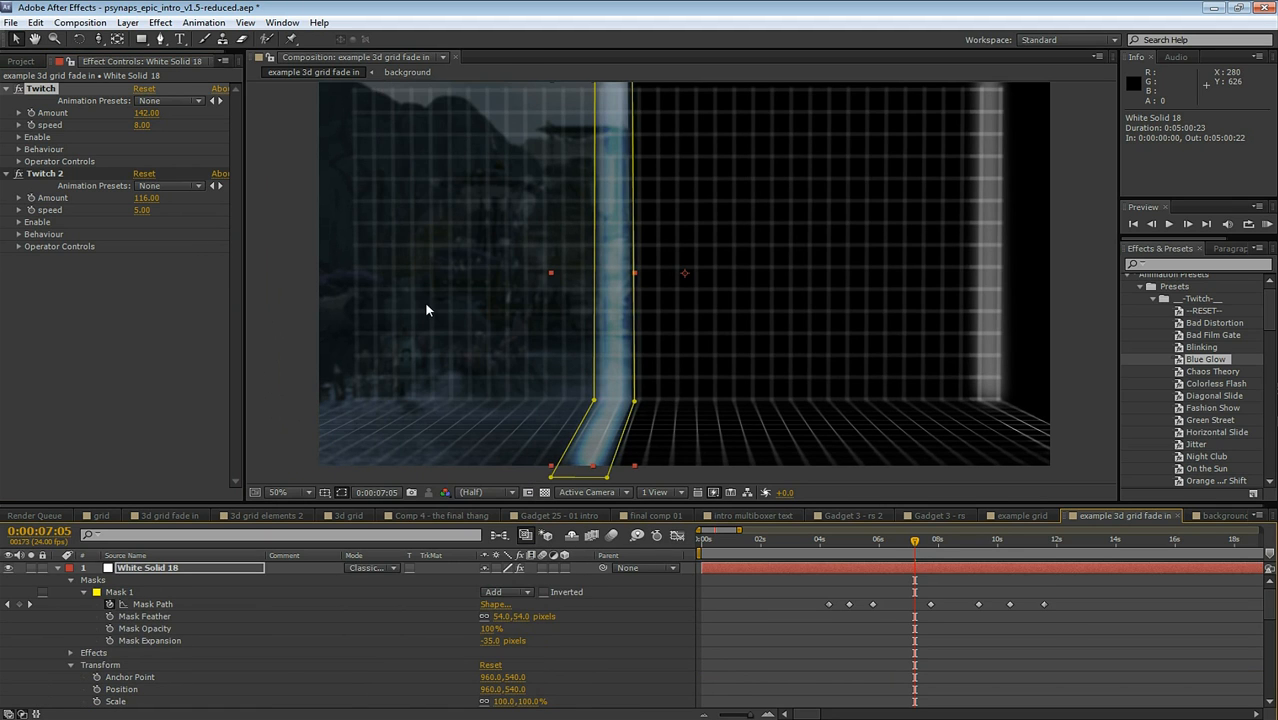
pyautogui.moveTo(914, 540); pyautogui.dragTo(896, 540)
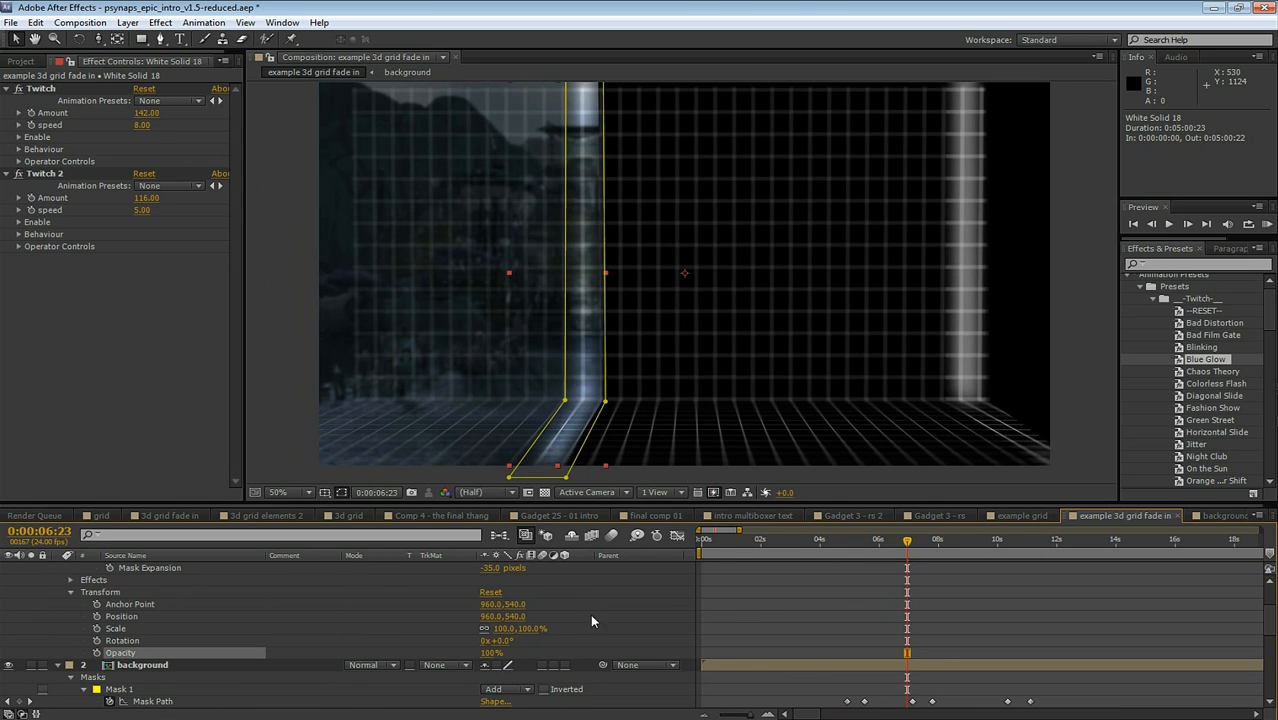
pyautogui.click(900, 540)
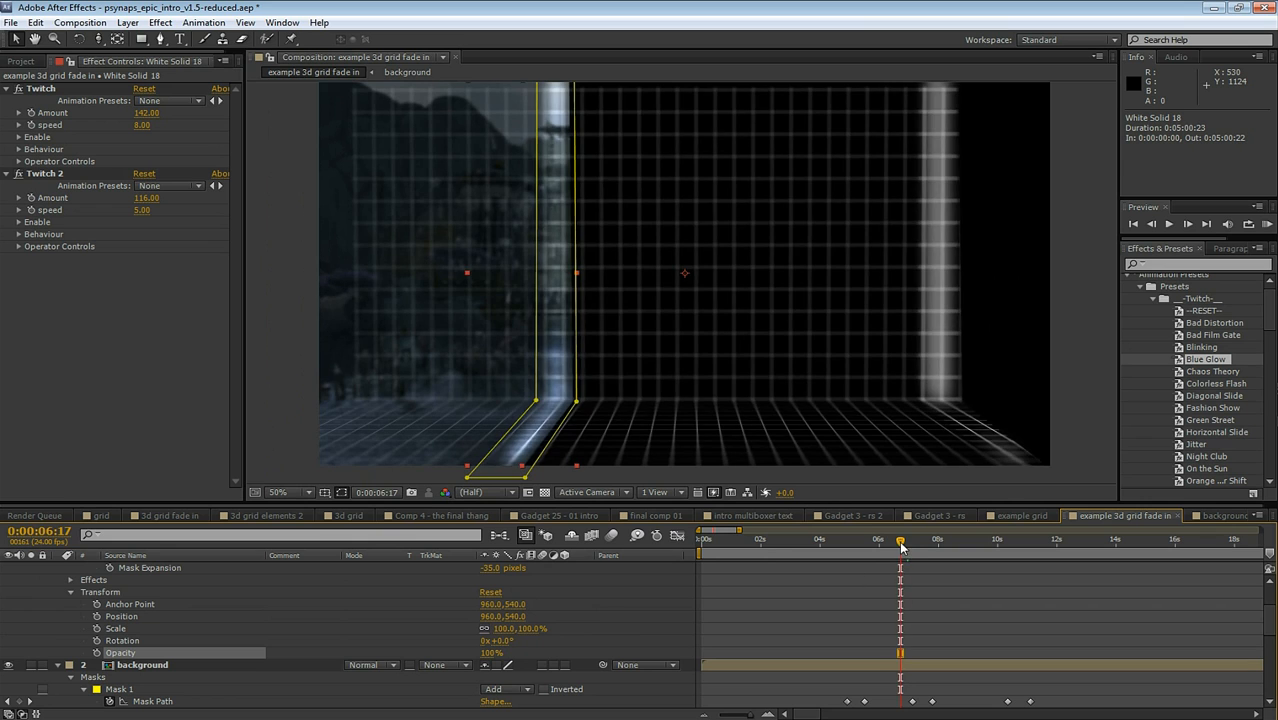
pyautogui.moveTo(900, 539); pyautogui.dragTo(905, 539)
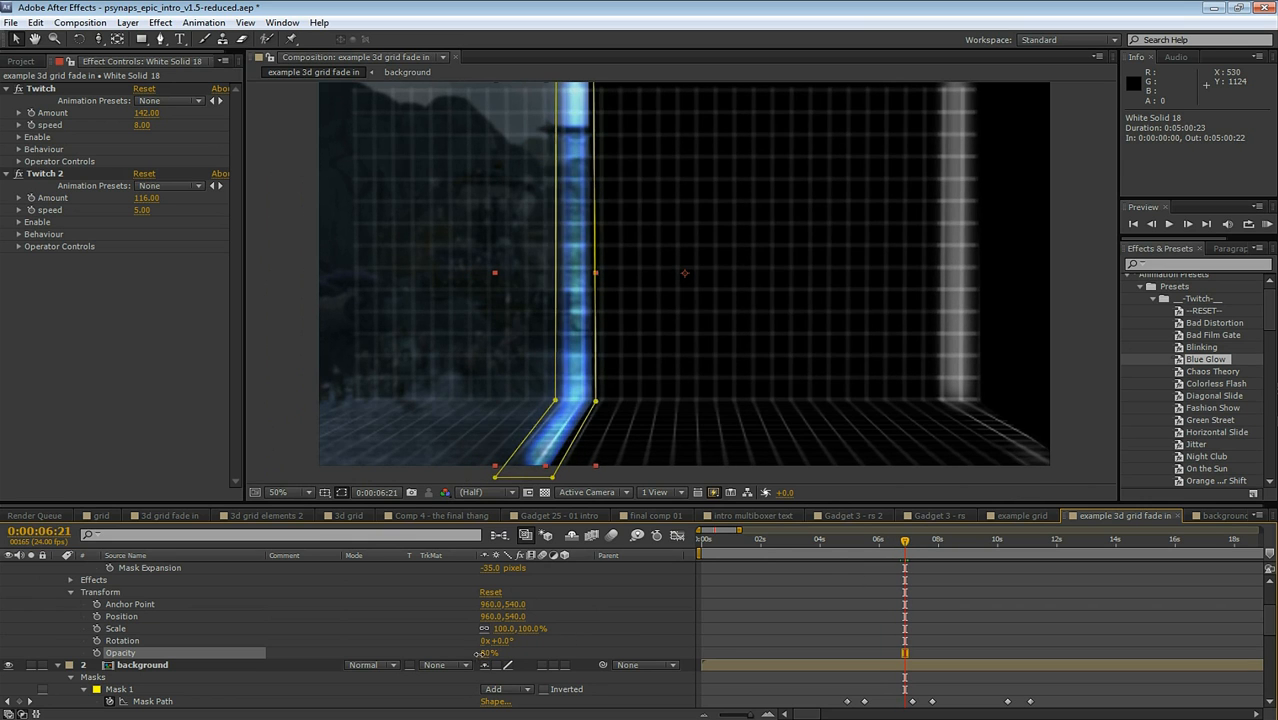
pyautogui.click(985, 539)
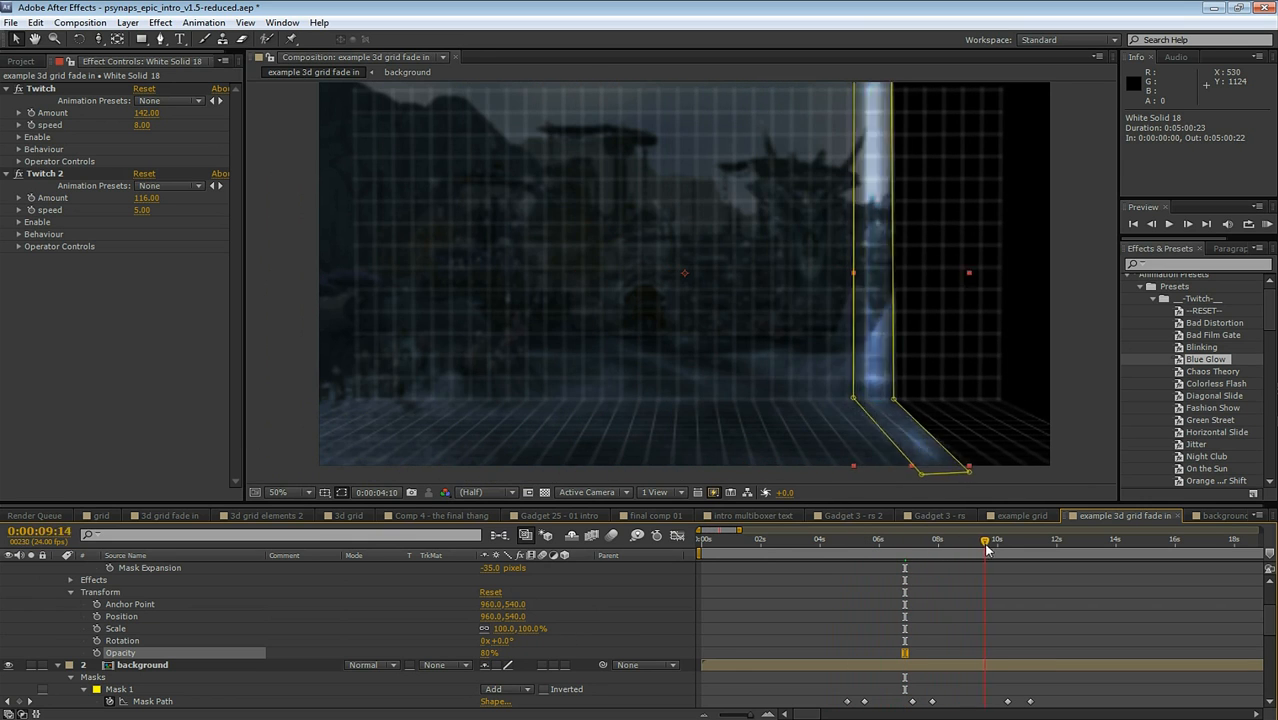
pyautogui.moveTo(985, 540); pyautogui.dragTo(867, 540)
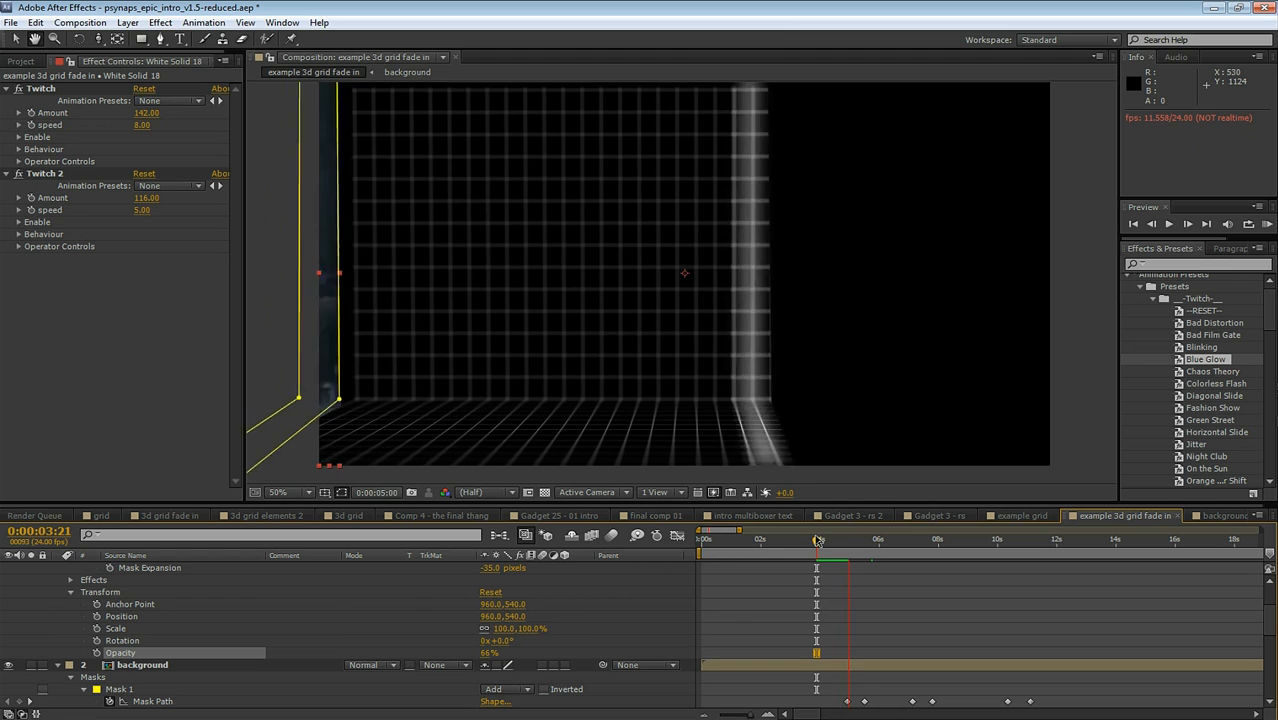
pyautogui.click(816, 539)
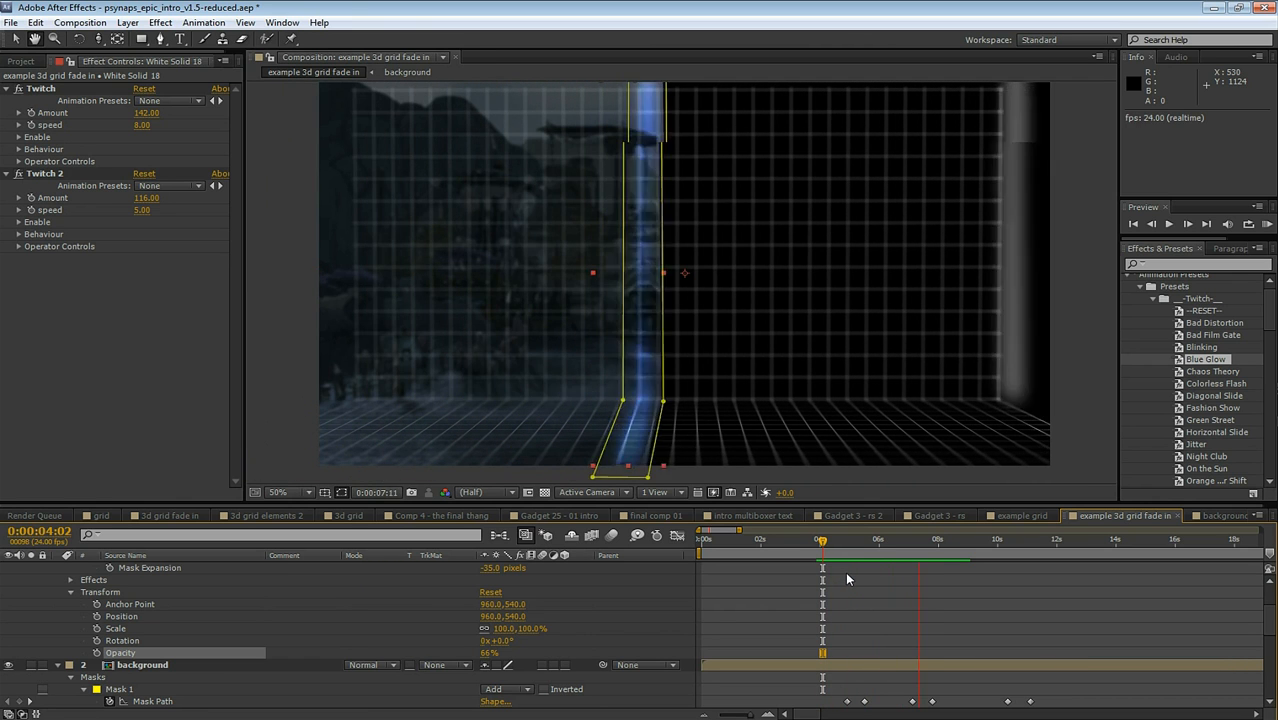
pyautogui.click(935, 515)
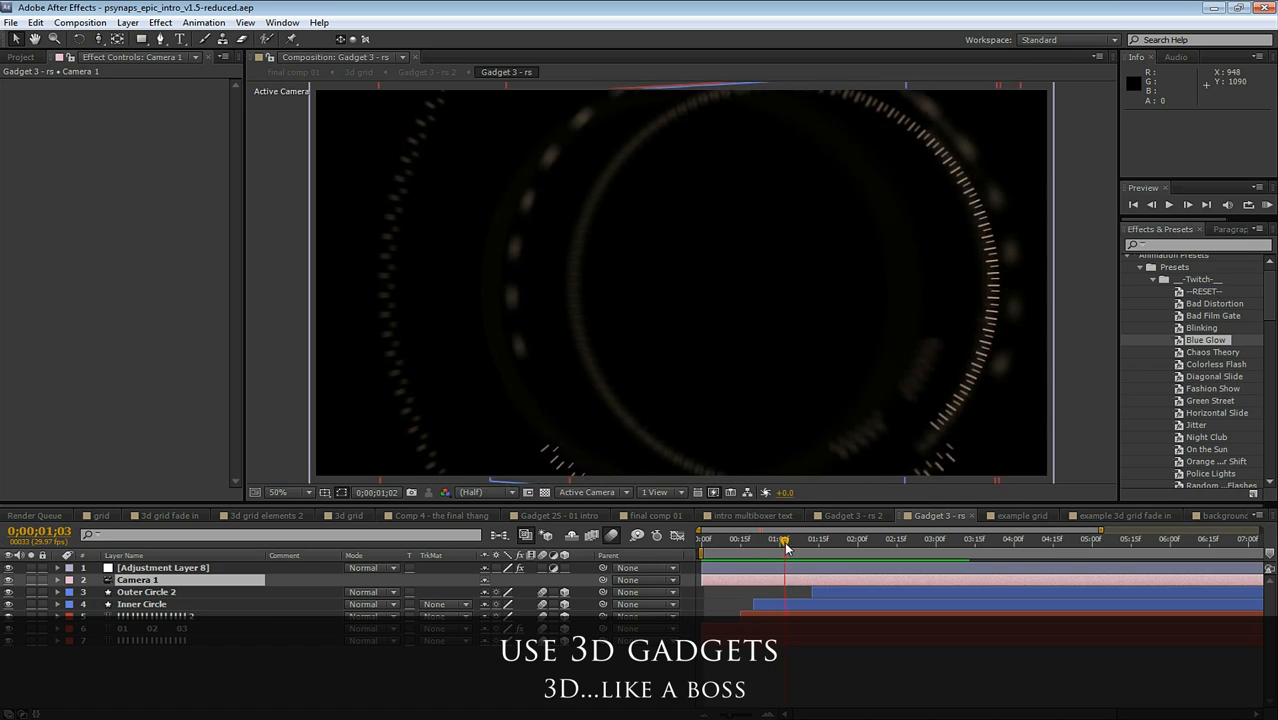
# View the Gadget 3 rings from Custom View 1, orbit around them, and scrub their animation
pyautogui.moveTo(783, 540); pyautogui.dragTo(913, 540)
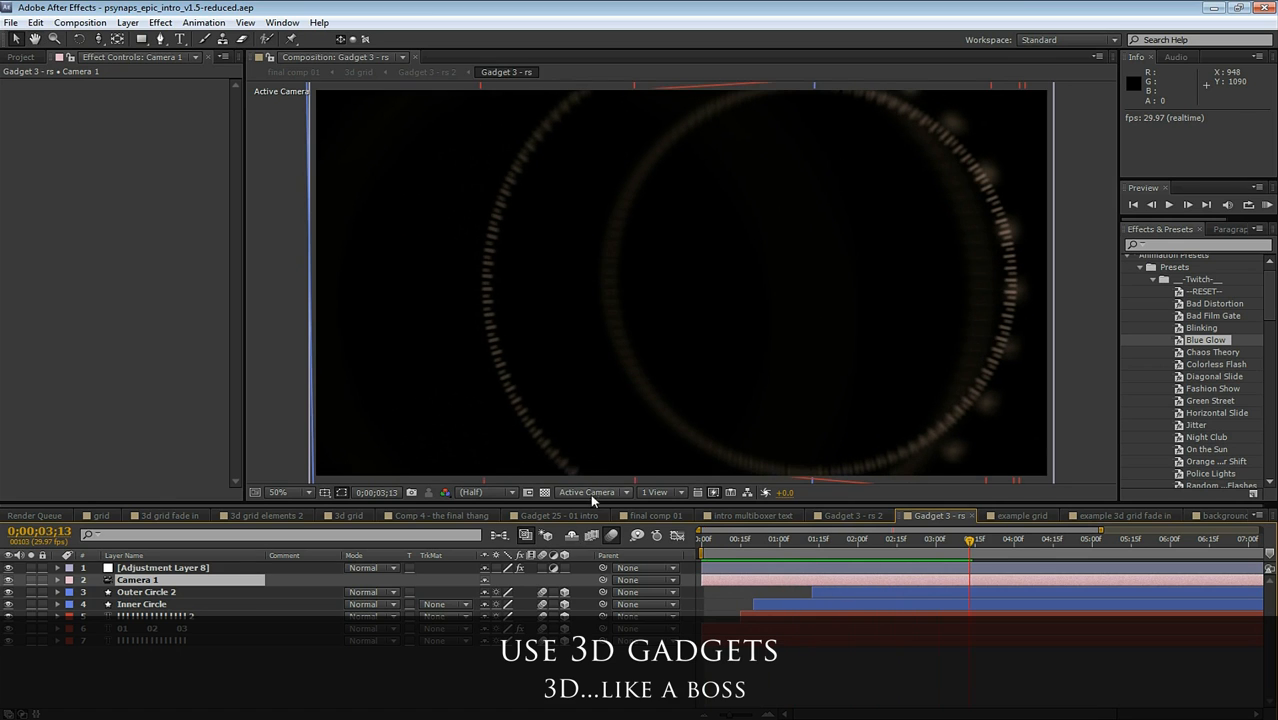
pyautogui.click(588, 492)
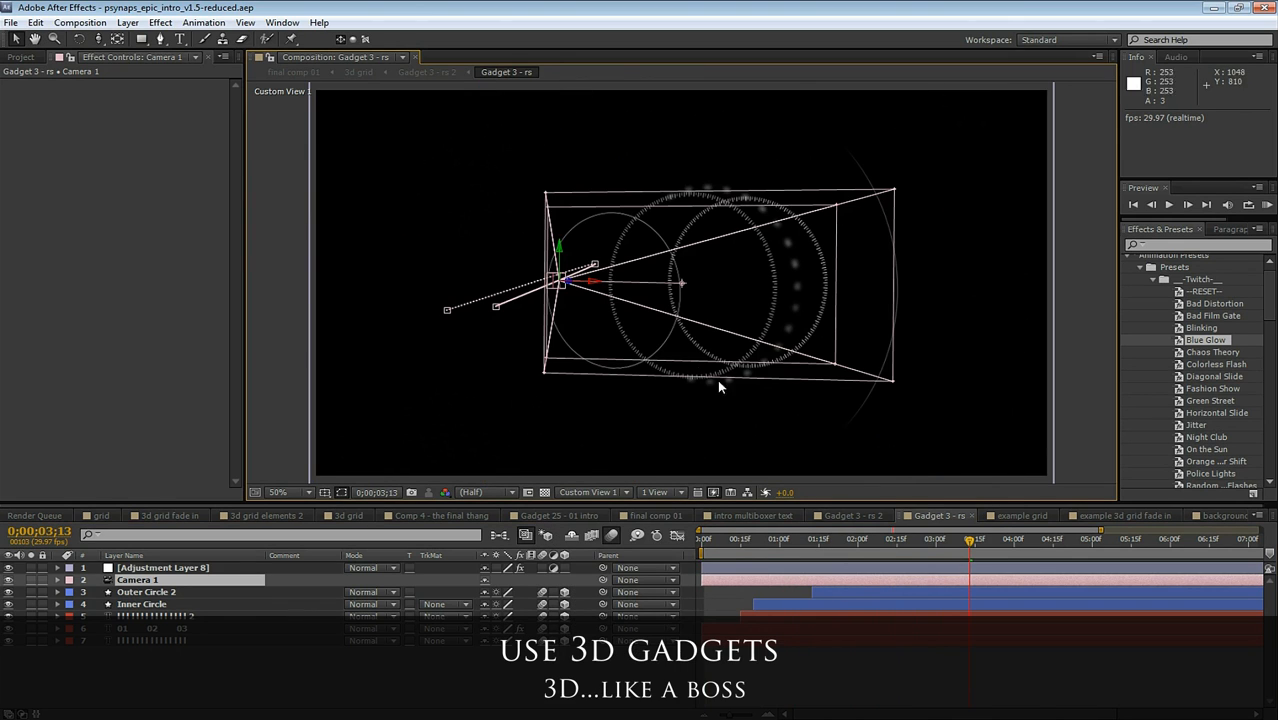
pyautogui.moveTo(419, 203)
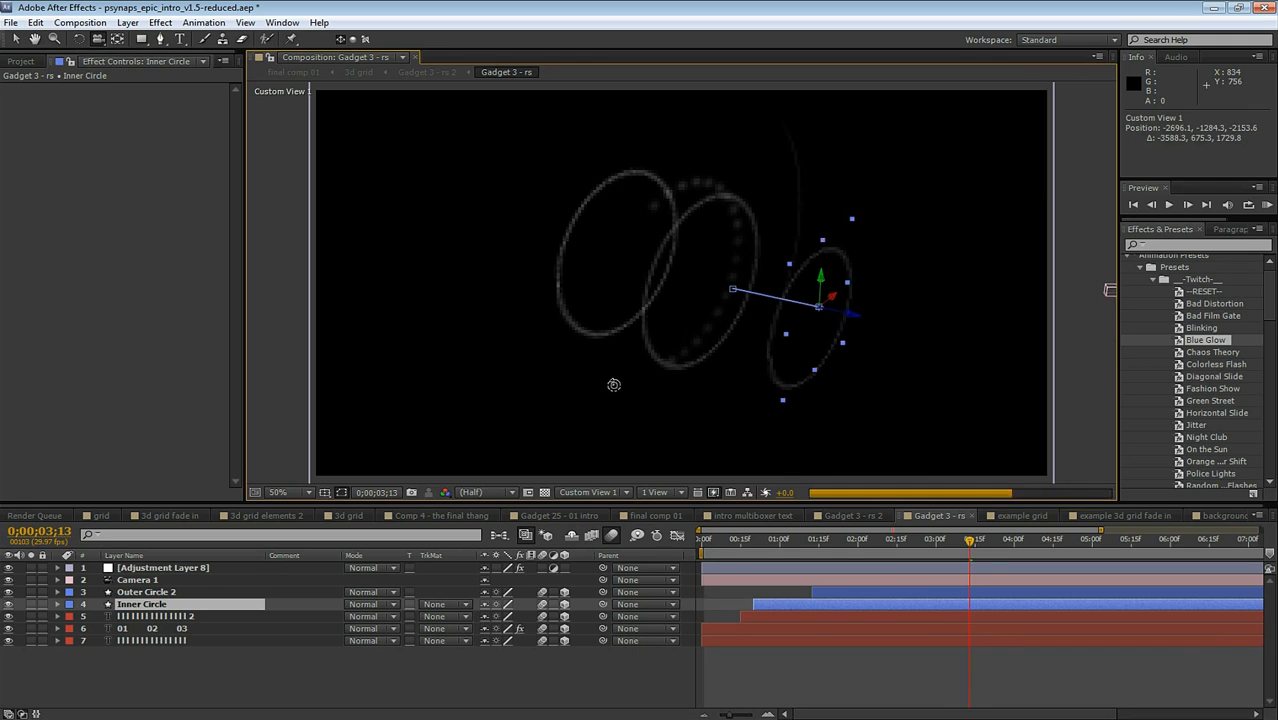
pyautogui.moveTo(614, 385); pyautogui.dragTo(862, 421)
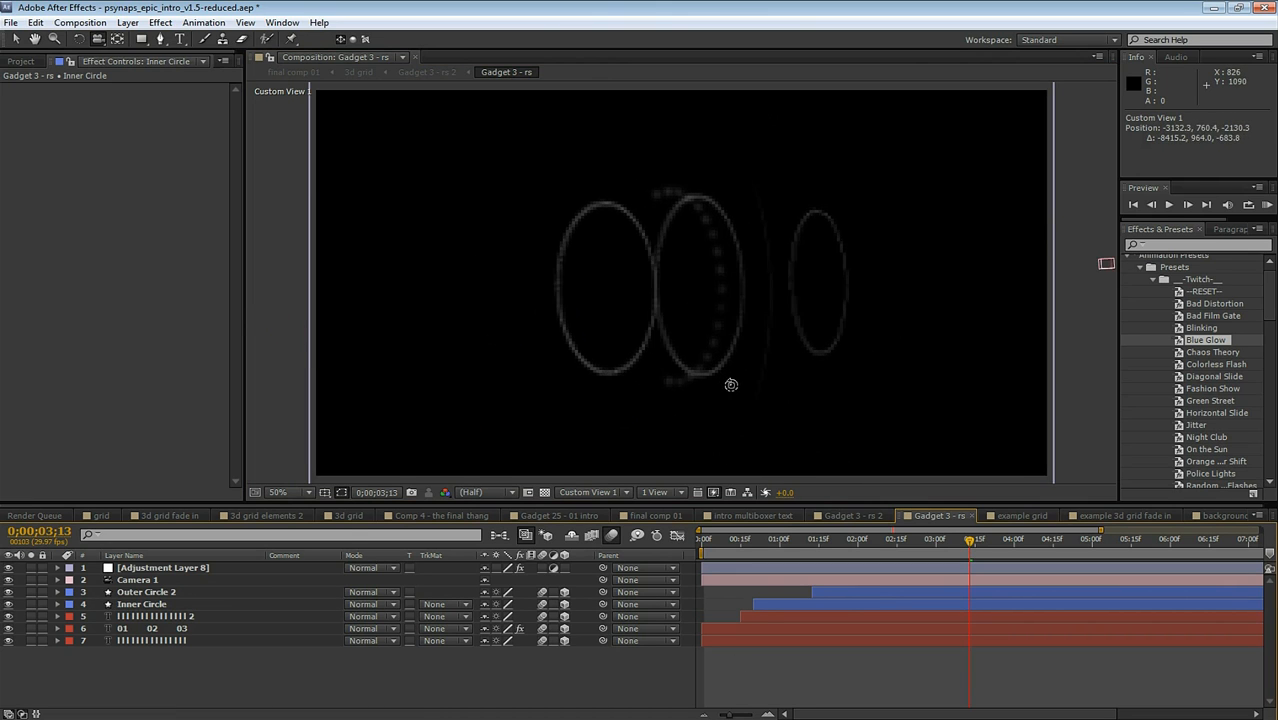
pyautogui.click(703, 538)
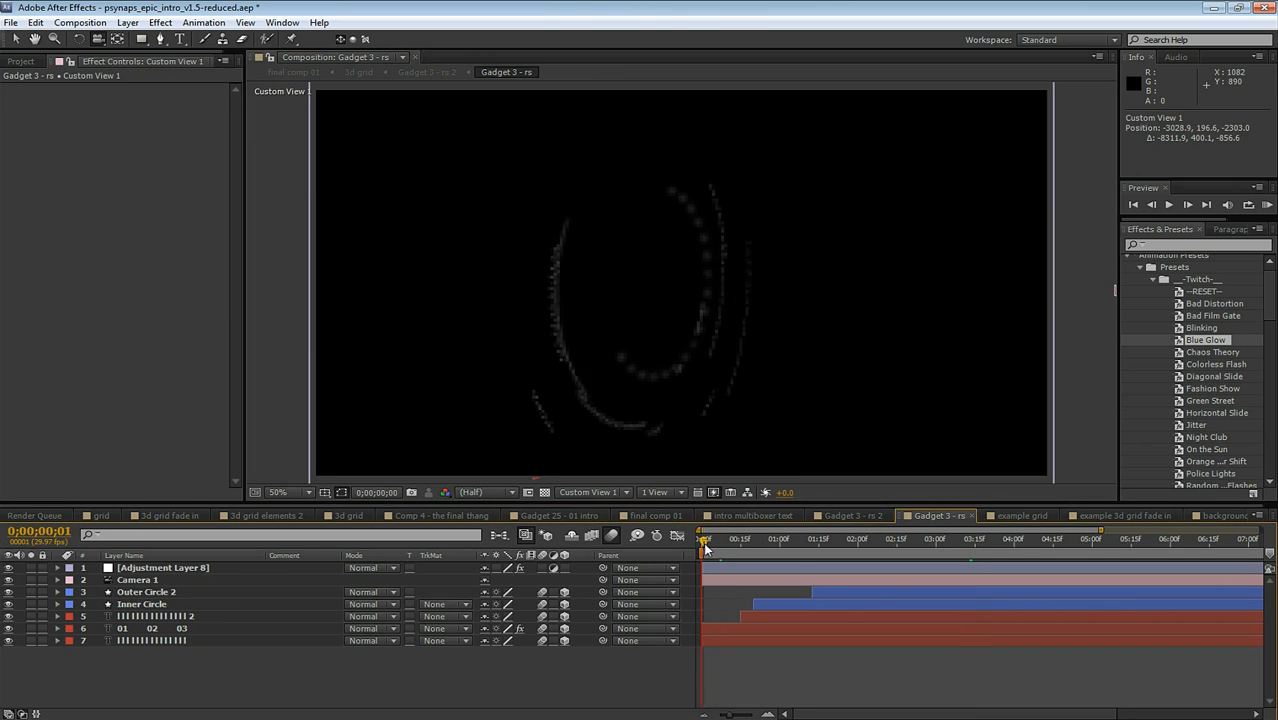
pyautogui.moveTo(703, 540); pyautogui.dragTo(765, 540)
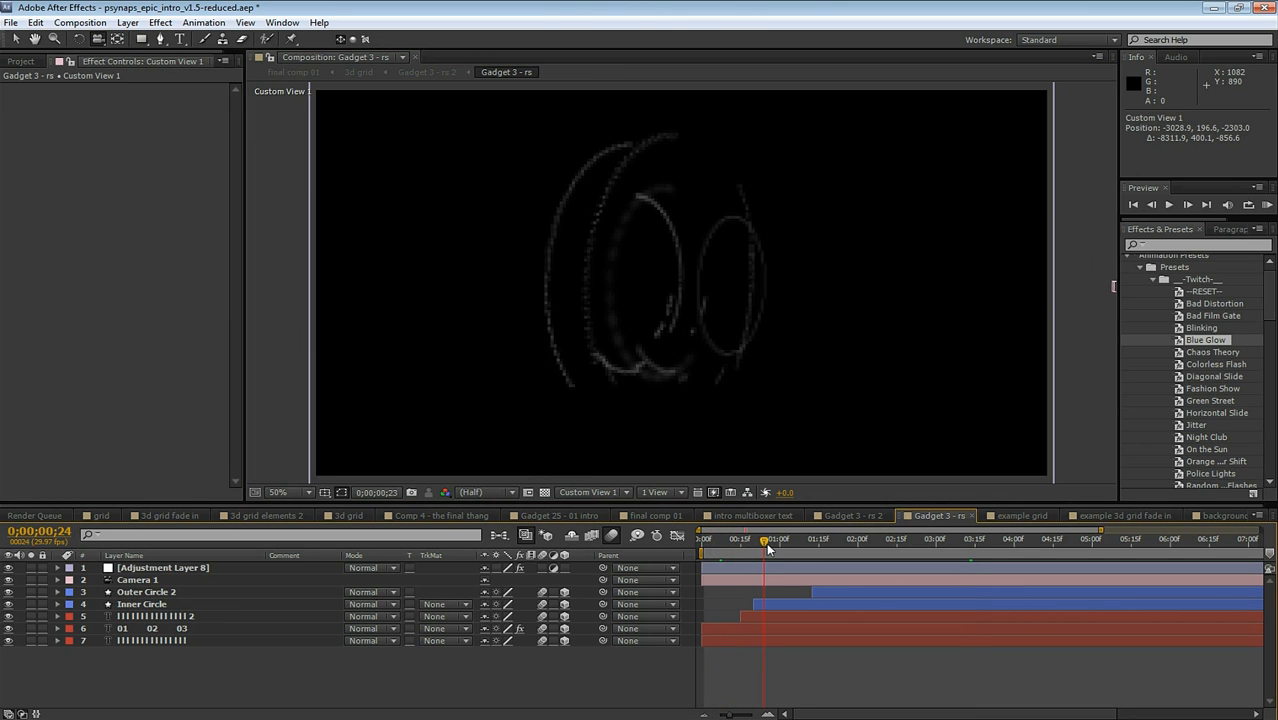
pyautogui.moveTo(765, 540); pyautogui.dragTo(779, 540)
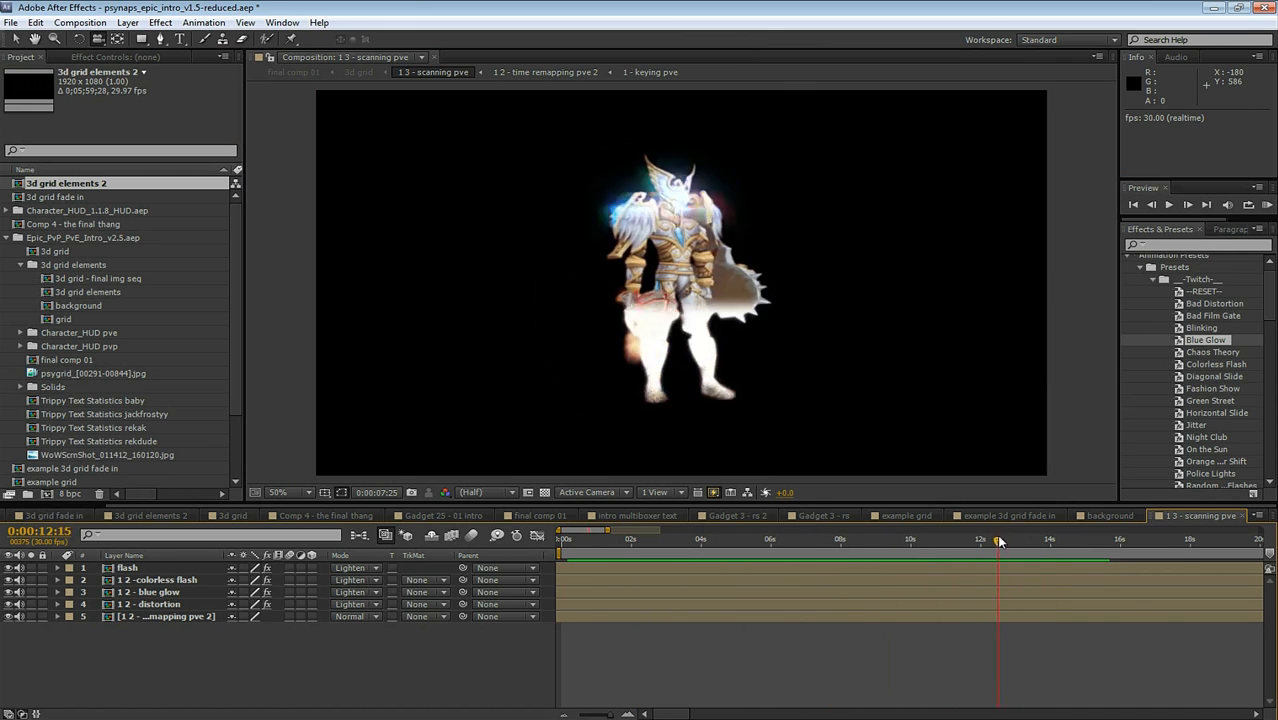
# Scrub the 1 3 - scanning pve timeline to watch the scan sweep across the Paladin
pyautogui.click(1043, 539)
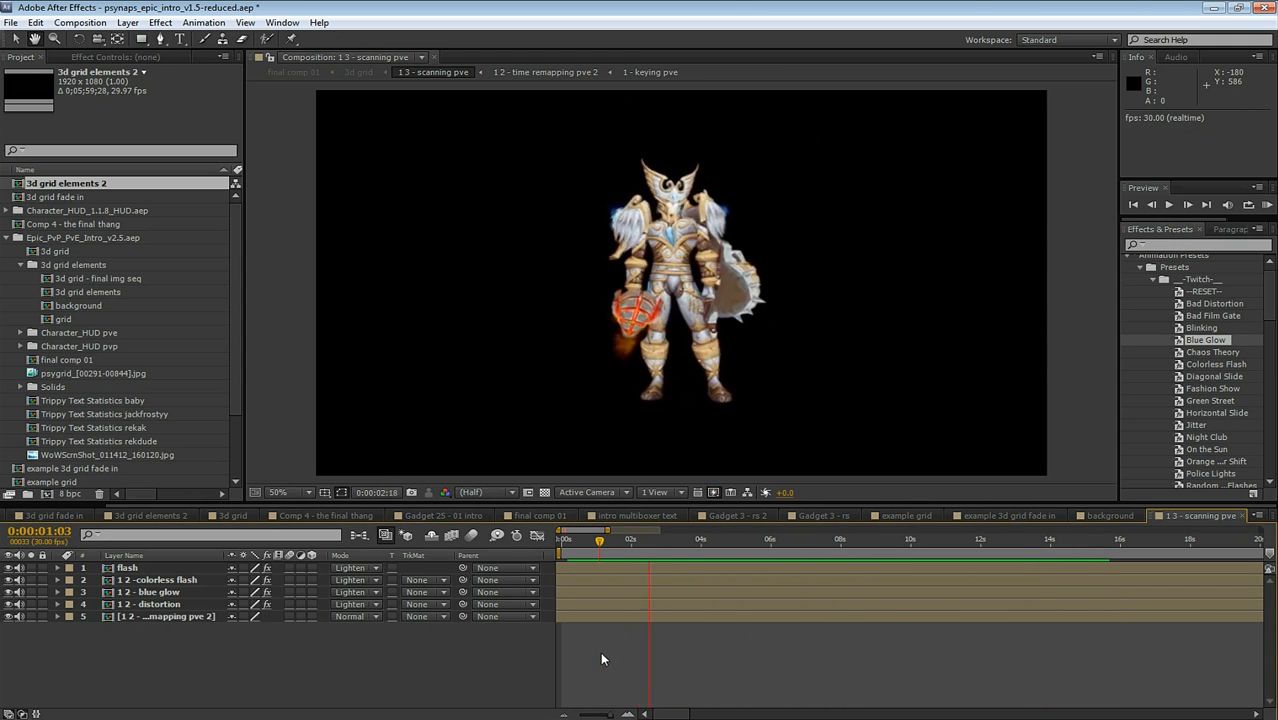
pyautogui.click(878, 540)
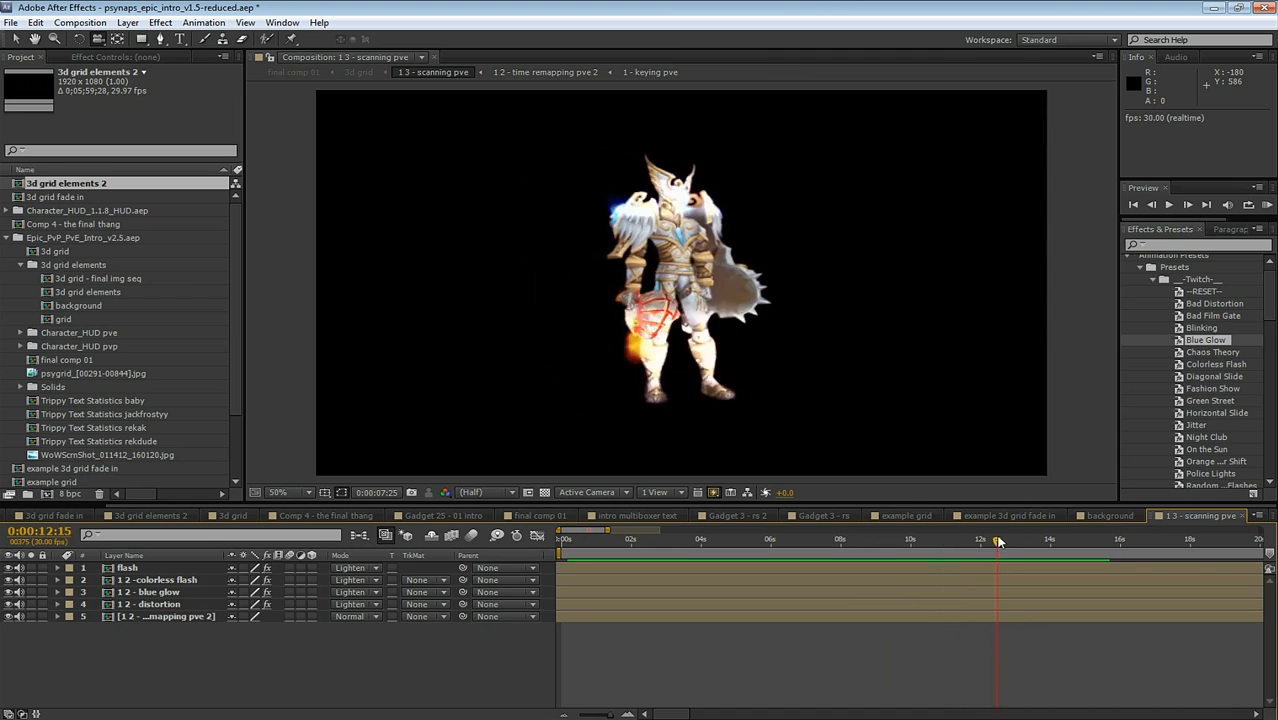
pyautogui.moveTo(998, 540); pyautogui.dragTo(1043, 540)
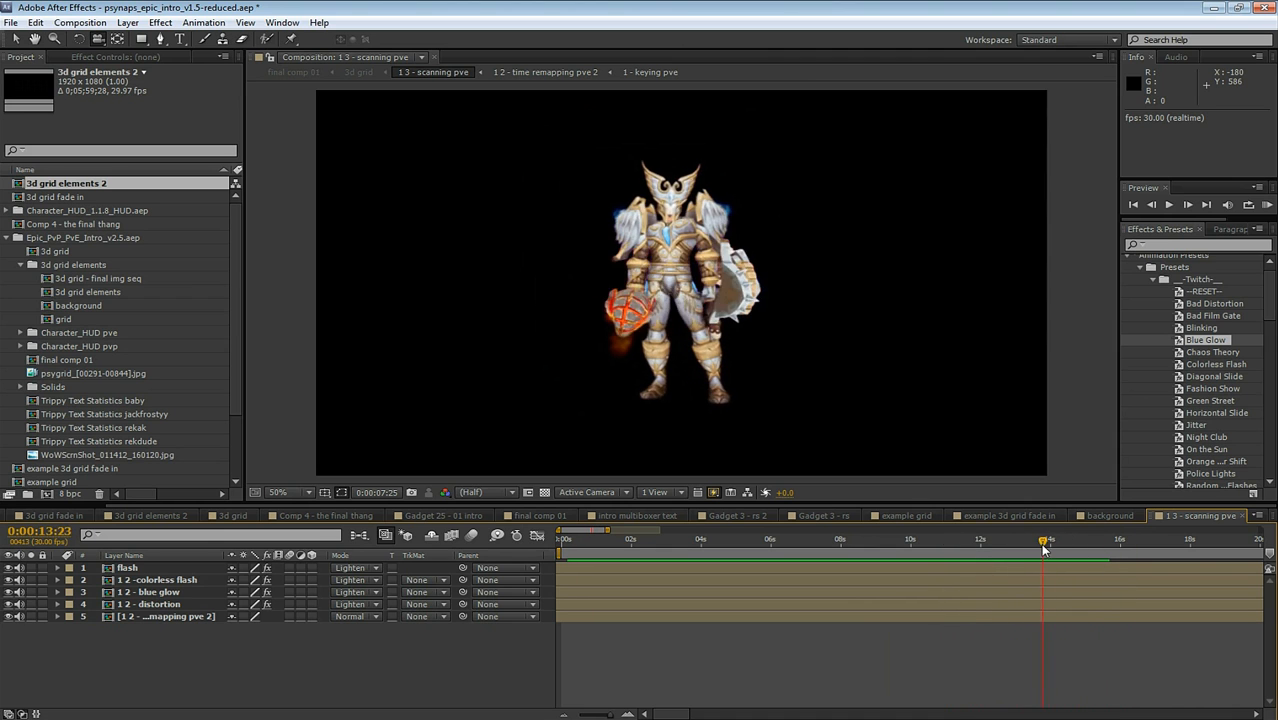
pyautogui.moveTo(1048, 540); pyautogui.dragTo(856, 540)
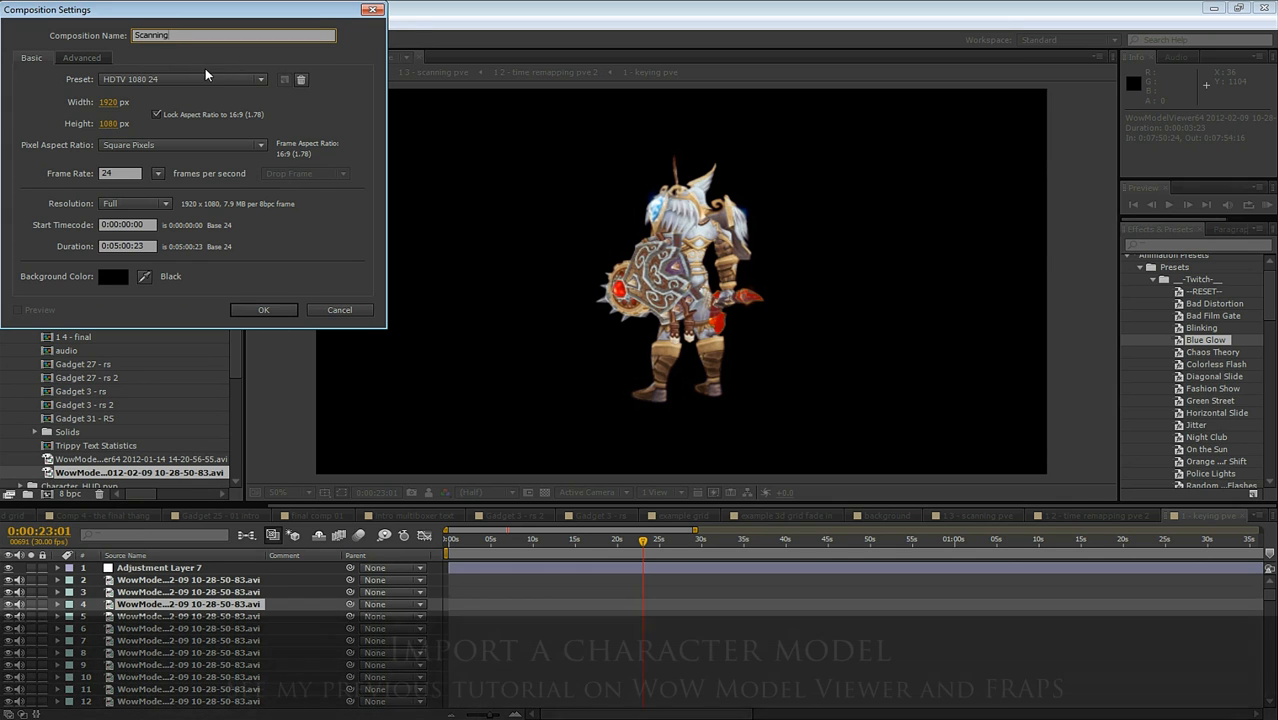
# Name the comp 'Example Scanning PvE', fit the Paladin footage to the comp, and split the layer
pyautogui.write('Example Scanning PvE')
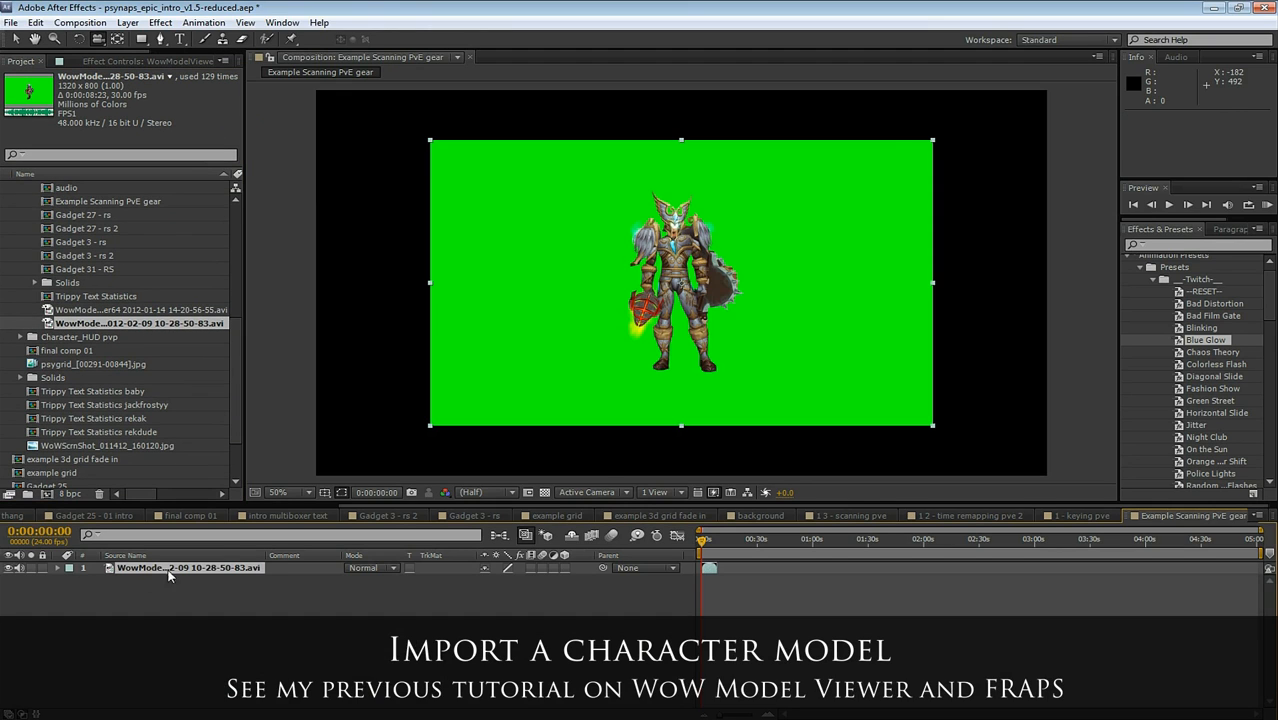
pyautogui.moveTo(757, 397)
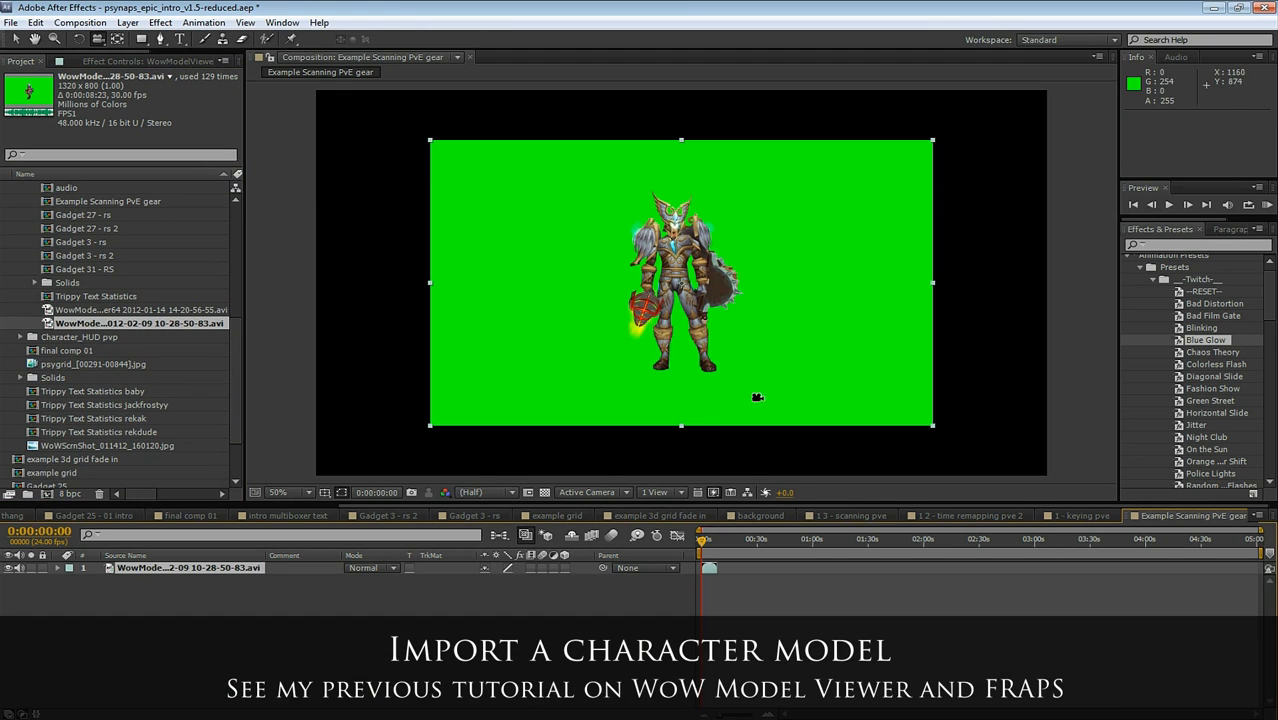
pyautogui.rightClick(680, 285)
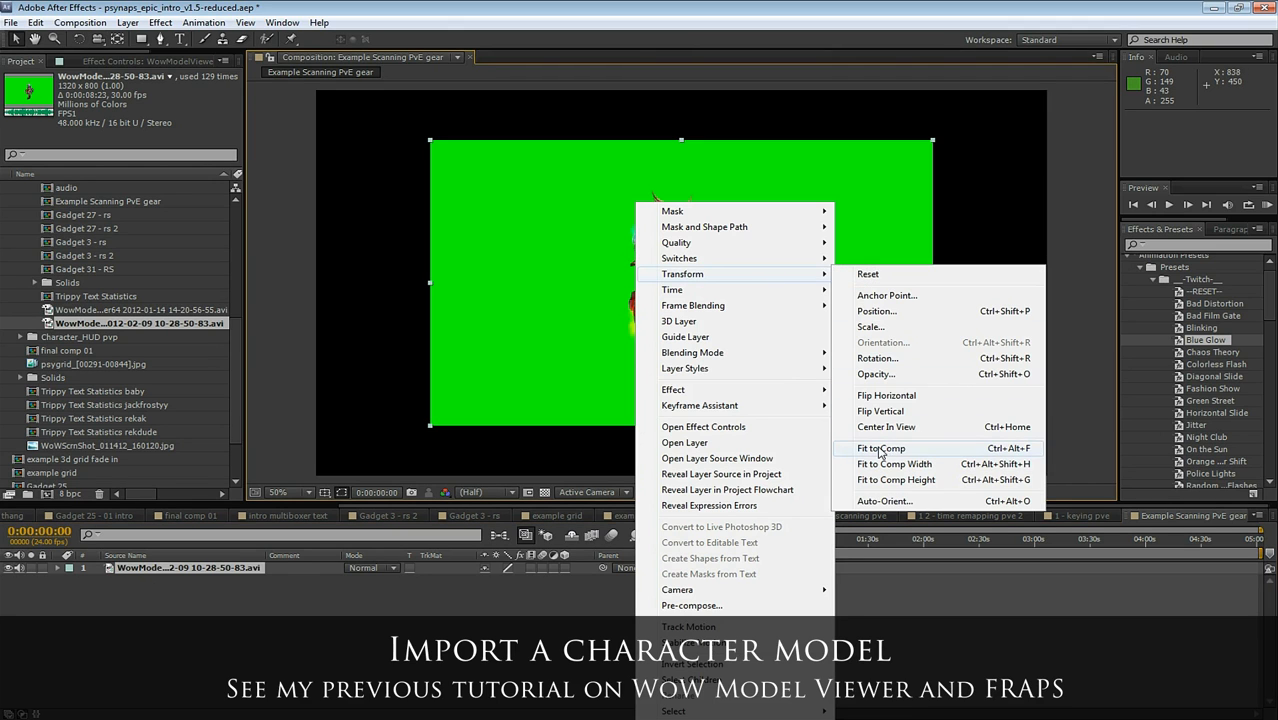
pyautogui.click(881, 448)
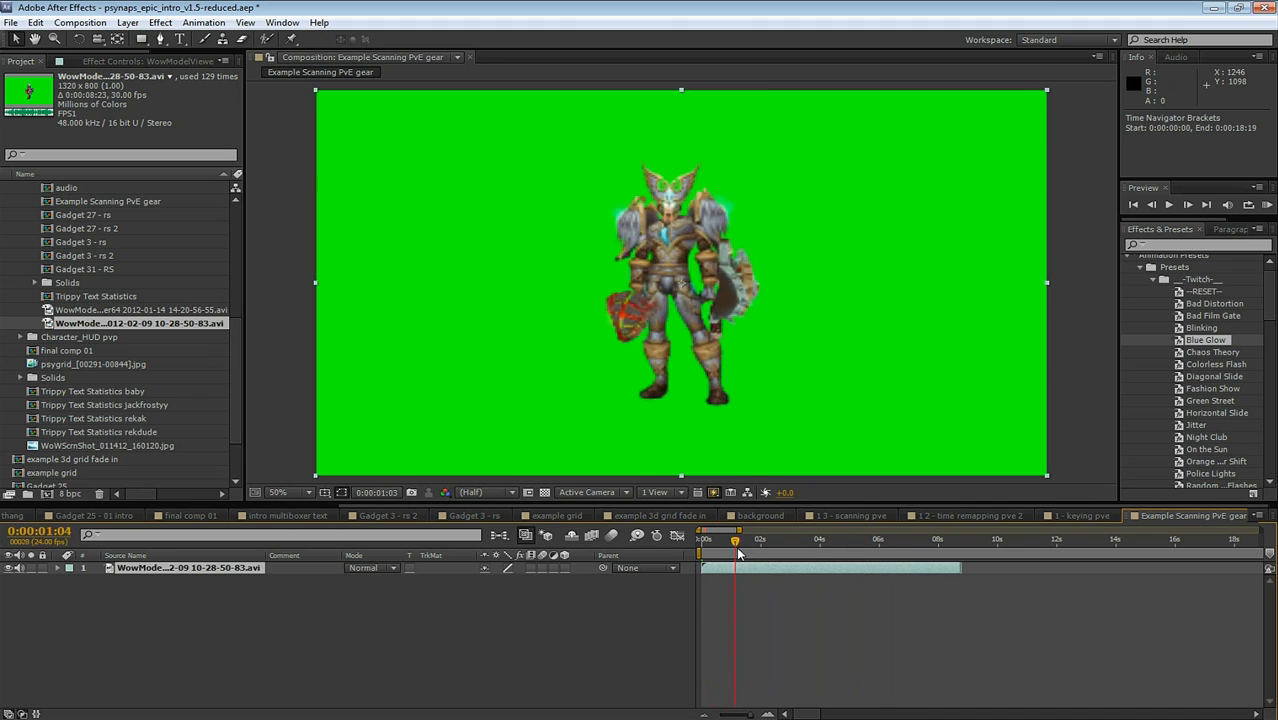
pyautogui.moveTo(736, 539); pyautogui.dragTo(722, 539)
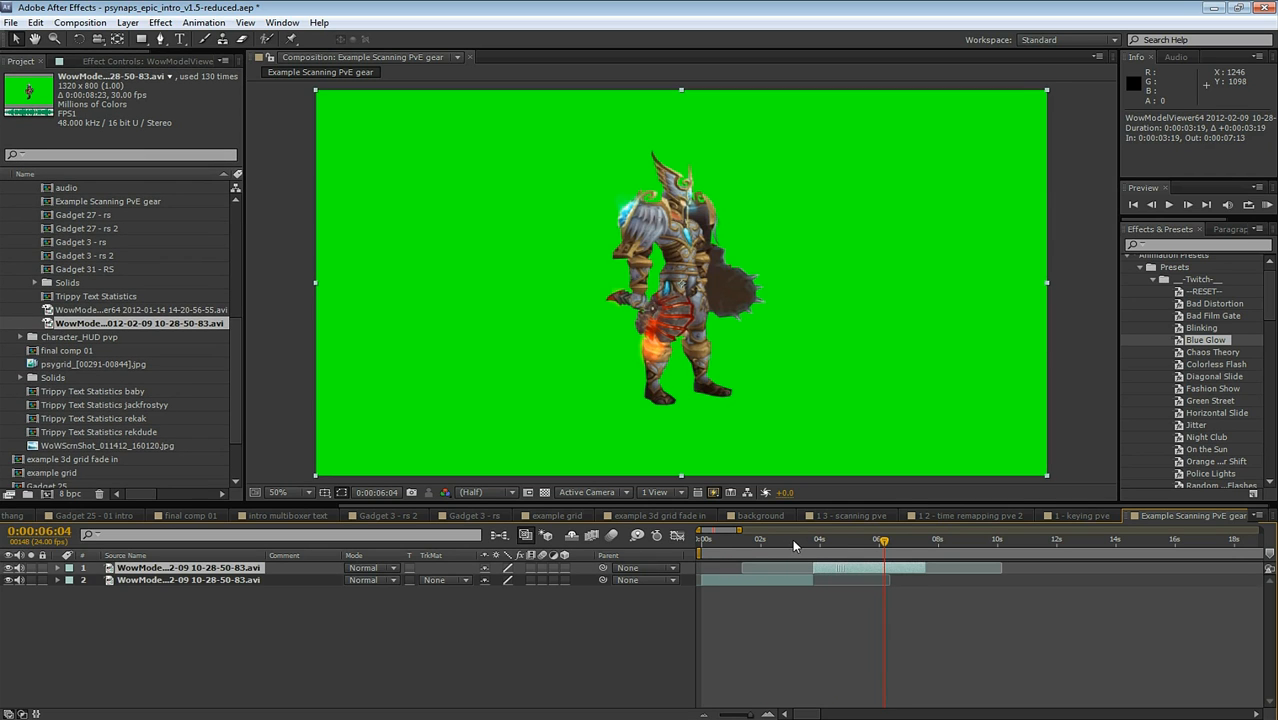
pyautogui.click(822, 539)
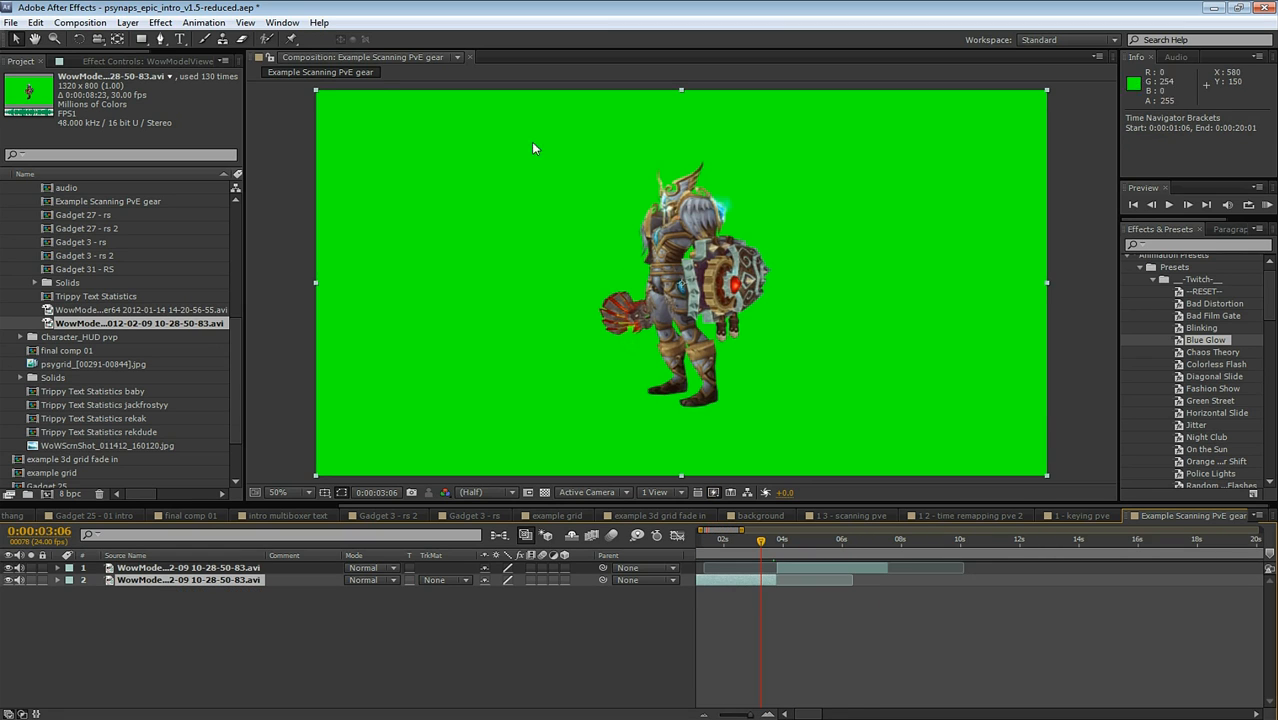
# Key out the green background with Keylight (1.2), adjusting Screen Gain and Balance
pyautogui.click(160, 22)
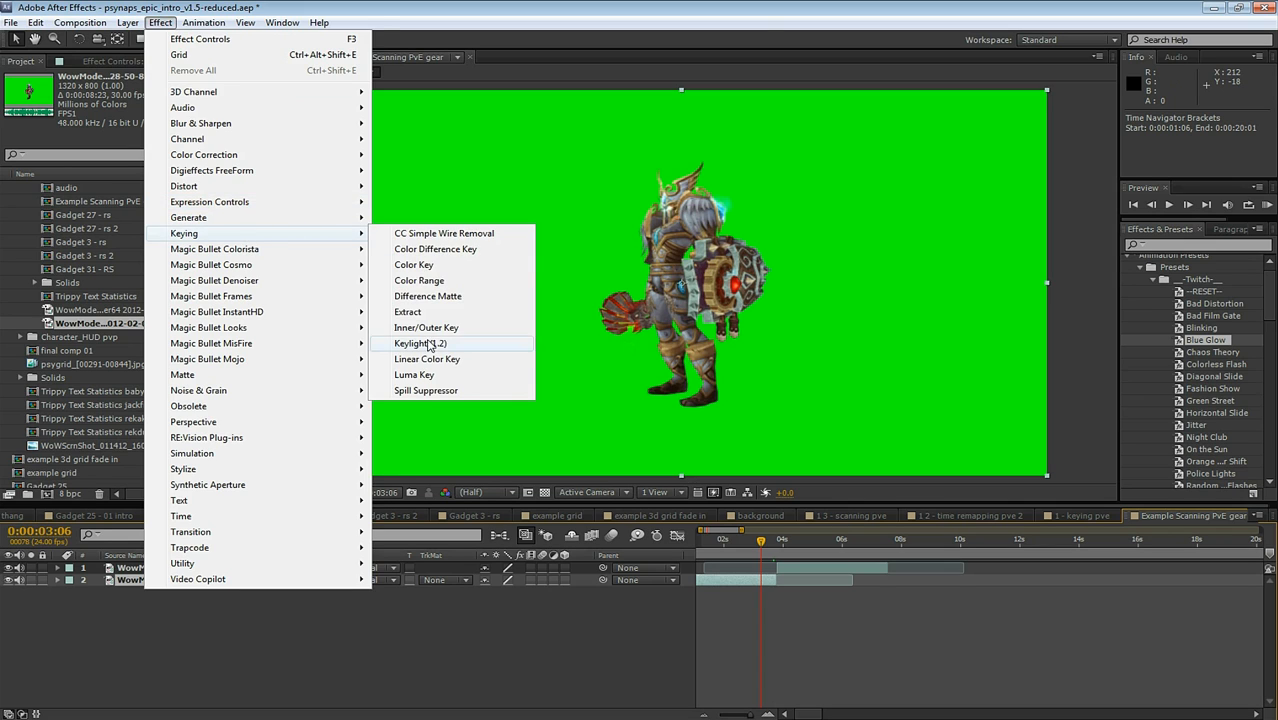
pyautogui.click(421, 343)
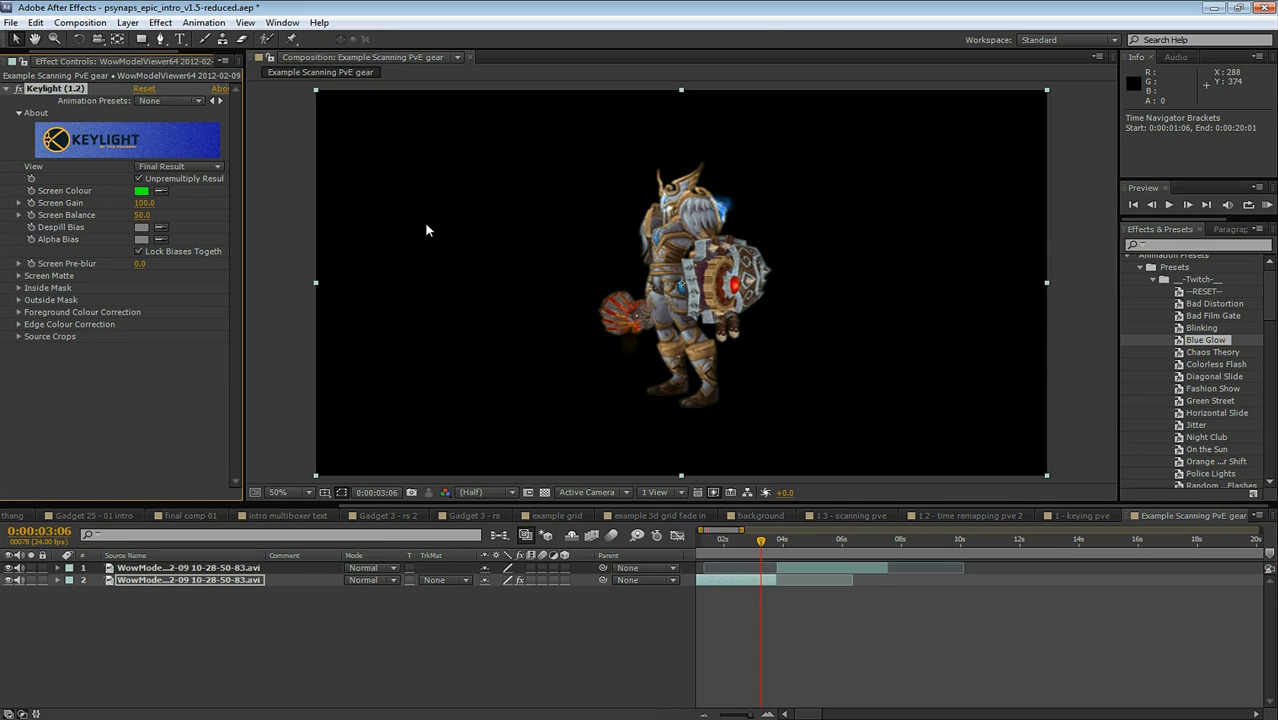
pyautogui.click(18, 215)
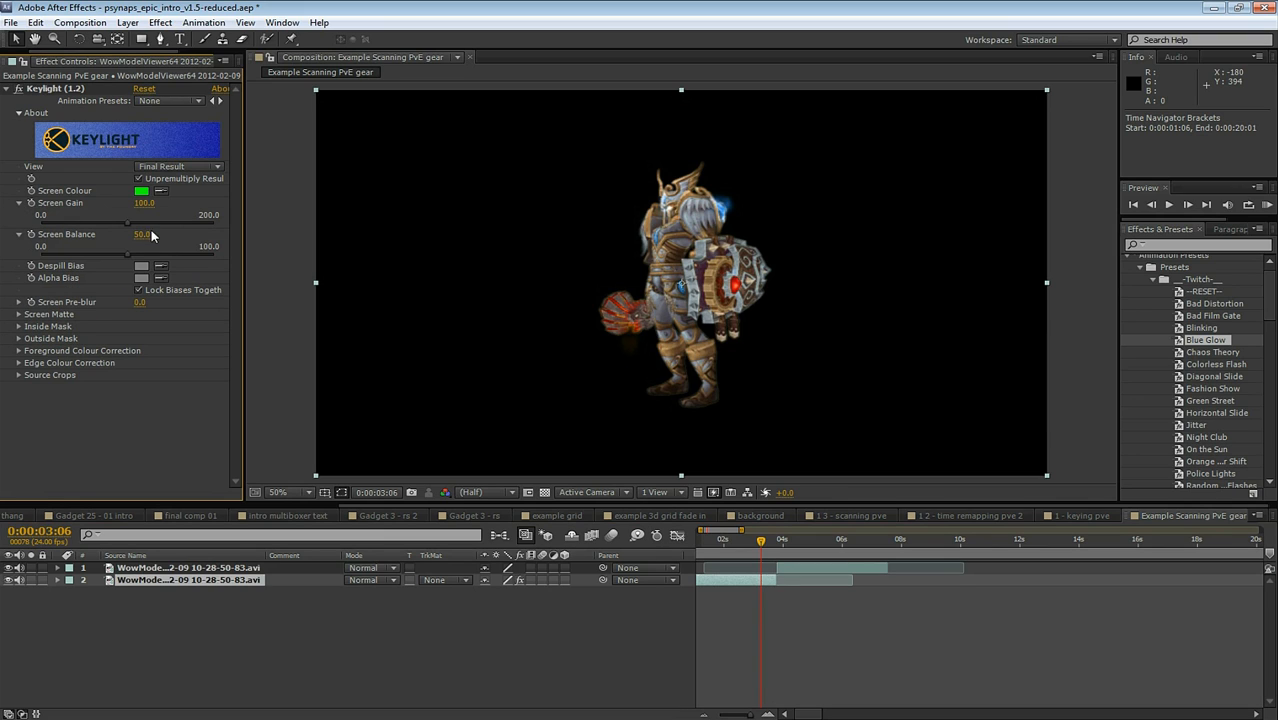
pyautogui.moveTo(141, 247)
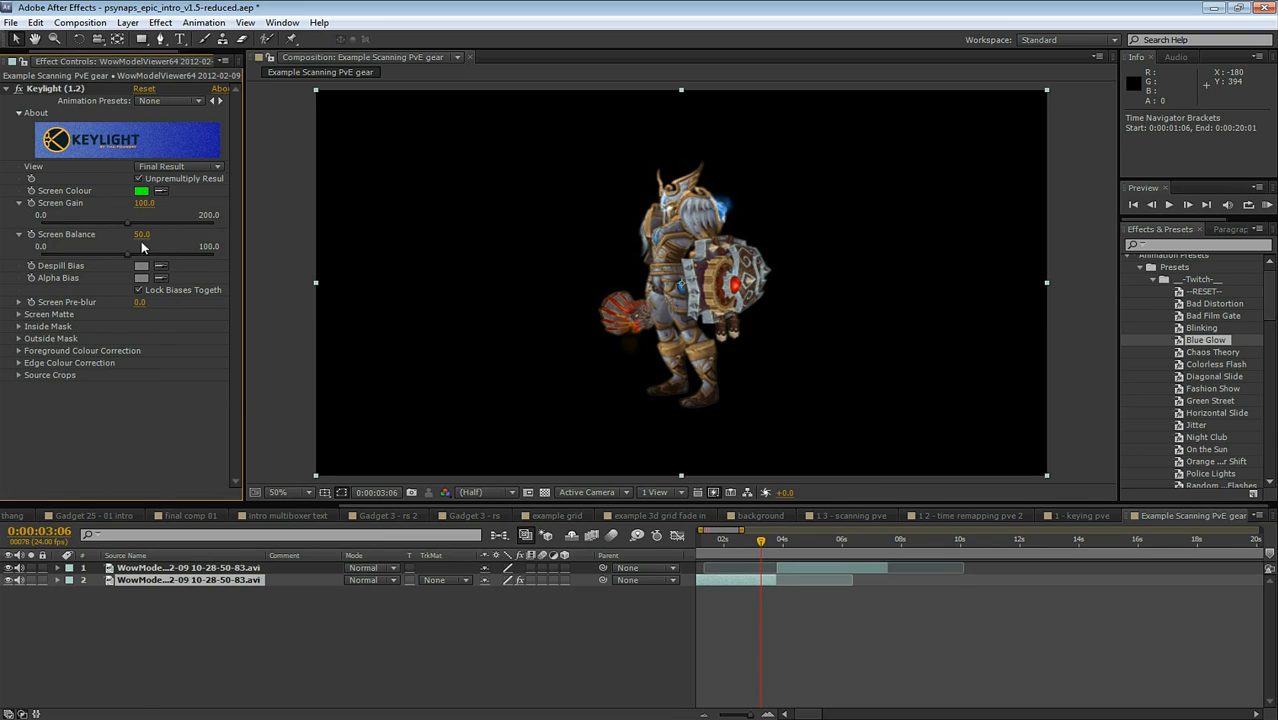
pyautogui.click(803, 540)
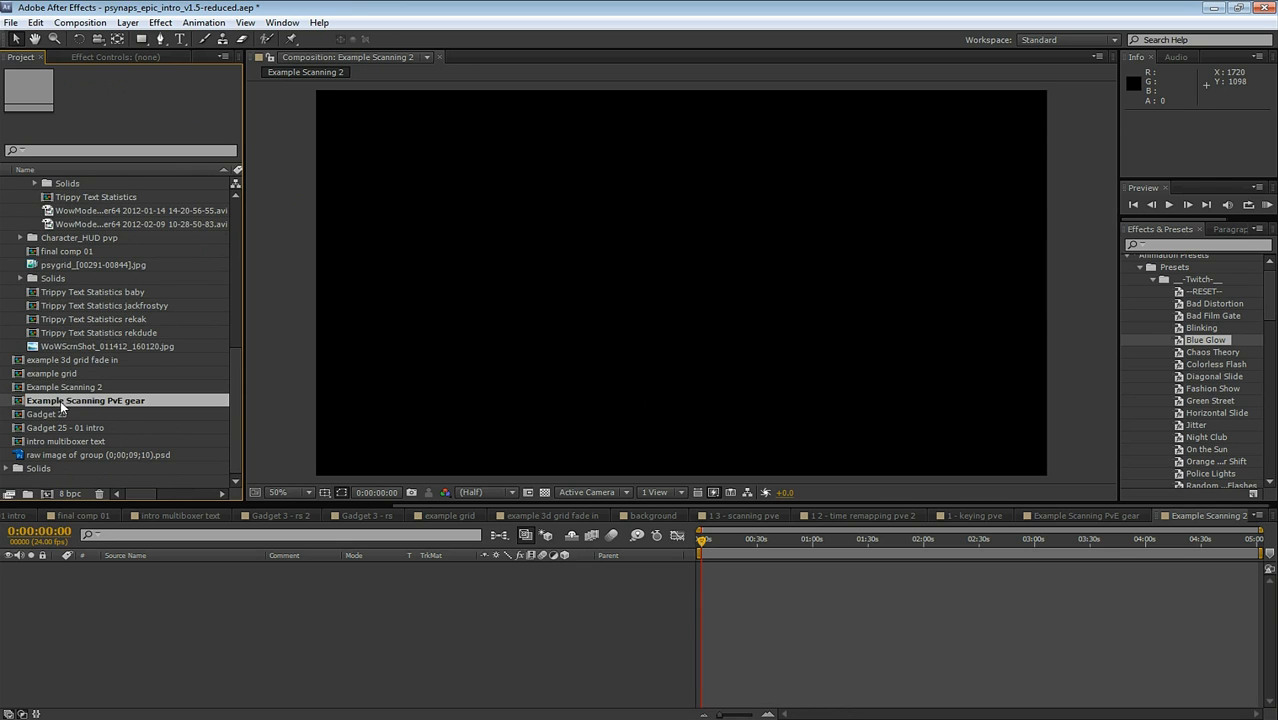
# Add Example Scanning PvE gear to the comp and apply Twixtor Pro to it
pyautogui.doubleClick(86, 400)
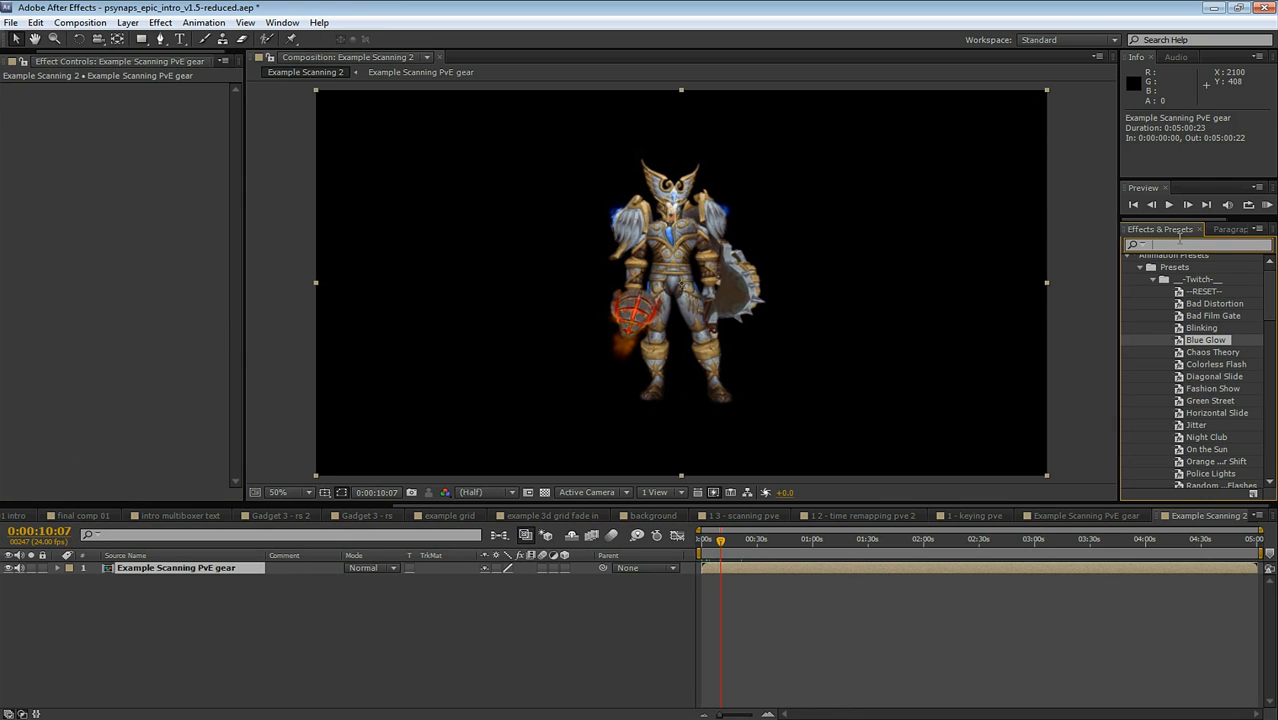
pyautogui.write('twixtor')
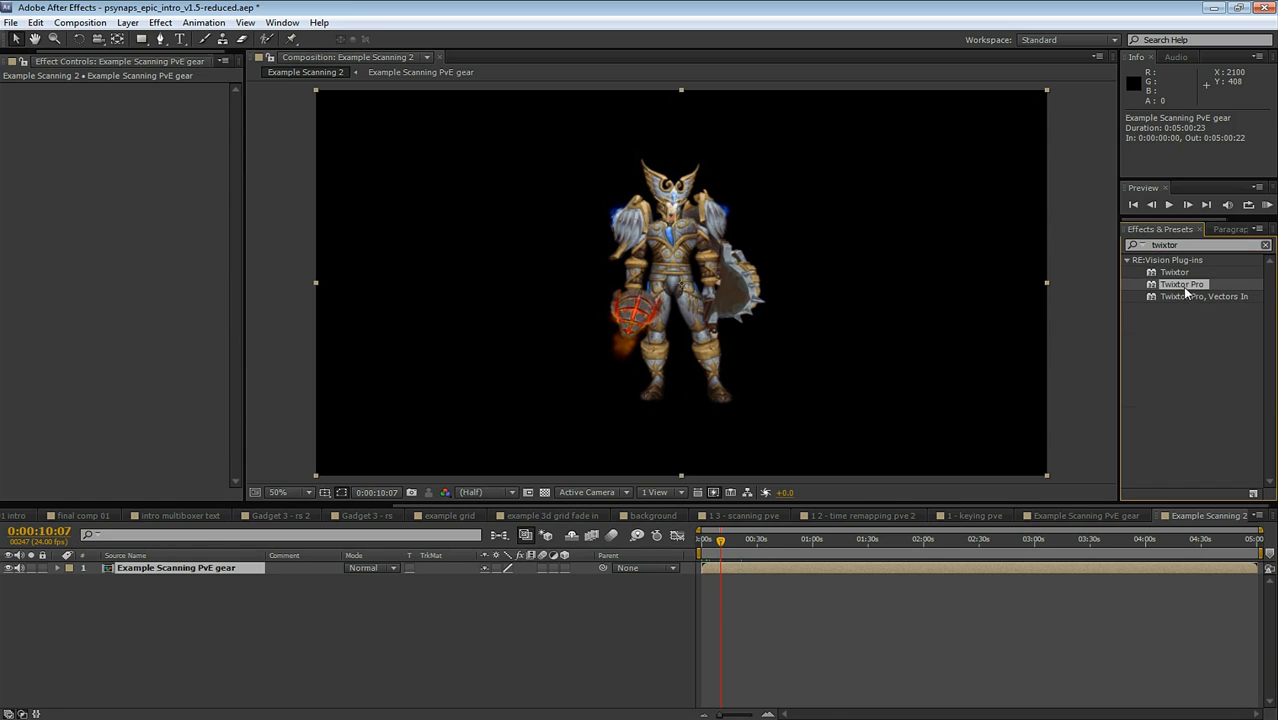
pyautogui.doubleClick(1182, 284)
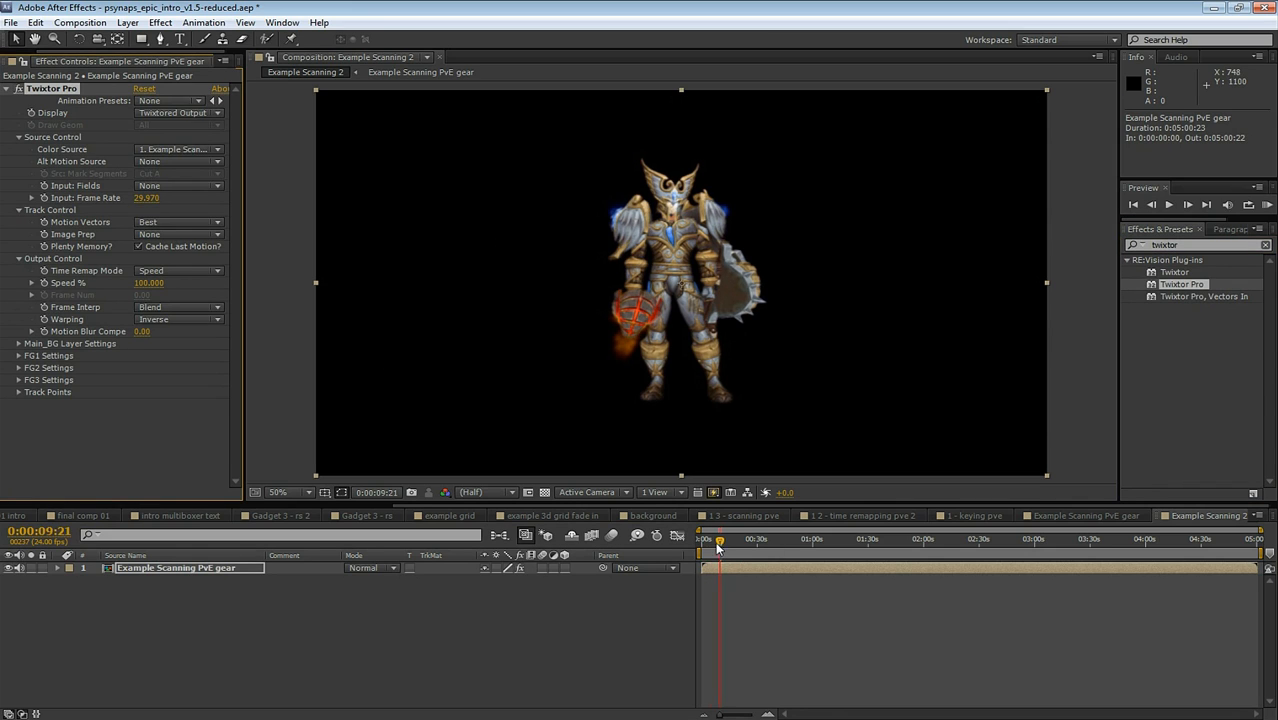
# Keyframe Twixtor Pro's Speed % at 20 and 500
pyautogui.click(708, 539)
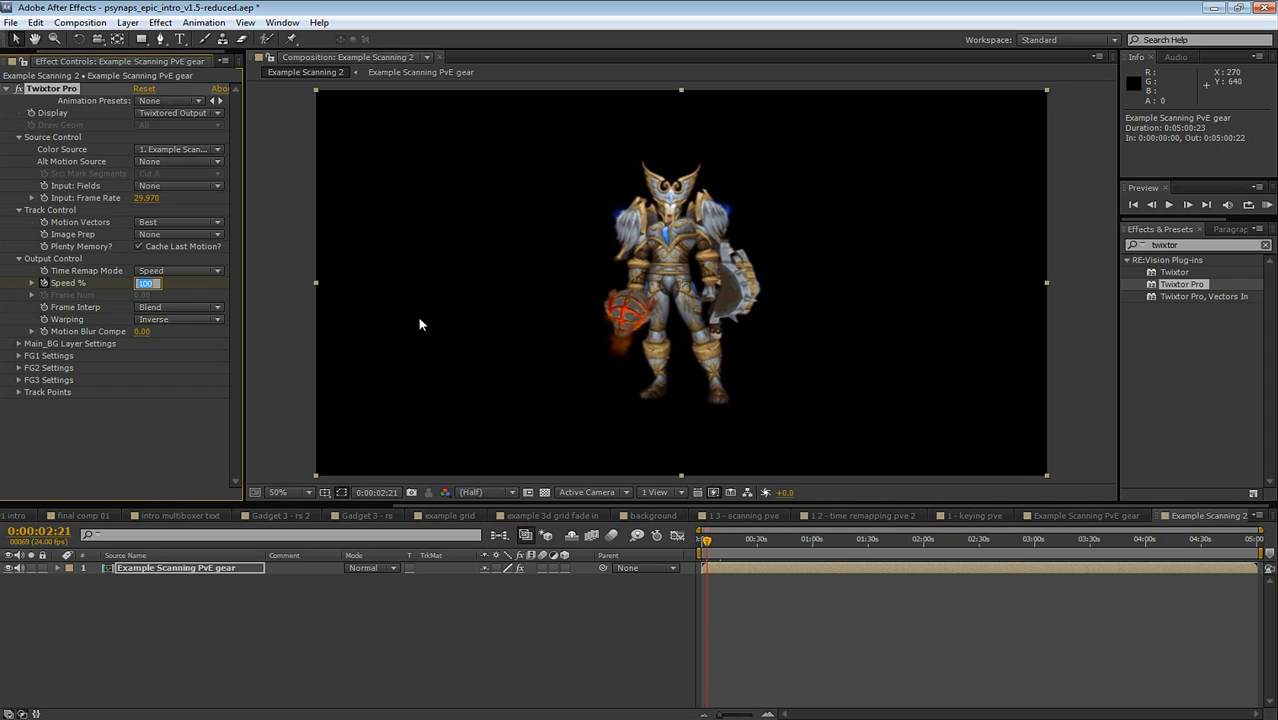
pyautogui.write('20')
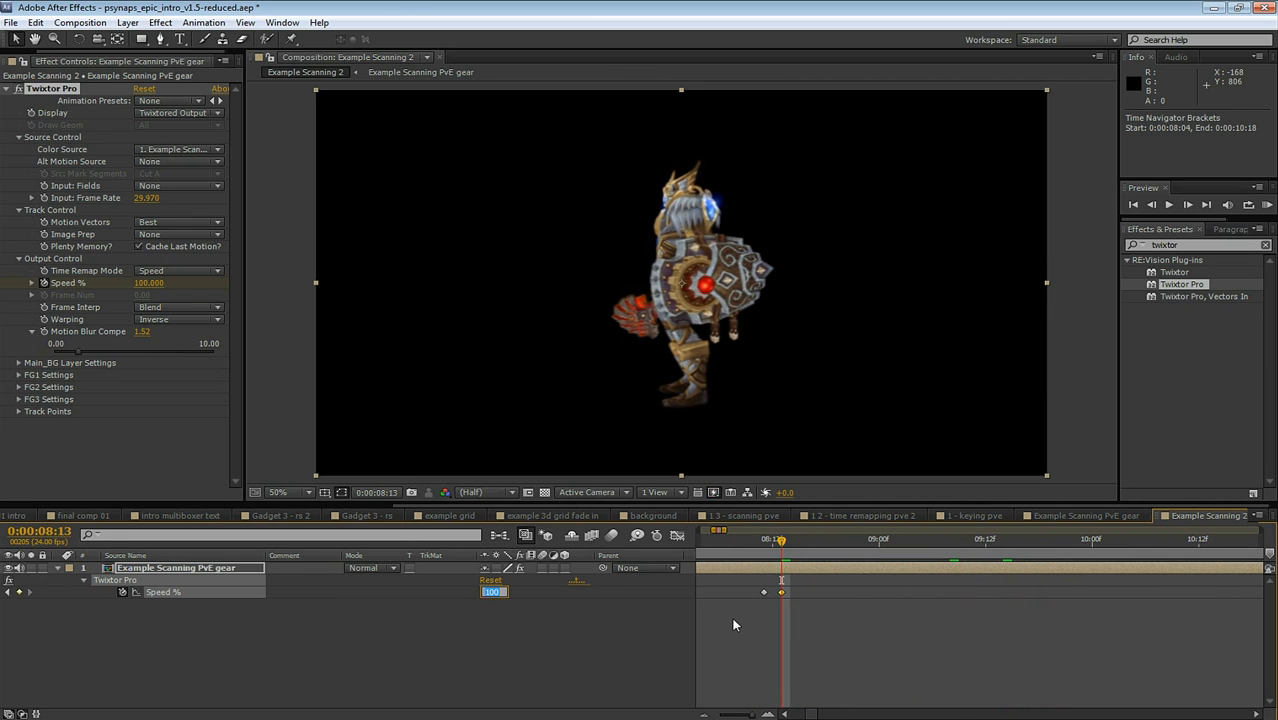
pyautogui.write('500')
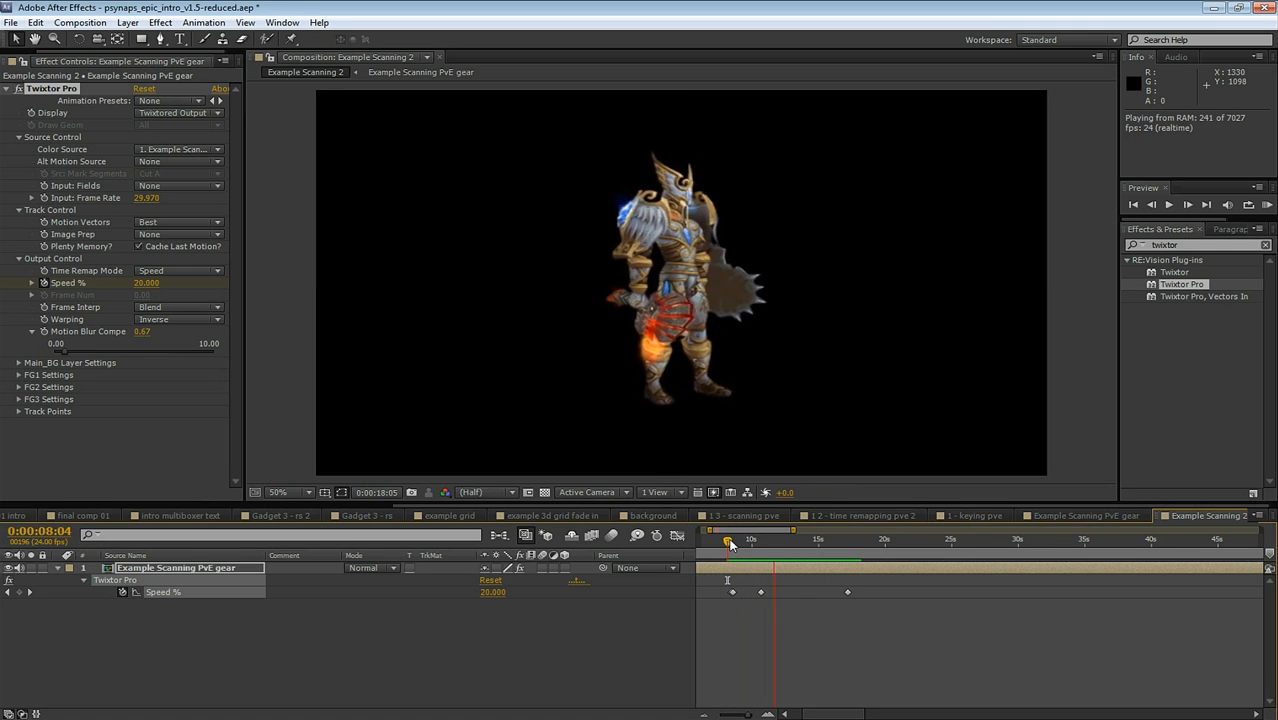
pyautogui.click(810, 539)
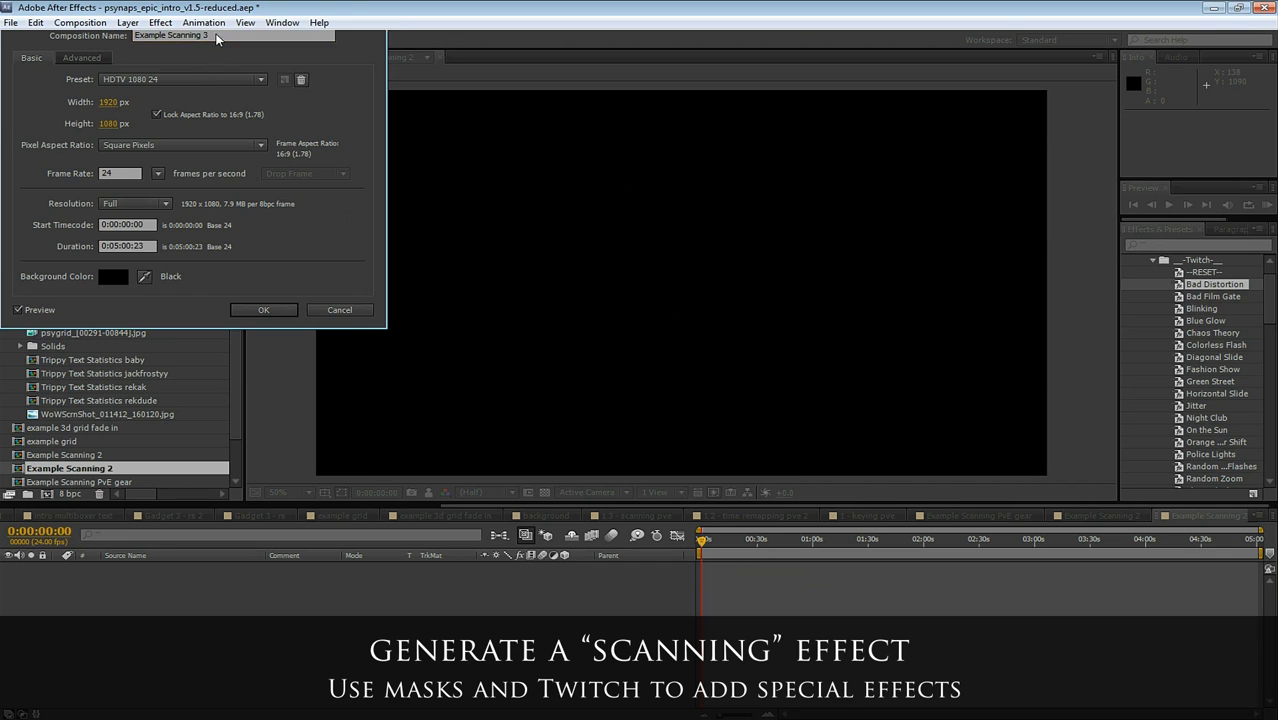
# Create Example Scanning 3 and keyframe twitch 1's mask strip moving down over the Paladin
pyautogui.click(263, 309)
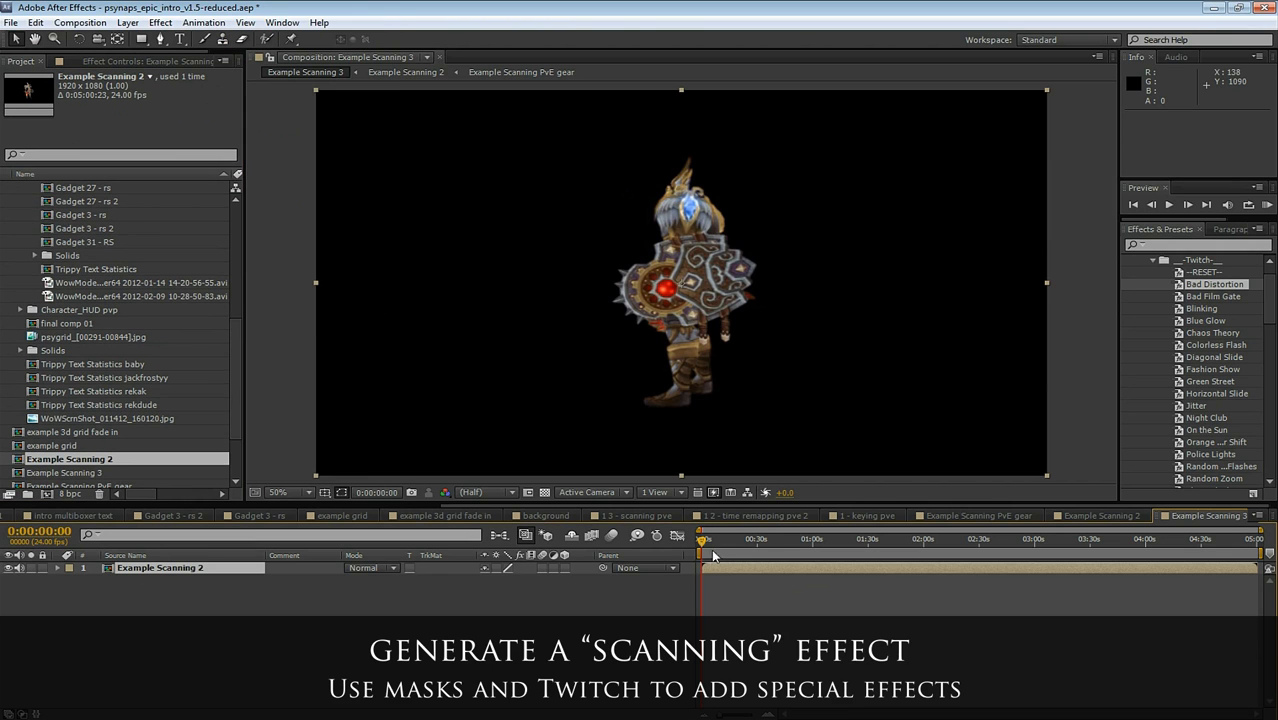
pyautogui.moveTo(704, 540); pyautogui.dragTo(773, 540)
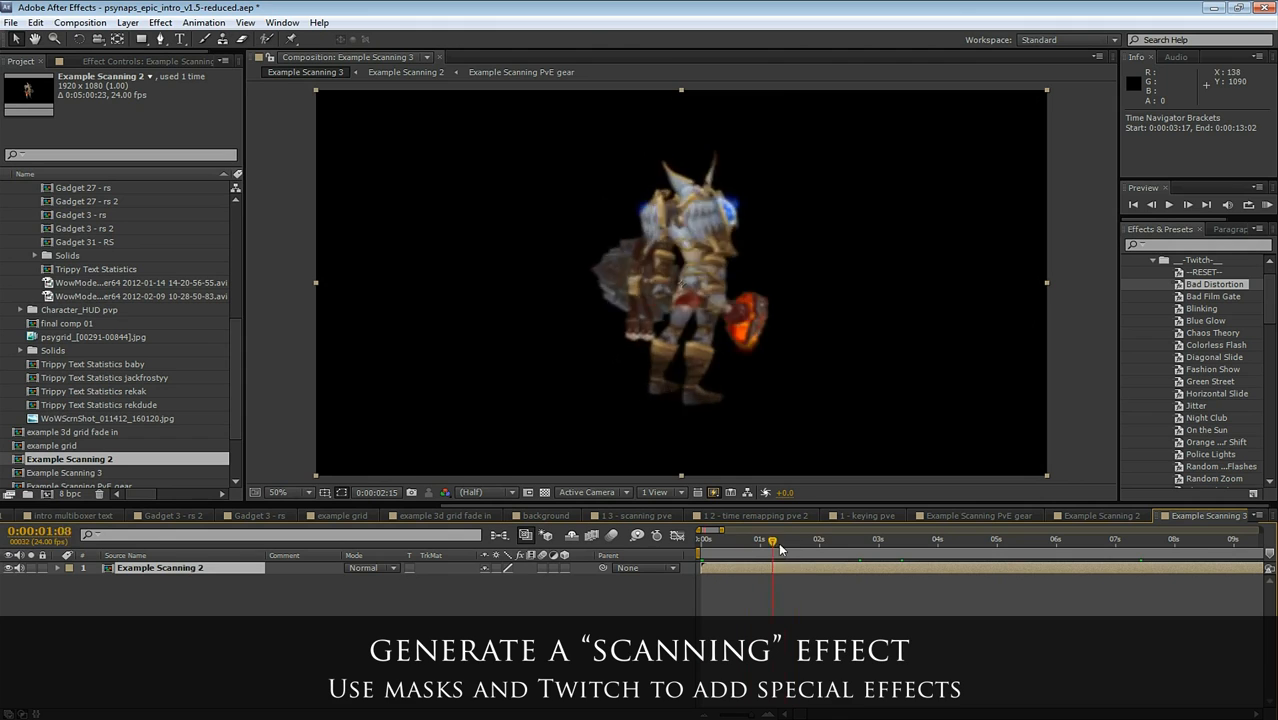
pyautogui.moveTo(772, 540); pyautogui.dragTo(855, 540)
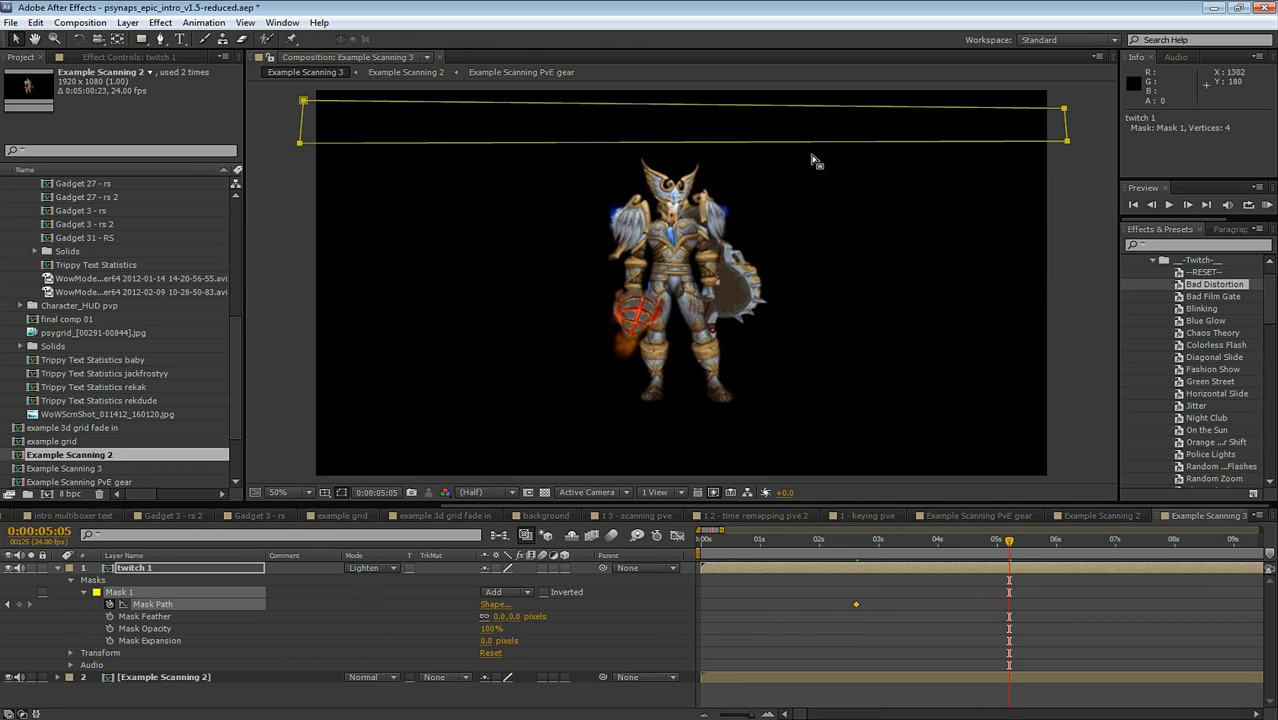
pyautogui.moveTo(683, 122); pyautogui.dragTo(683, 440)
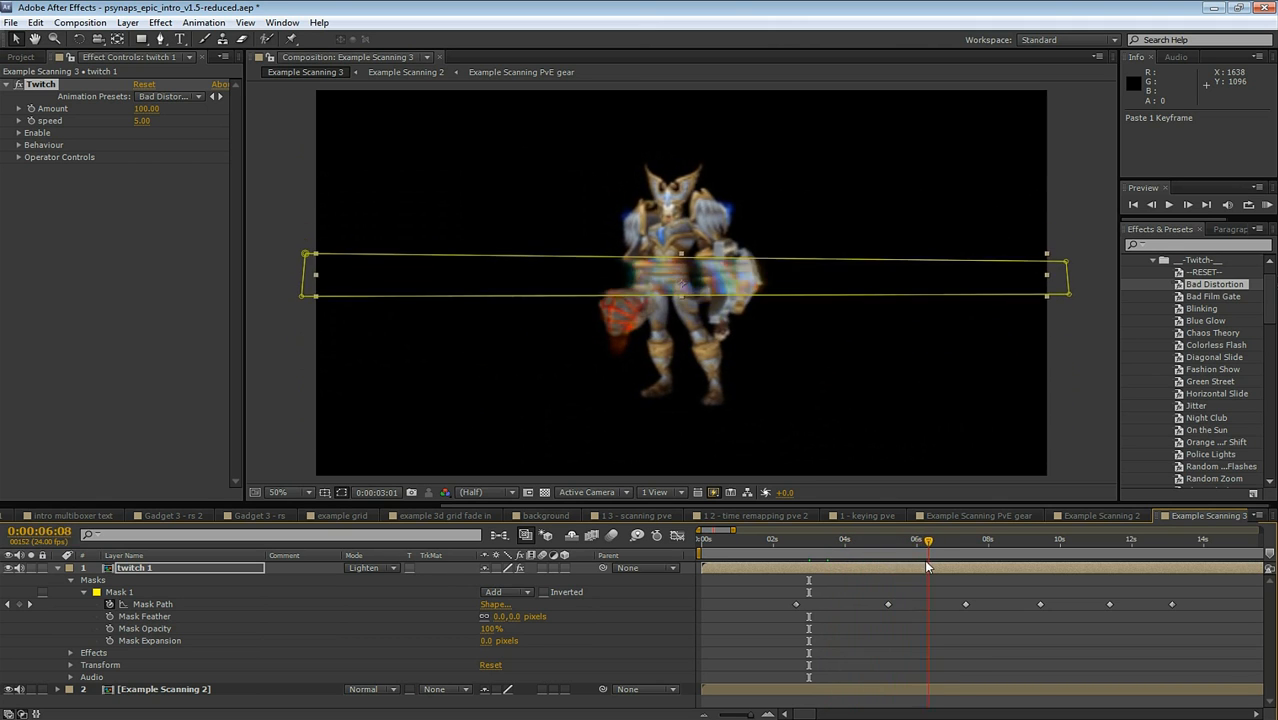
# Raise the twitch Amount and set the colour flash tint to white for the new twitch layers
pyautogui.click(840, 540)
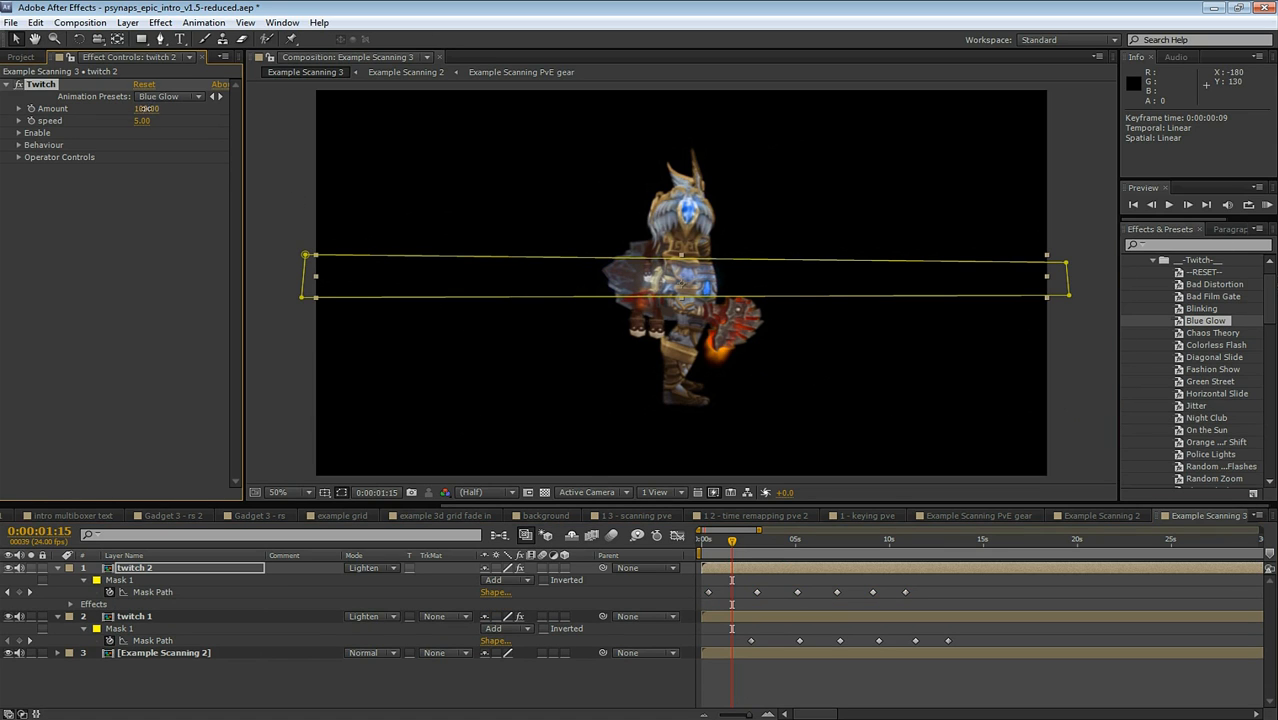
pyautogui.click(727, 540)
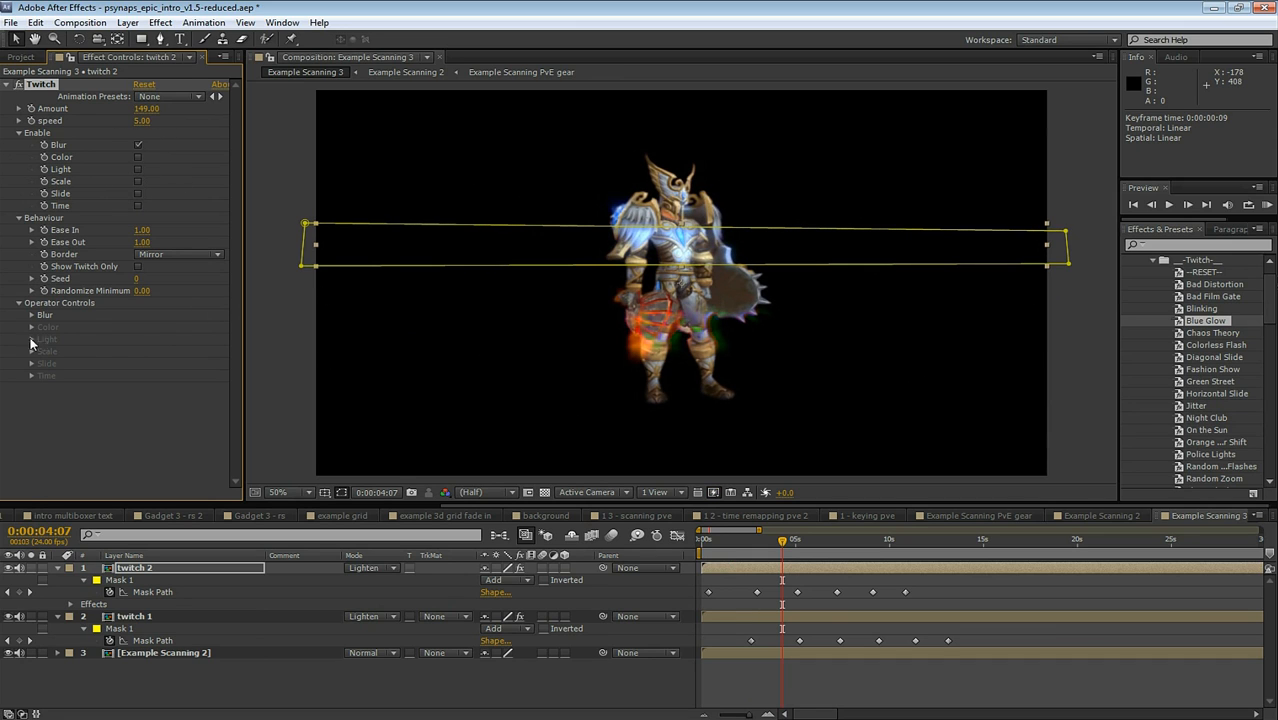
pyautogui.click(45, 314)
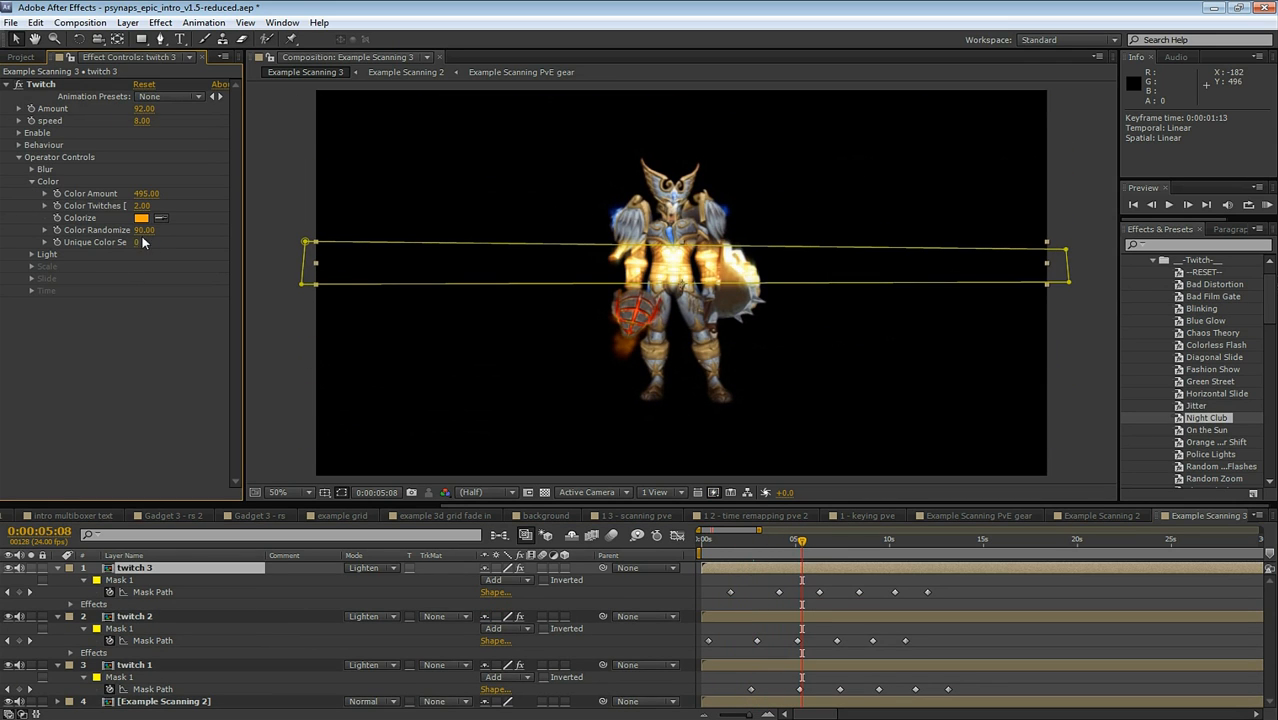
pyautogui.click(141, 218)
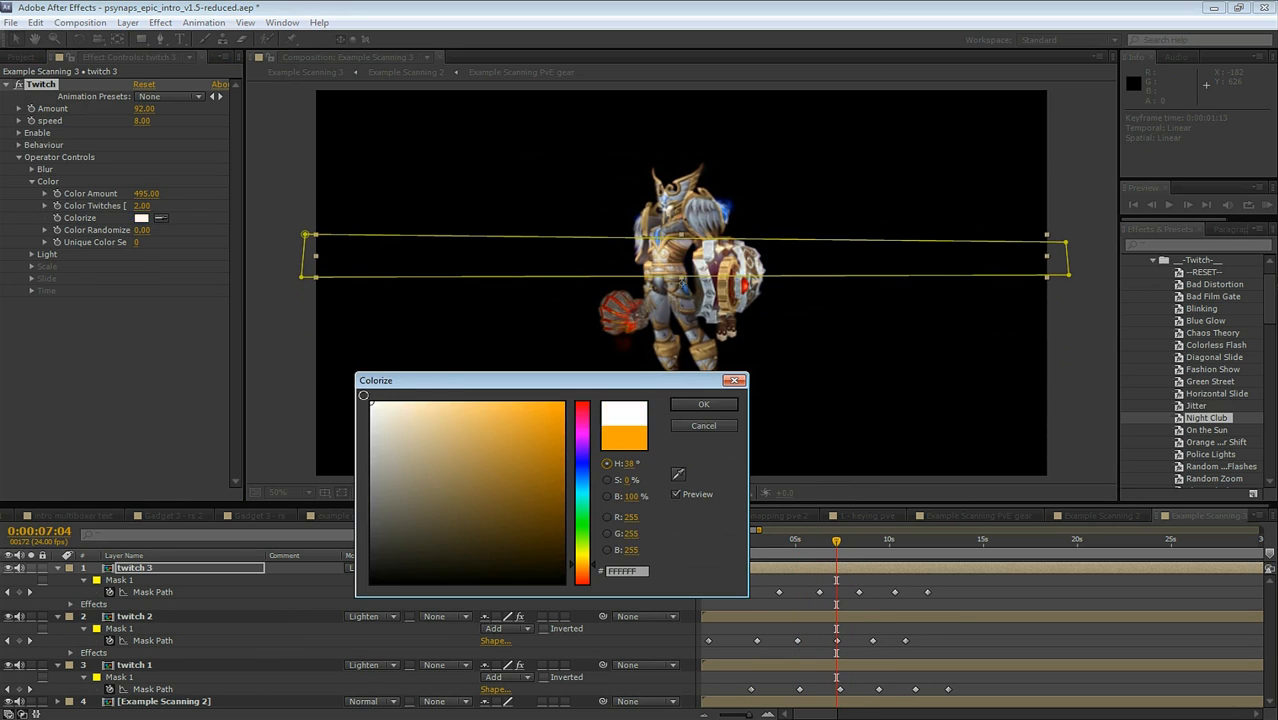
pyautogui.click(703, 404)
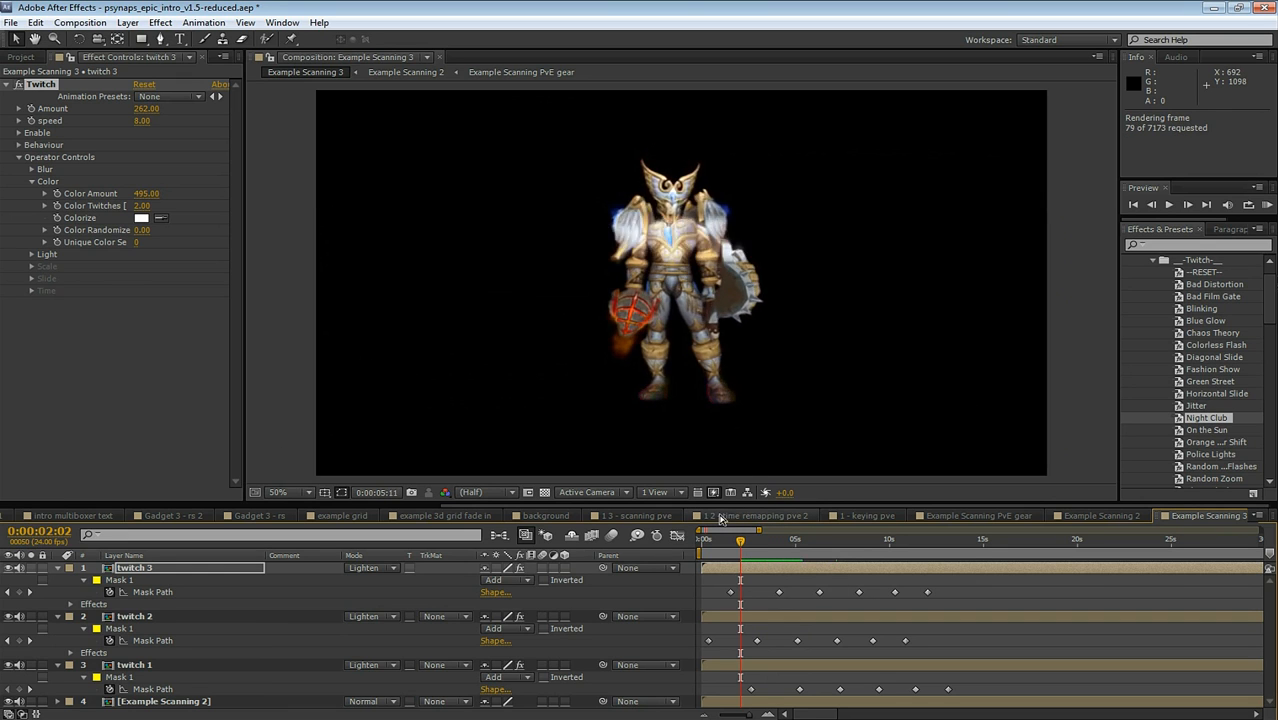
pyautogui.click(1168, 204)
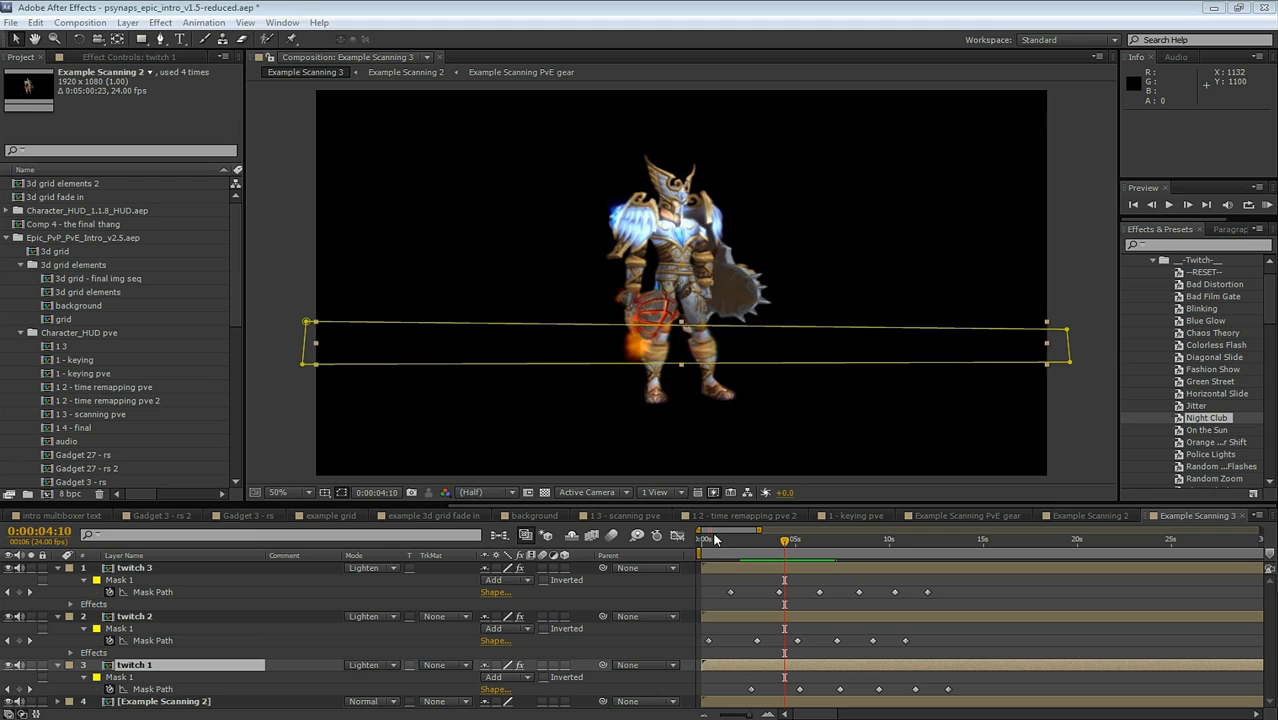
pyautogui.moveTo(763, 493)
pyautogui.write('Final Scene-')
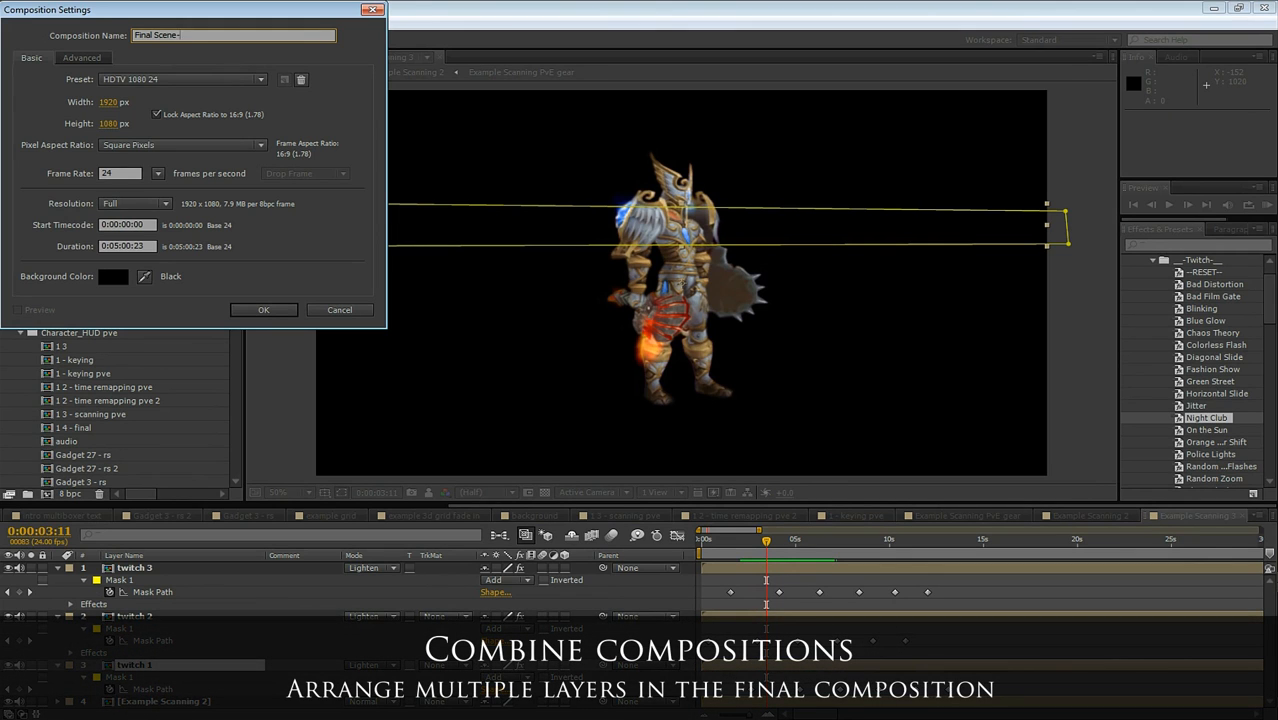
# Create the Final Scene comp and offset Gadget 3 - rs 2 to start later
pyautogui.click(263, 309)
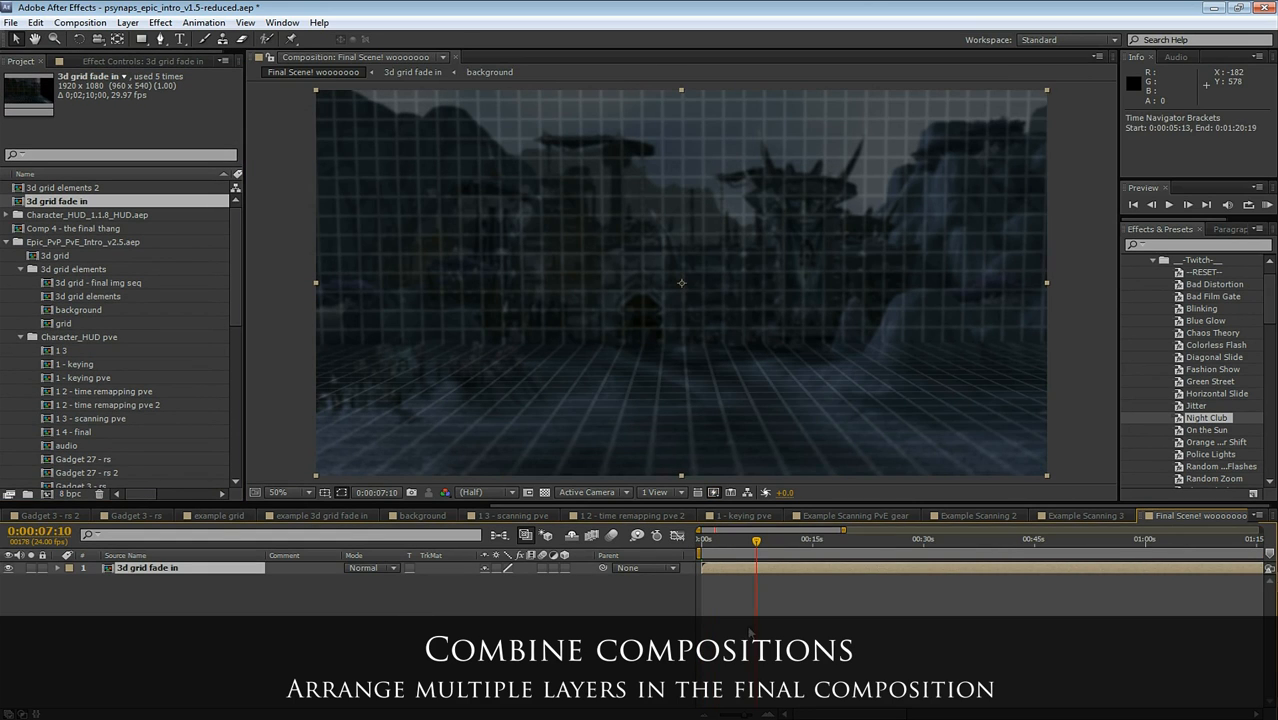
pyautogui.moveTo(757, 540); pyautogui.dragTo(720, 540)
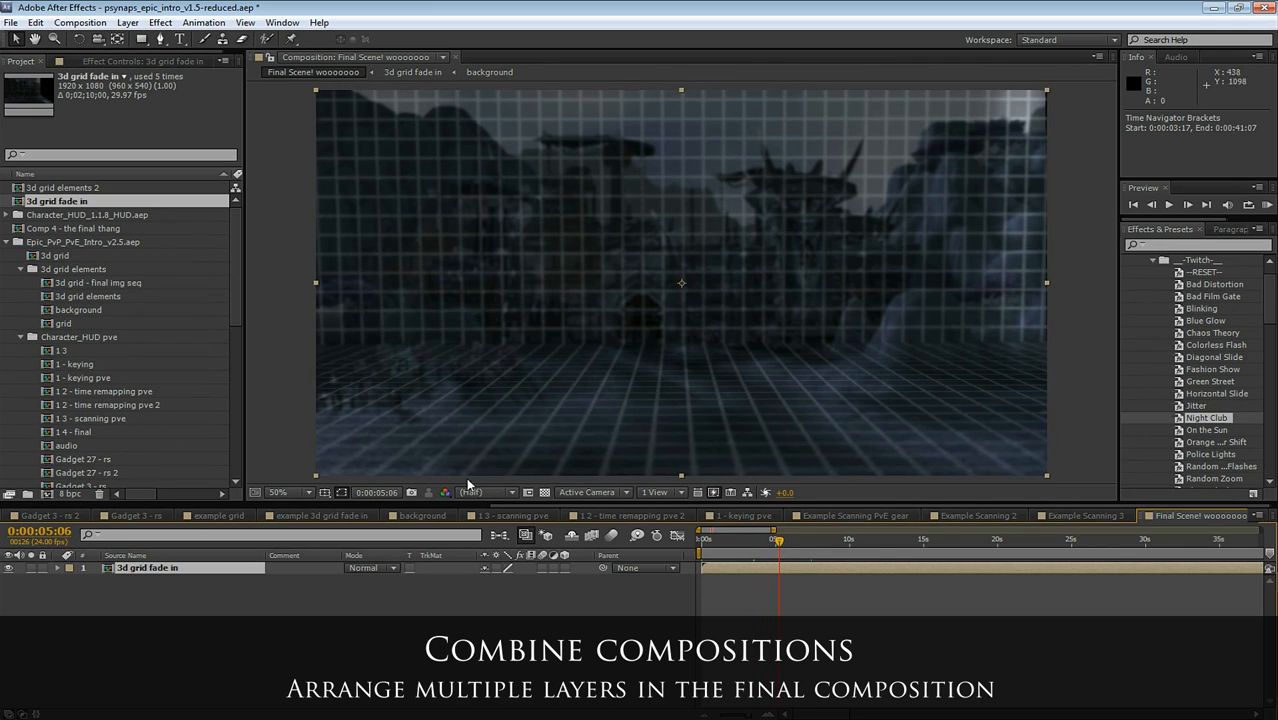
pyautogui.moveTo(157, 367)
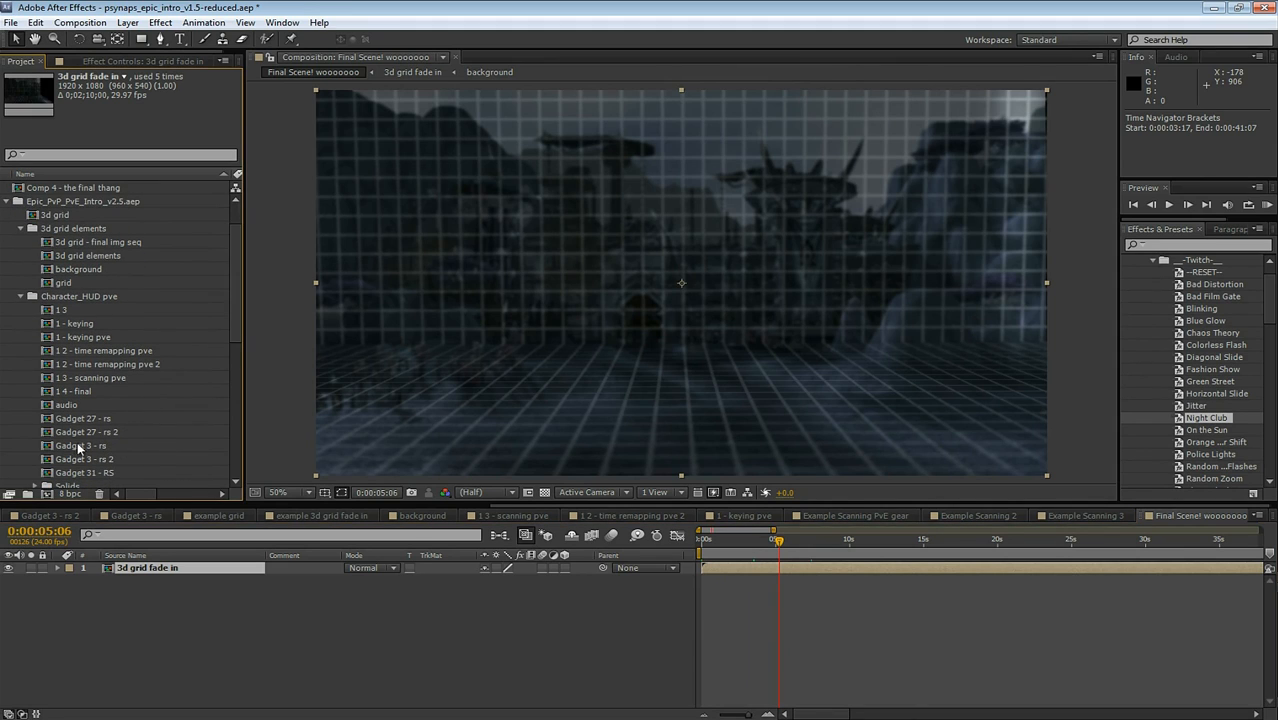
pyautogui.moveTo(70, 467)
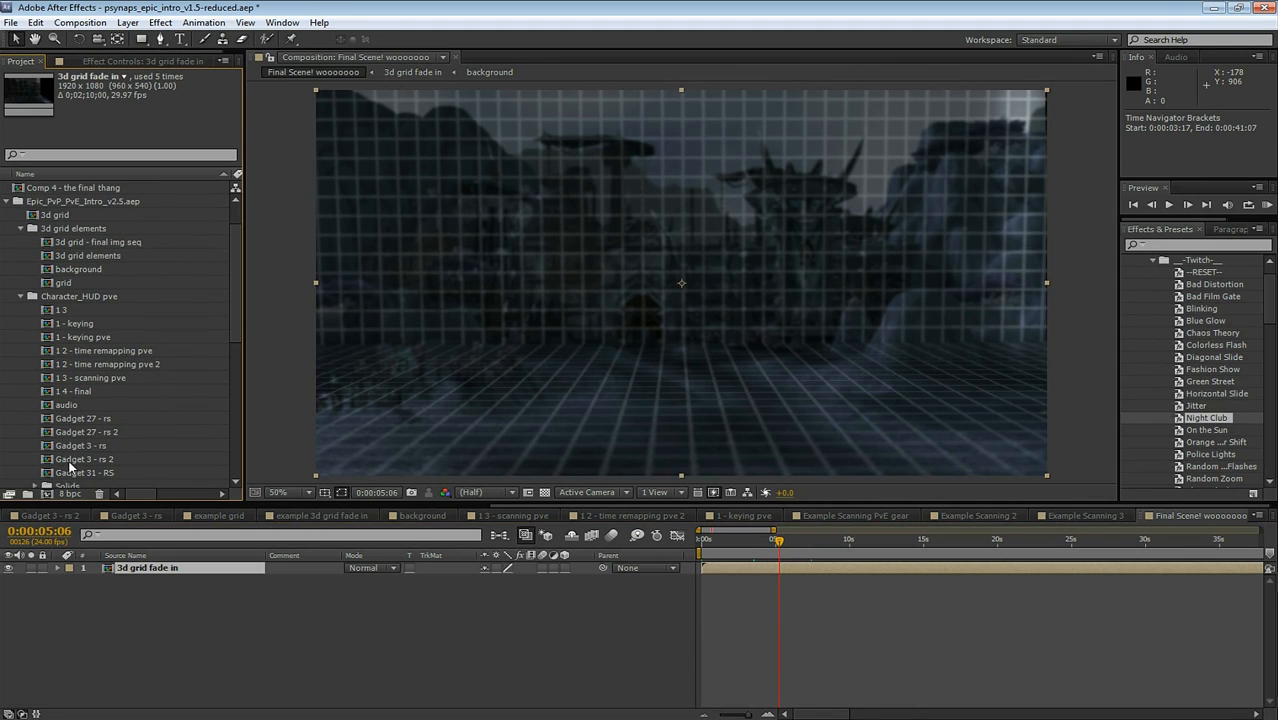
pyautogui.click(87, 458)
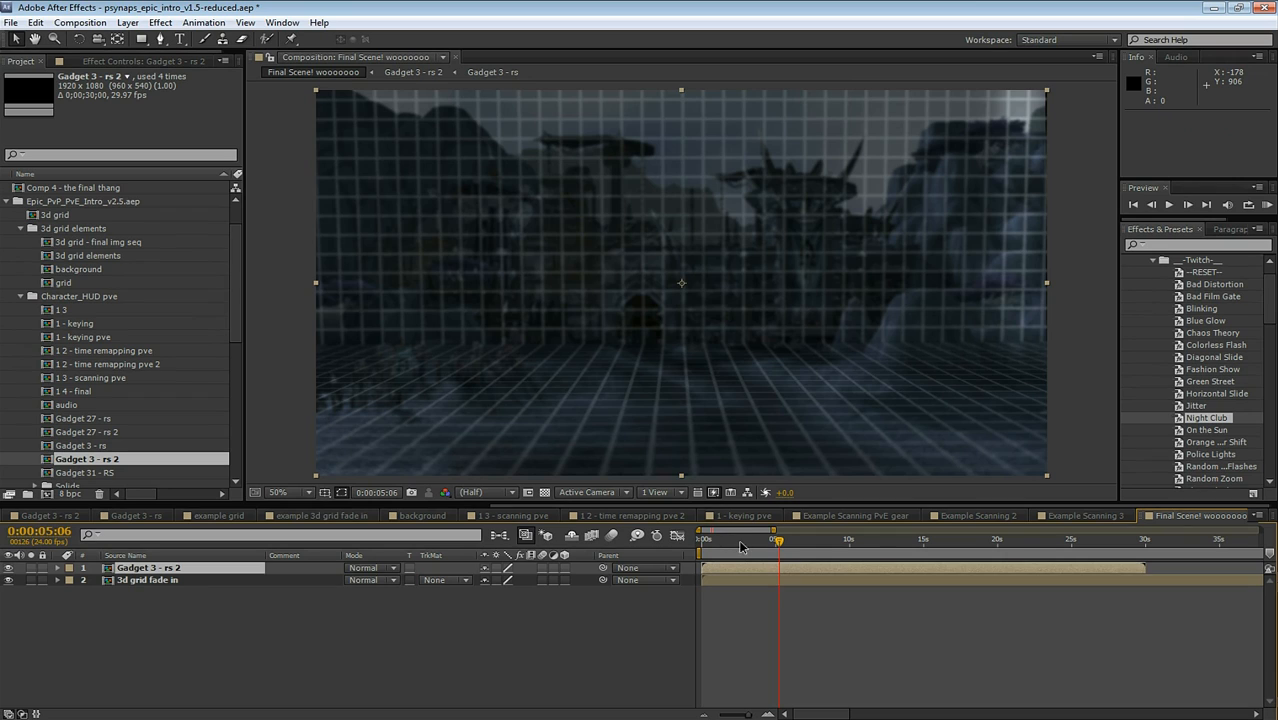
pyautogui.moveTo(778, 540); pyautogui.dragTo(790, 540)
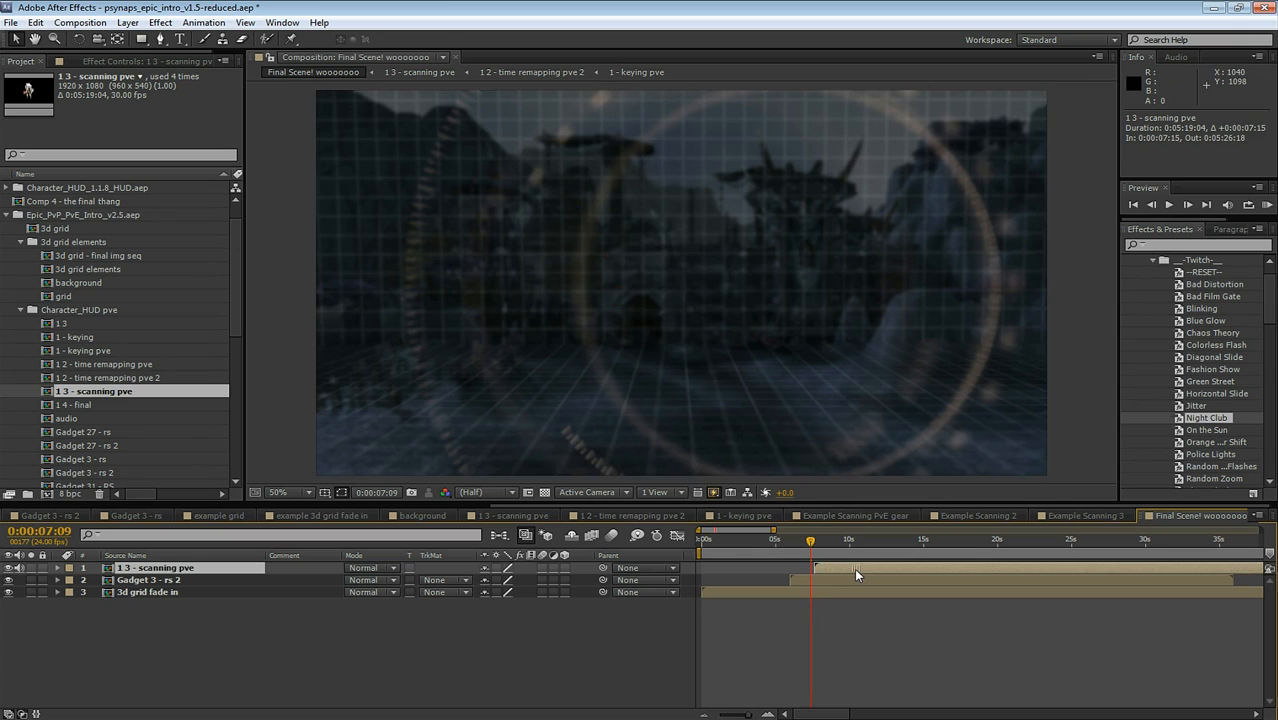
pyautogui.click(824, 539)
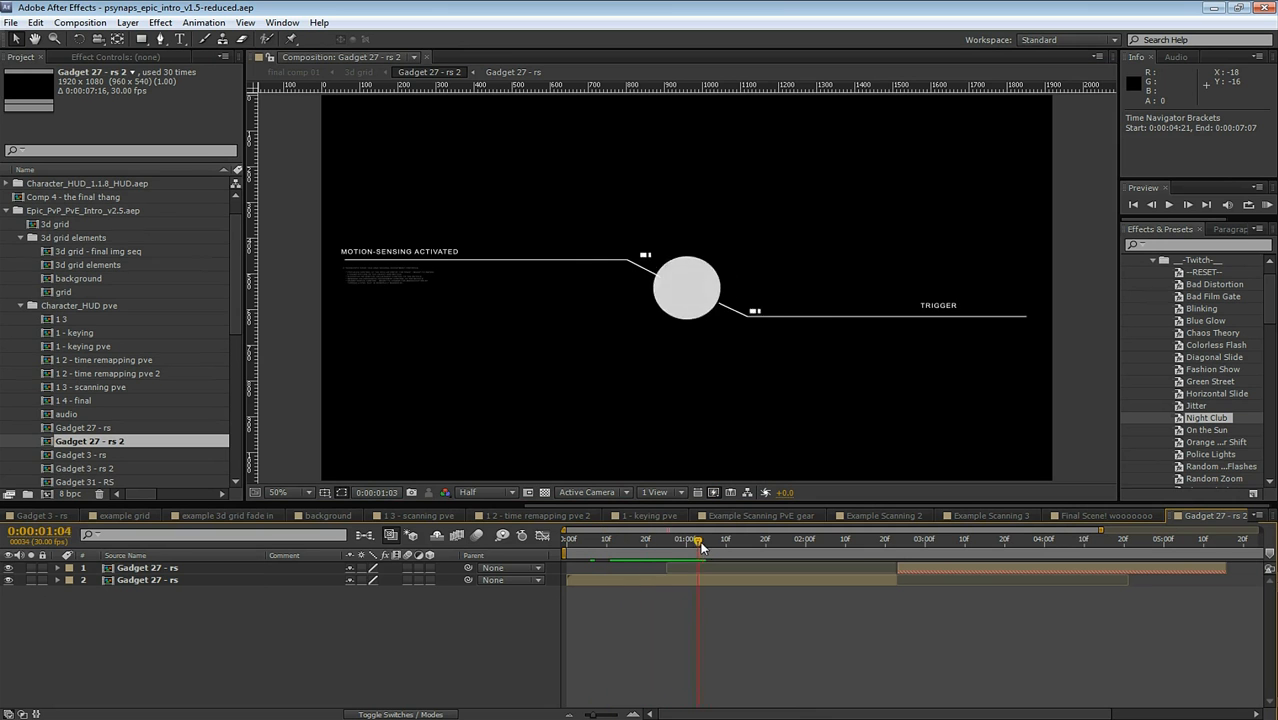
# Preview the Gadget 27 - rs 2 animation, add it to Final Scene at about 25% scale
pyautogui.moveTo(700, 540); pyautogui.dragTo(977, 540)
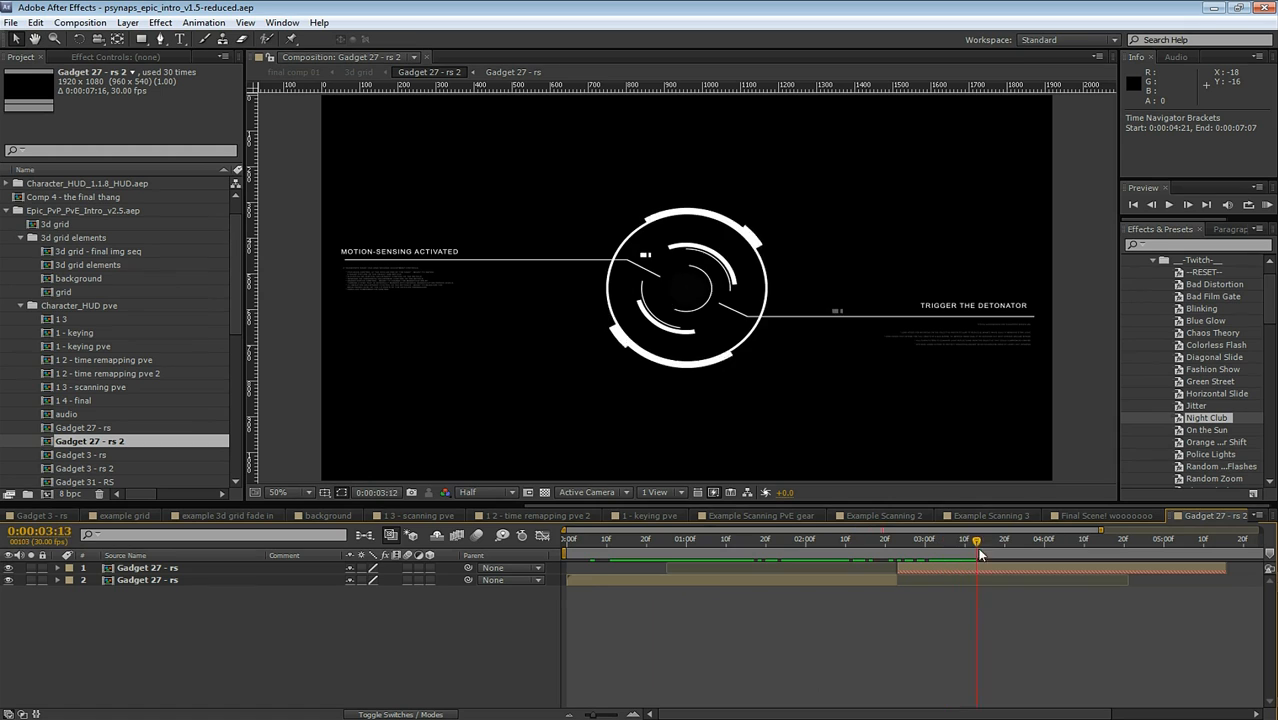
pyautogui.click(928, 539)
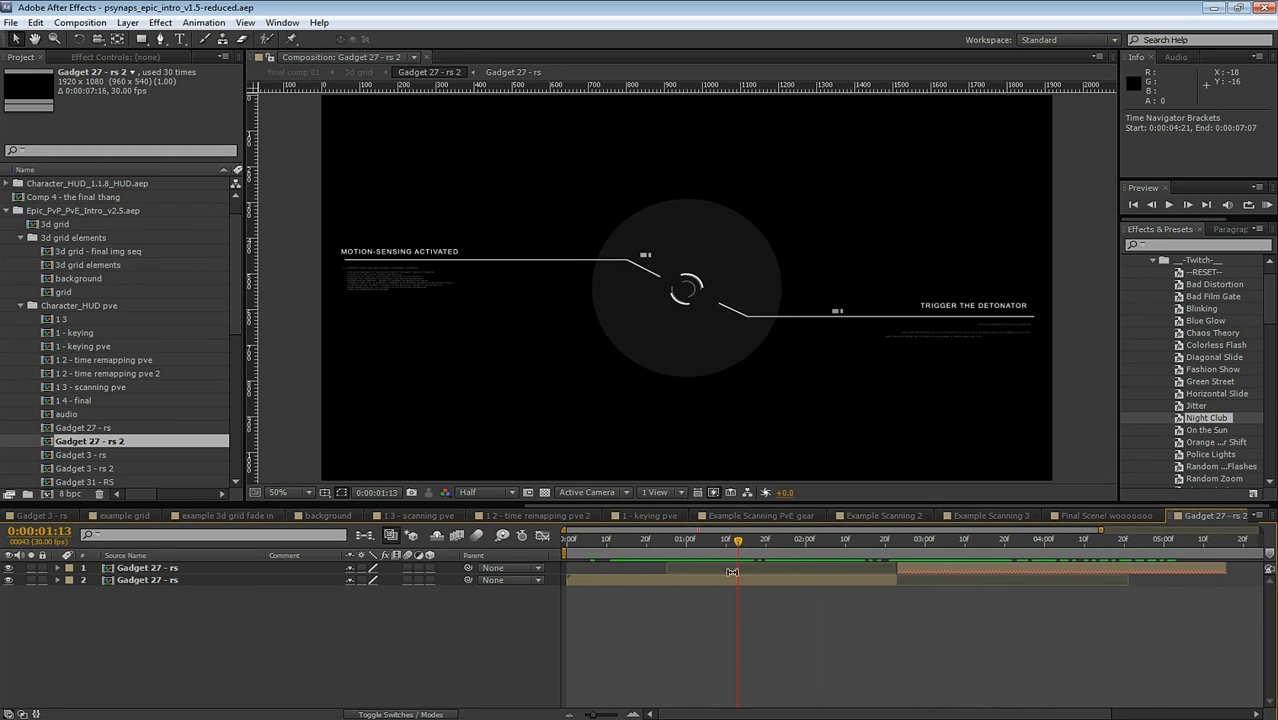
pyautogui.click(1100, 515)
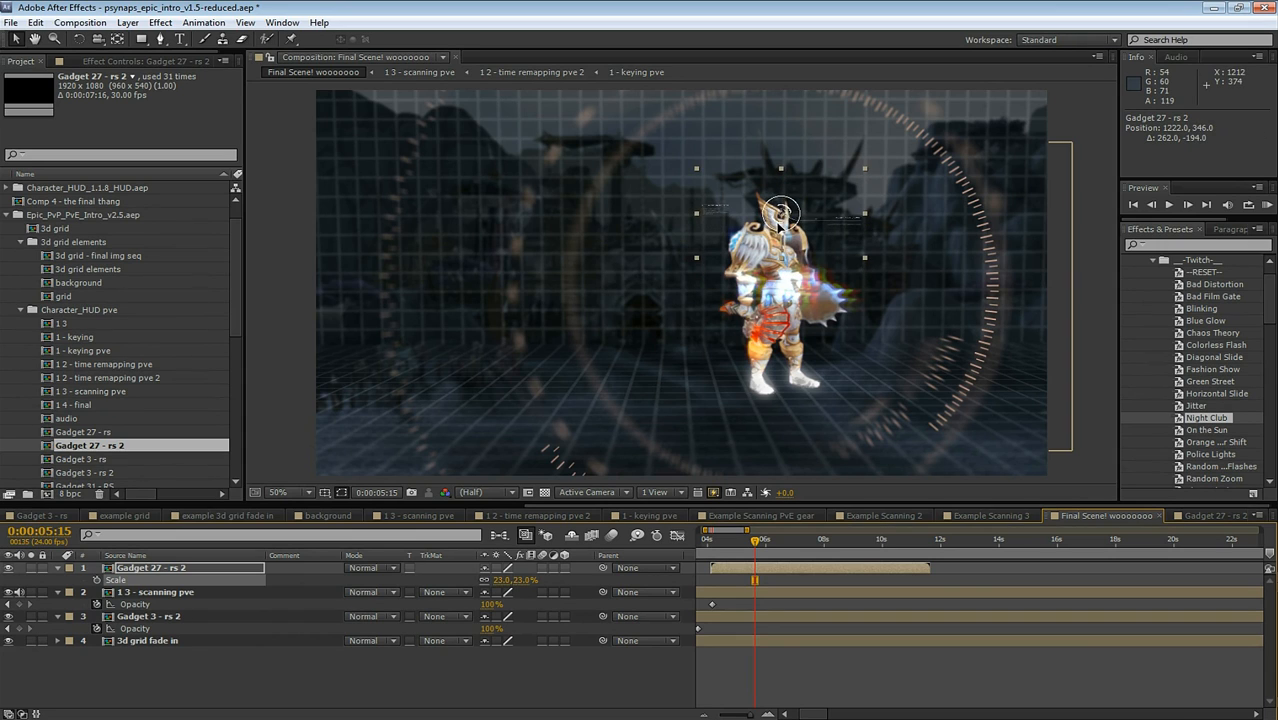
# Keyframe three Gadget 27 - rs 2 copies onto the Paladin's head and shield, following its turn
pyautogui.moveTo(780, 213); pyautogui.dragTo(785, 225)
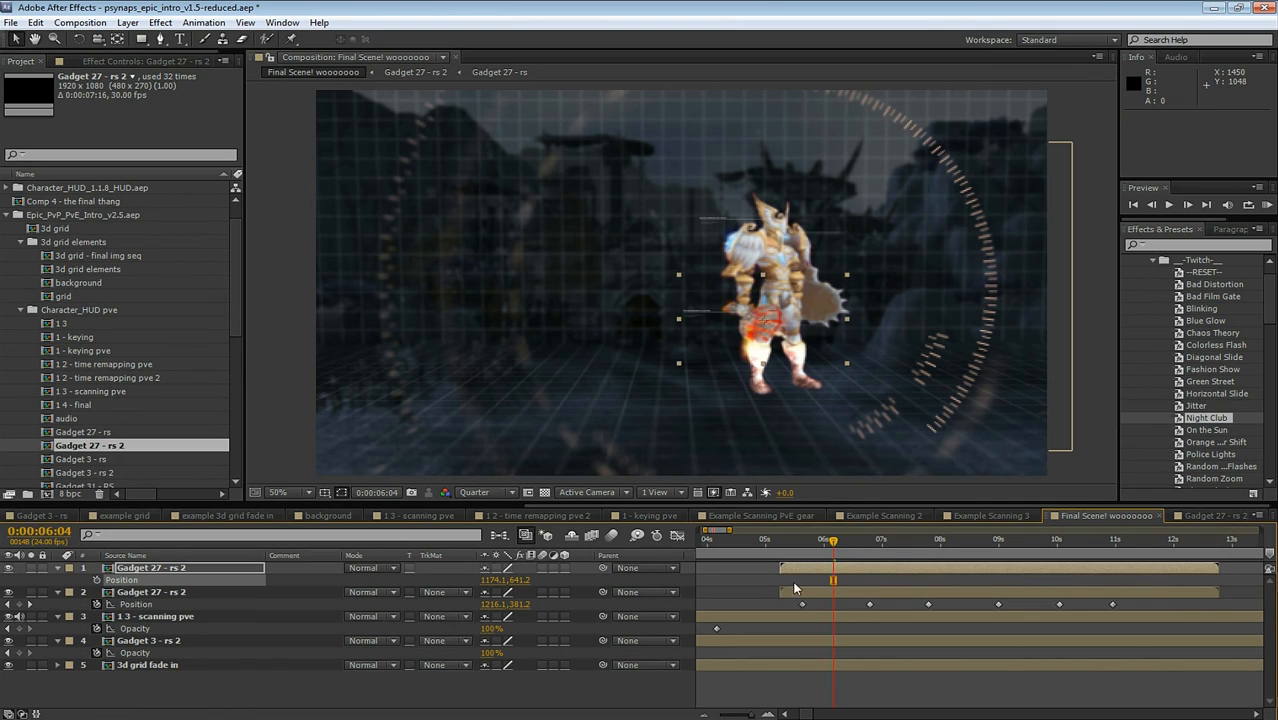
pyautogui.click(798, 538)
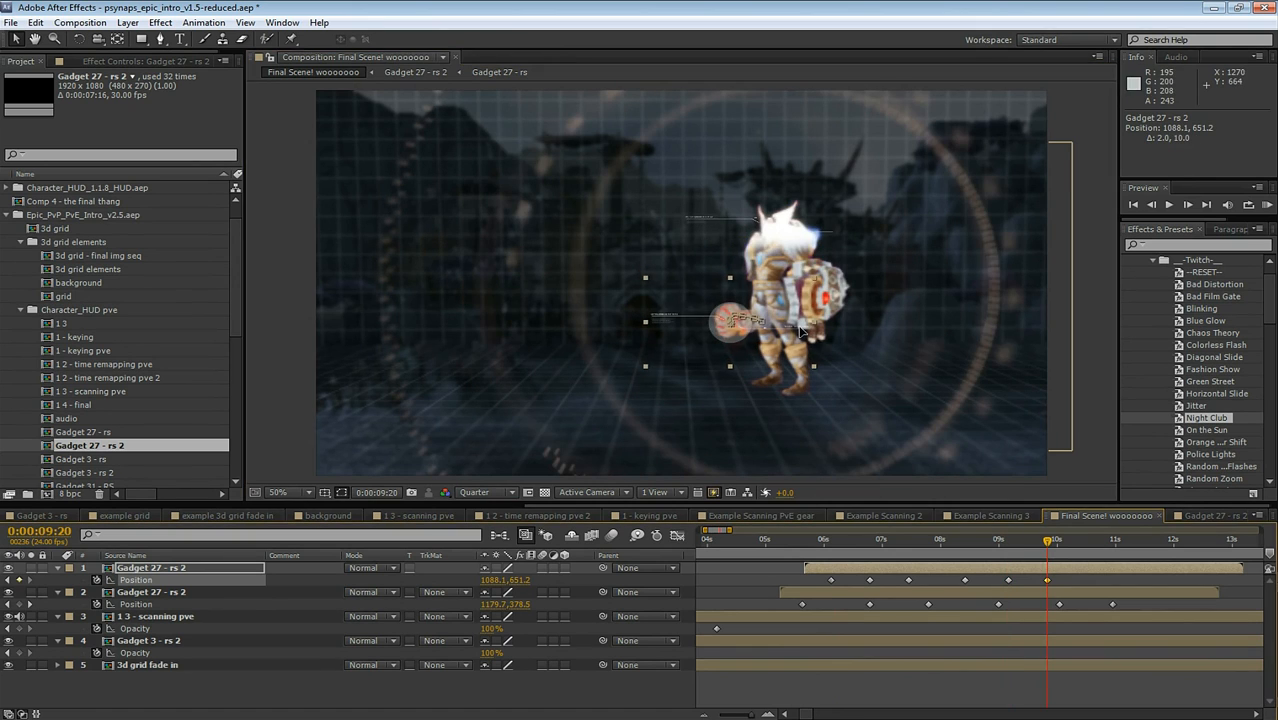
pyautogui.click(1091, 538)
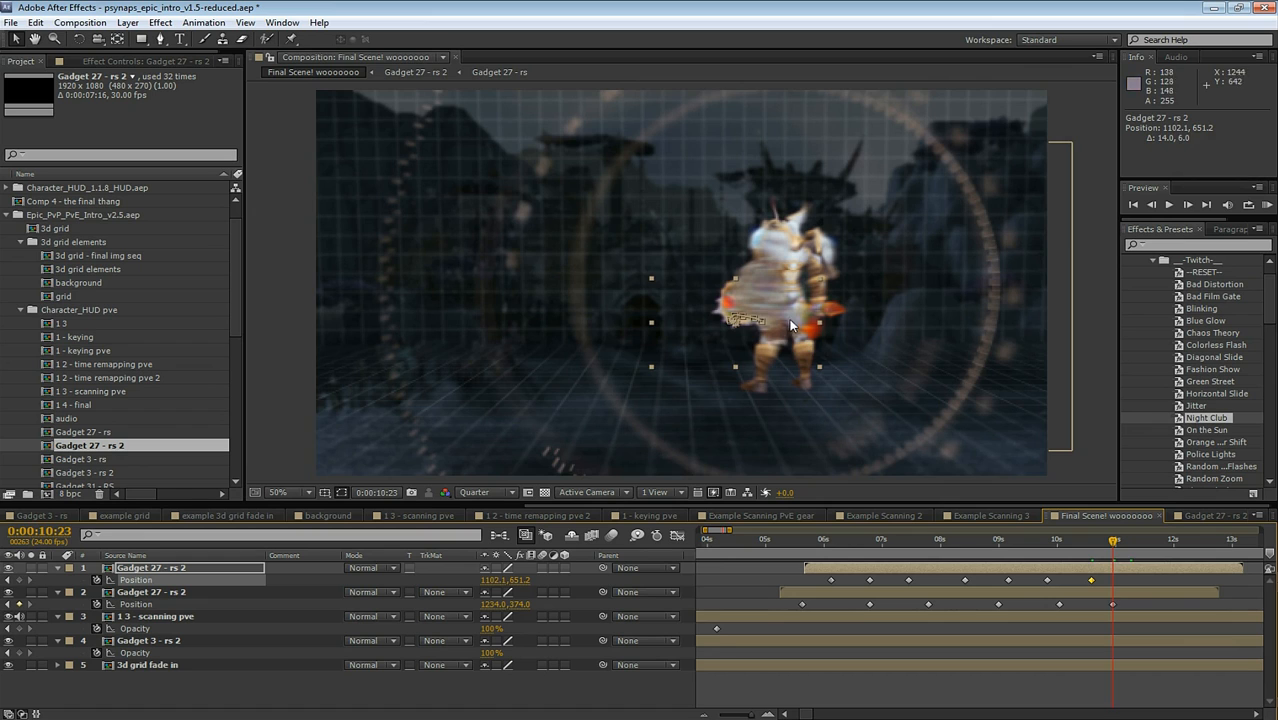
pyautogui.click(815, 539)
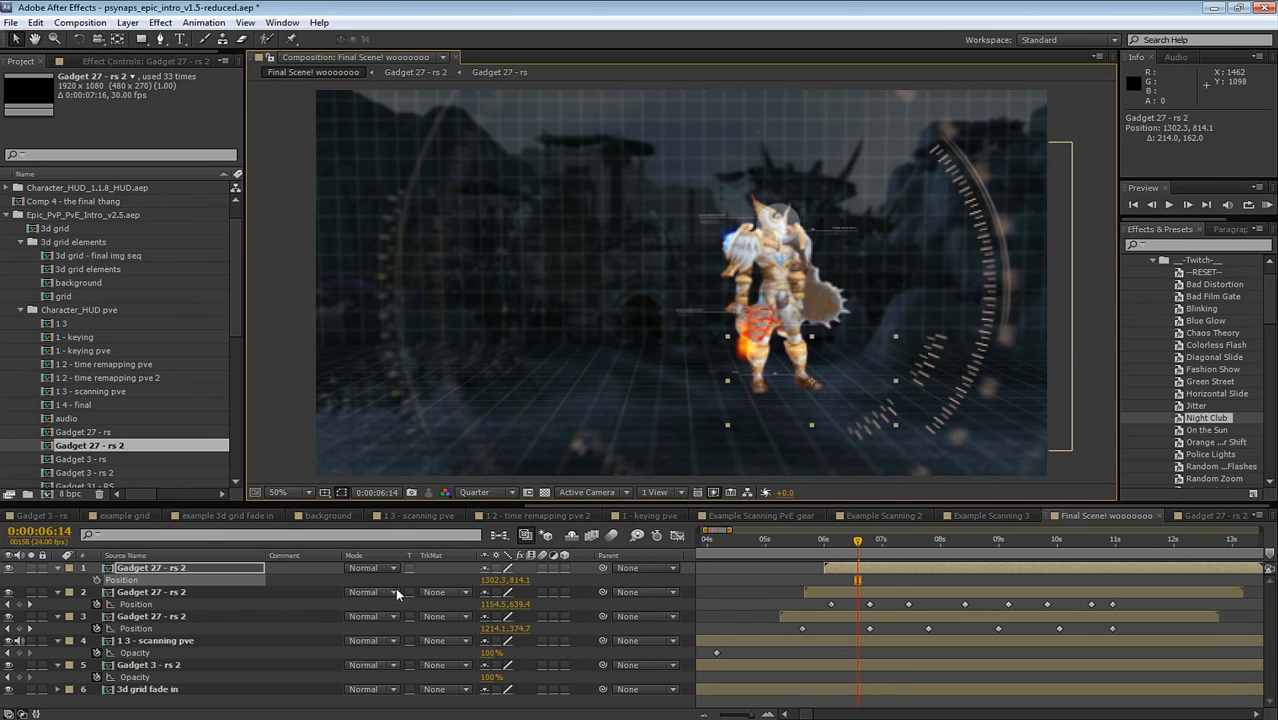
pyautogui.click(923, 539)
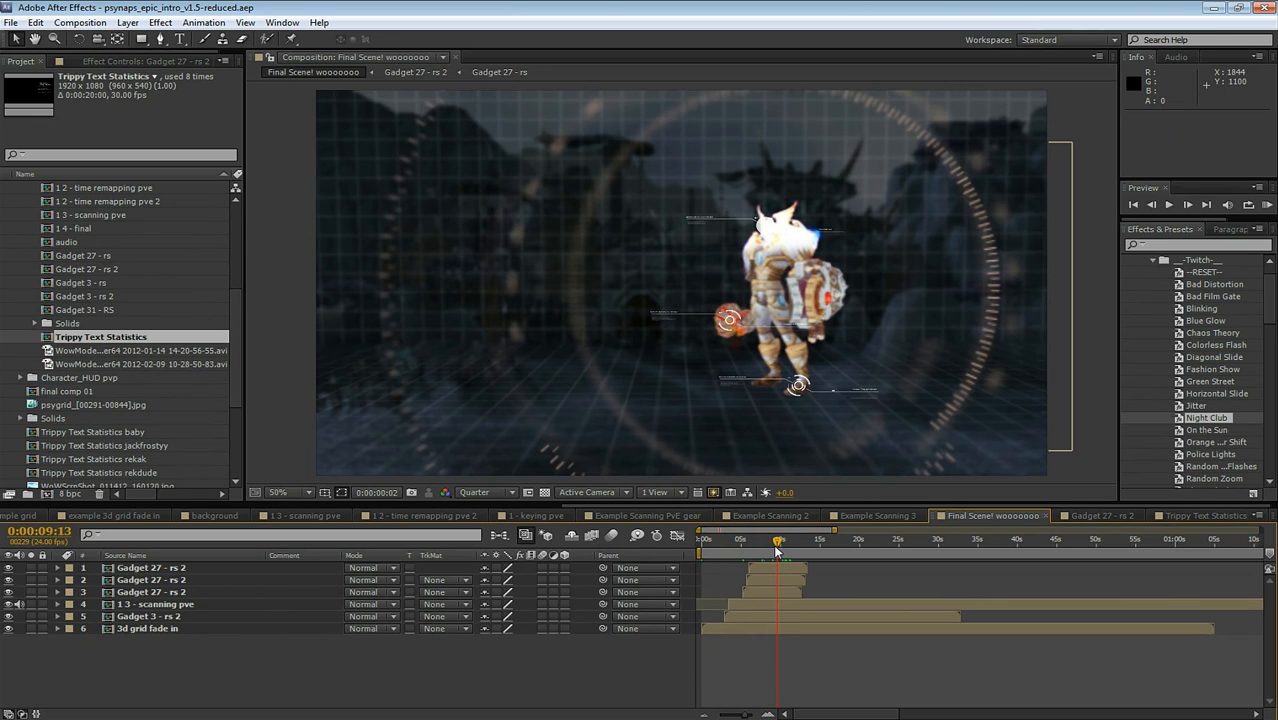
pyautogui.moveTo(779, 540); pyautogui.dragTo(745, 540)
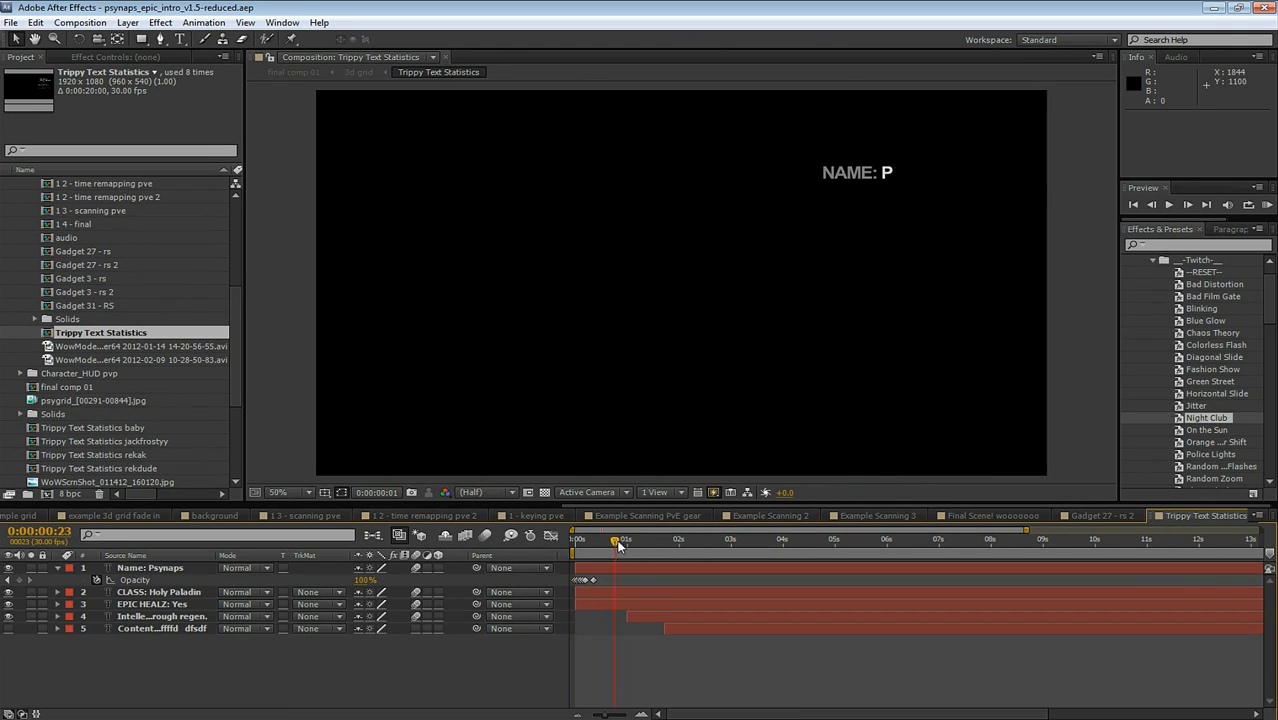
pyautogui.moveTo(615, 540); pyautogui.dragTo(685, 540)
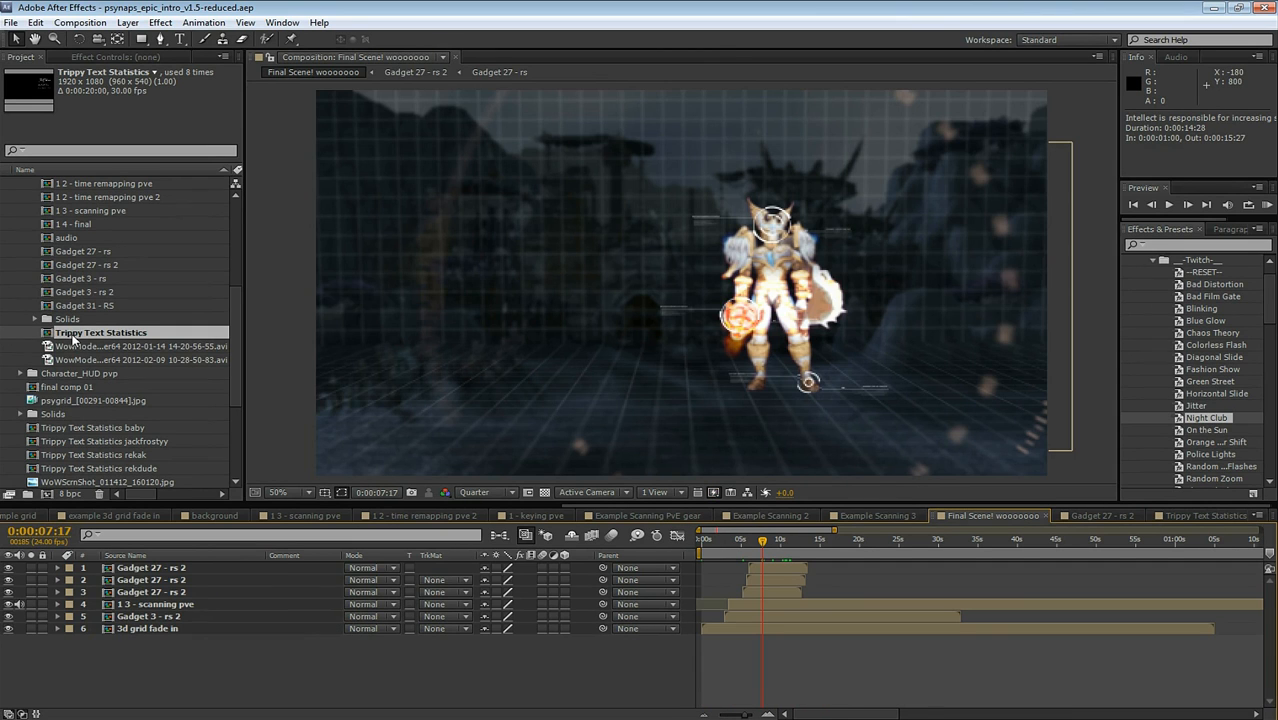
# Add Trippy Text Statistics to Final Scene and preview its keyframed Twitch glitch over time
pyautogui.click(760, 540)
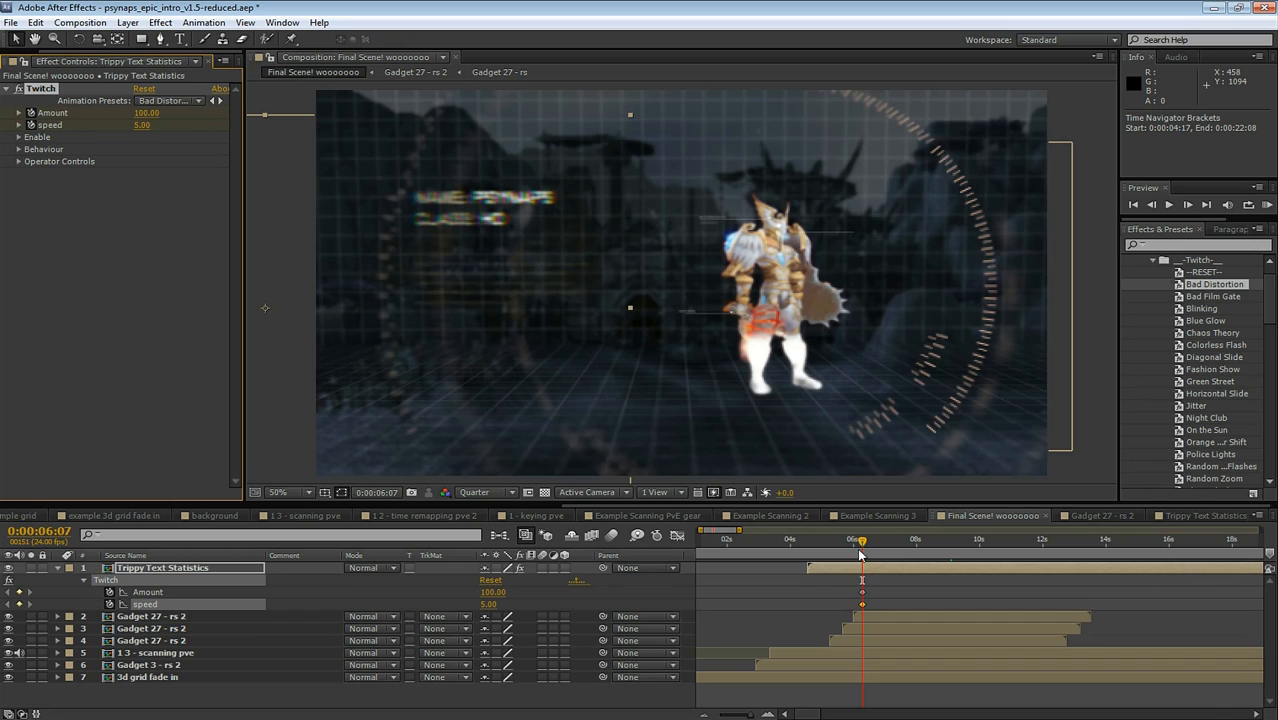
pyautogui.moveTo(862, 540); pyautogui.dragTo(883, 540)
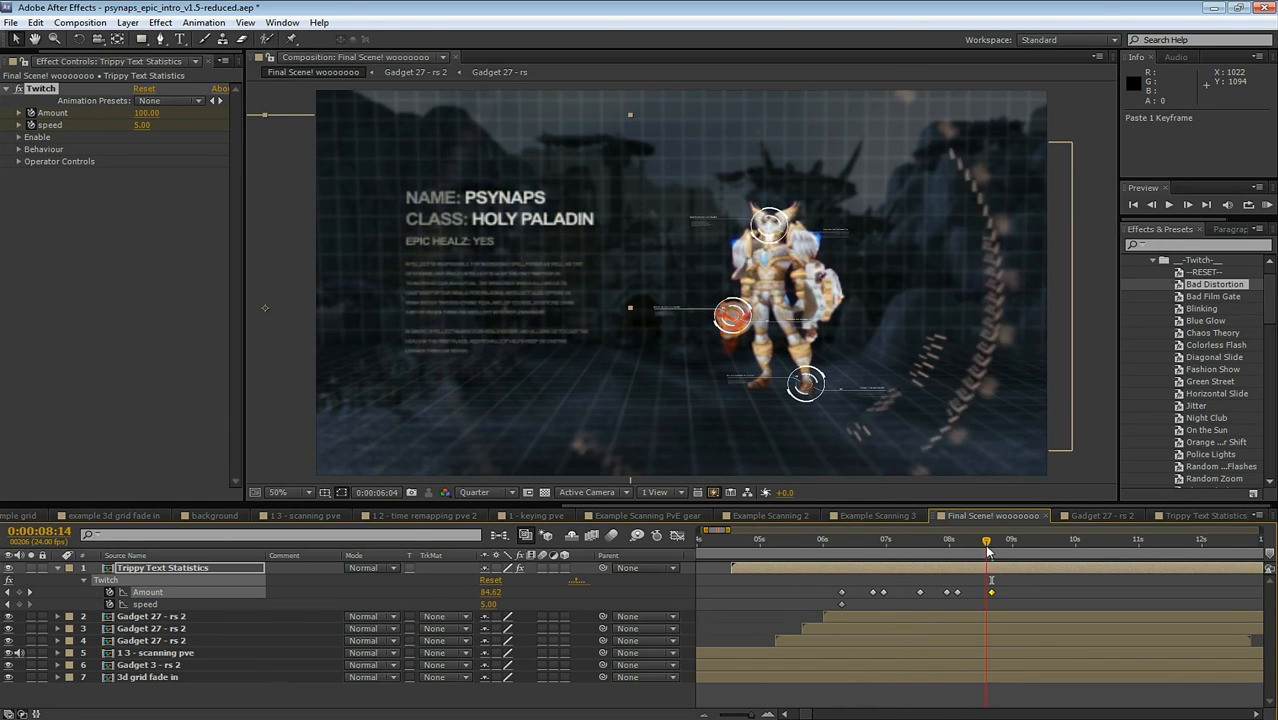
pyautogui.click(733, 539)
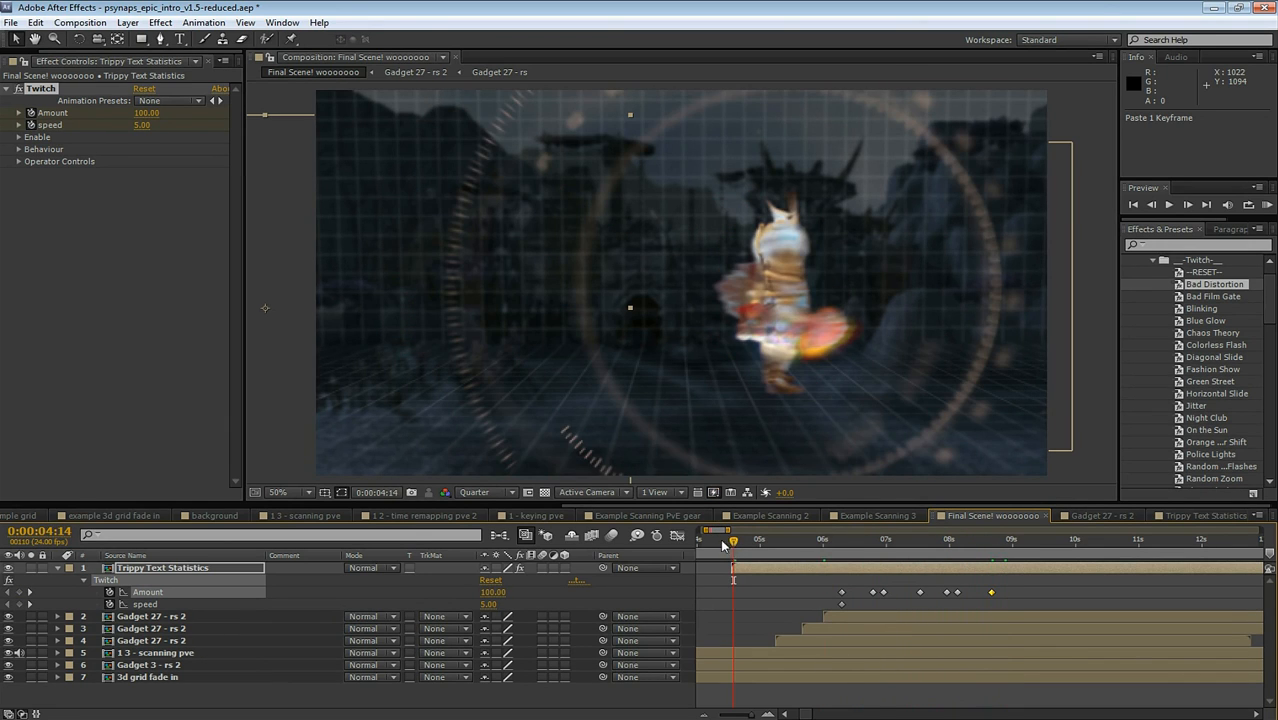